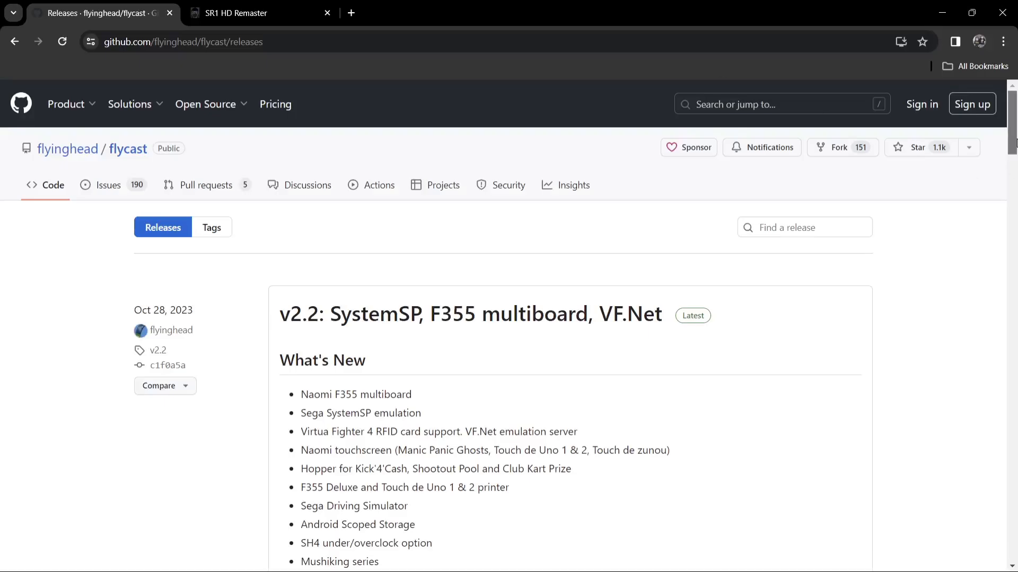
Scroll the flycast Releases page down to the v2.2 Assets list showing flycast-win64-2.2.zip
scroll("down", 3)
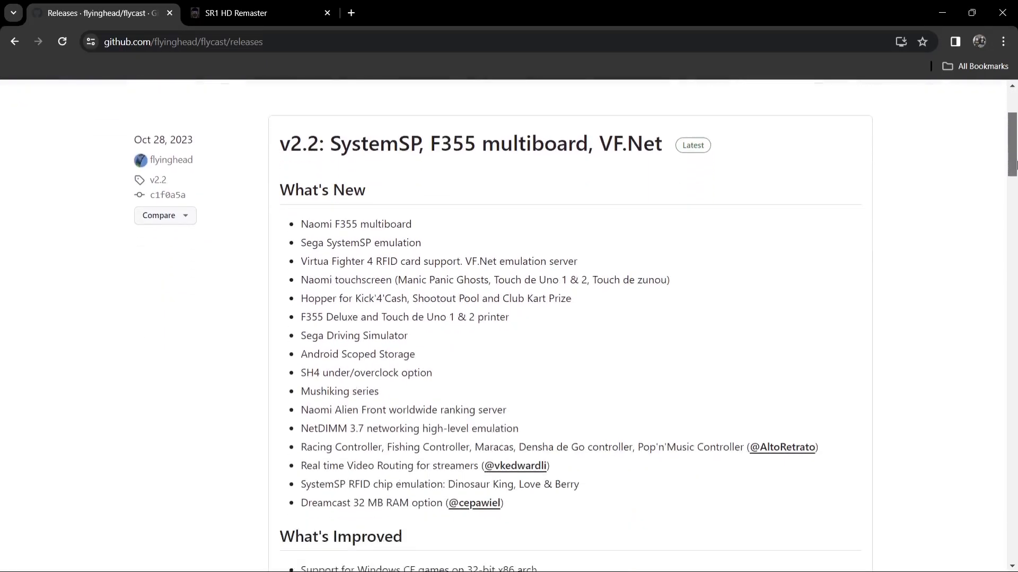
scroll("down", 3)
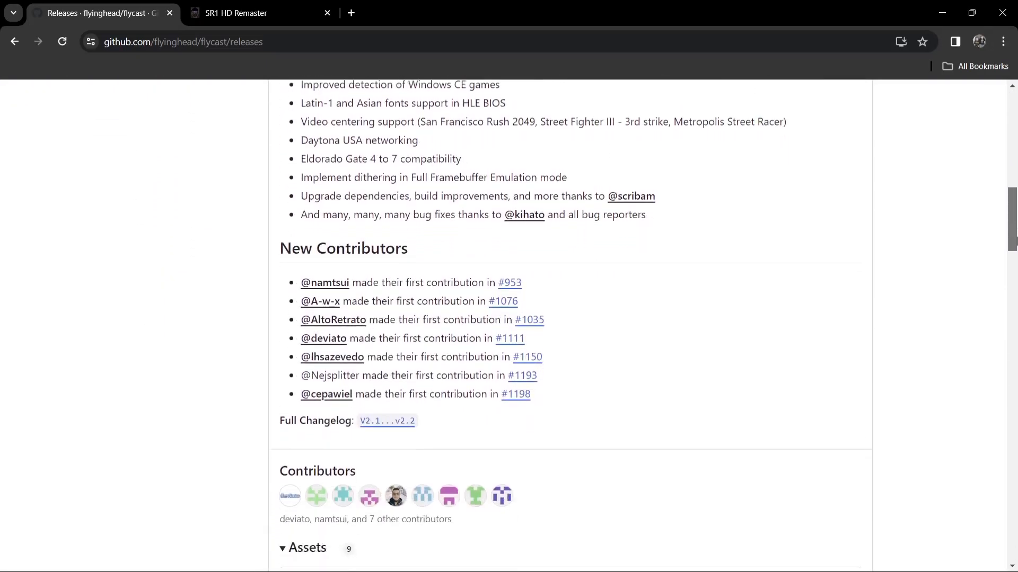
scroll("down", 3)
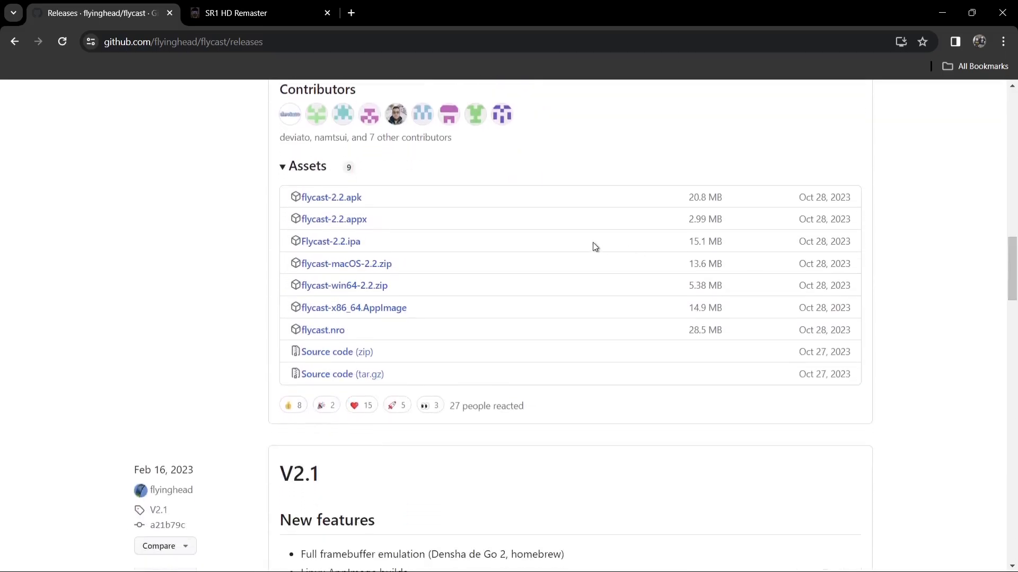
mouse_move(458, 286)
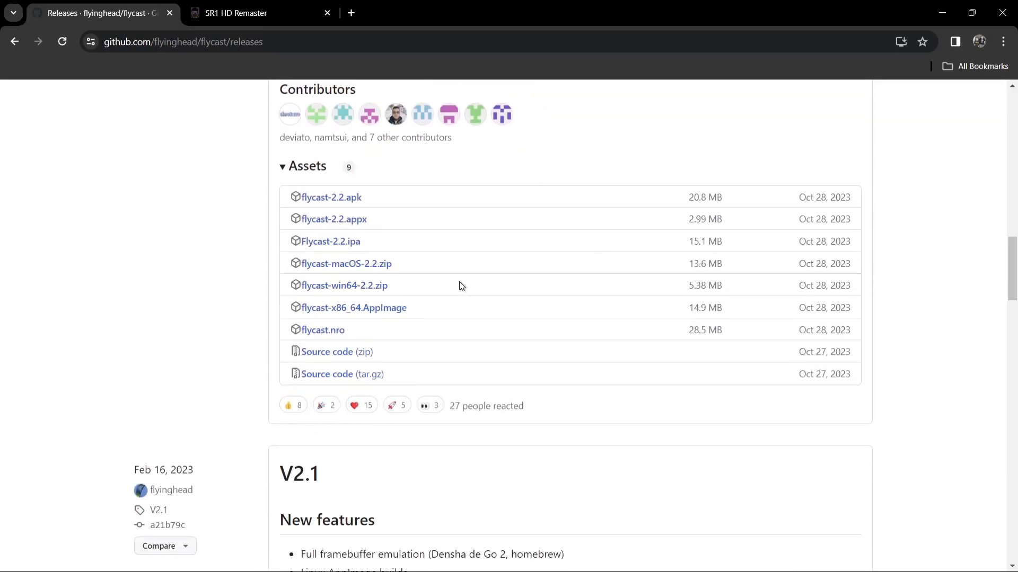
mouse_move(344, 285)
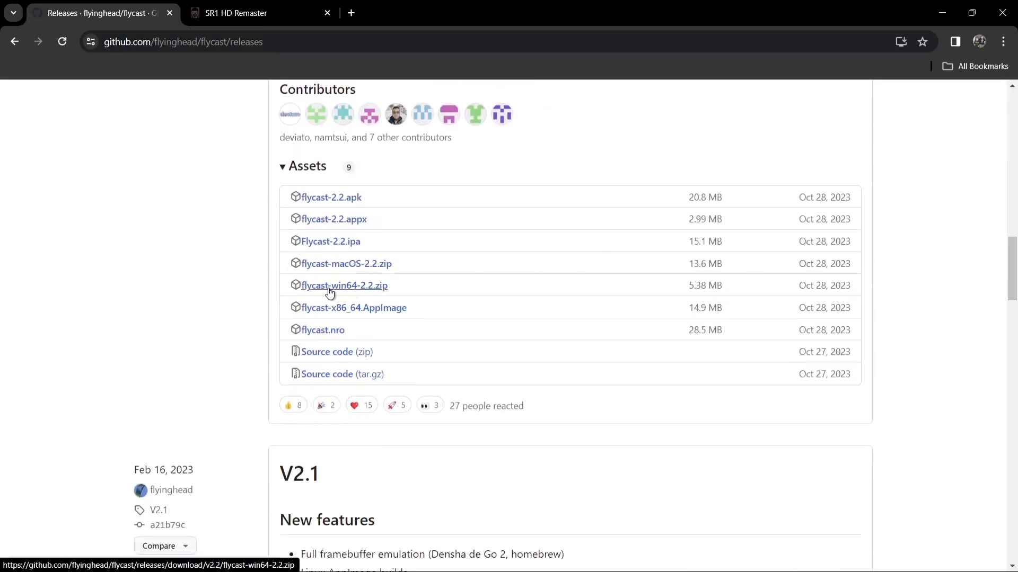
mouse_move(365, 292)
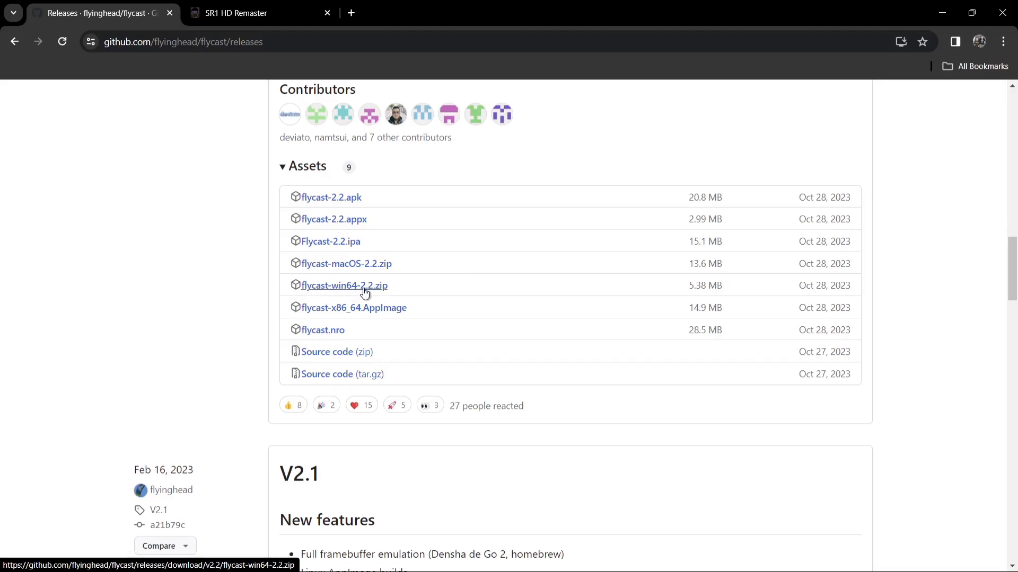
mouse_move(383, 290)
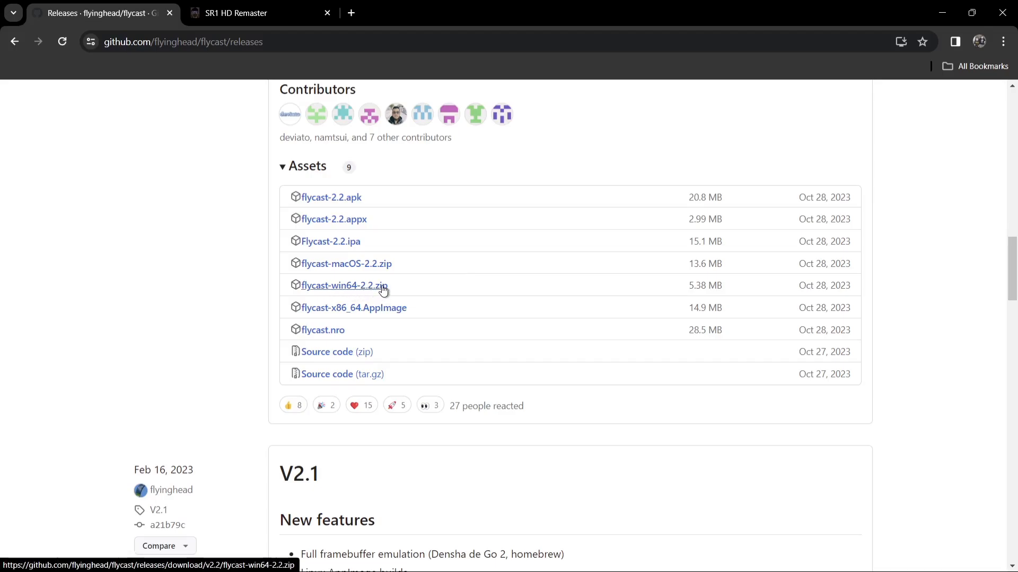
Download the 1.9 GB Flycast+SR1HDRE.7z pack from sr1hdremaster.com's Google Drive link, accepting the scan warning
left_click(260, 12)
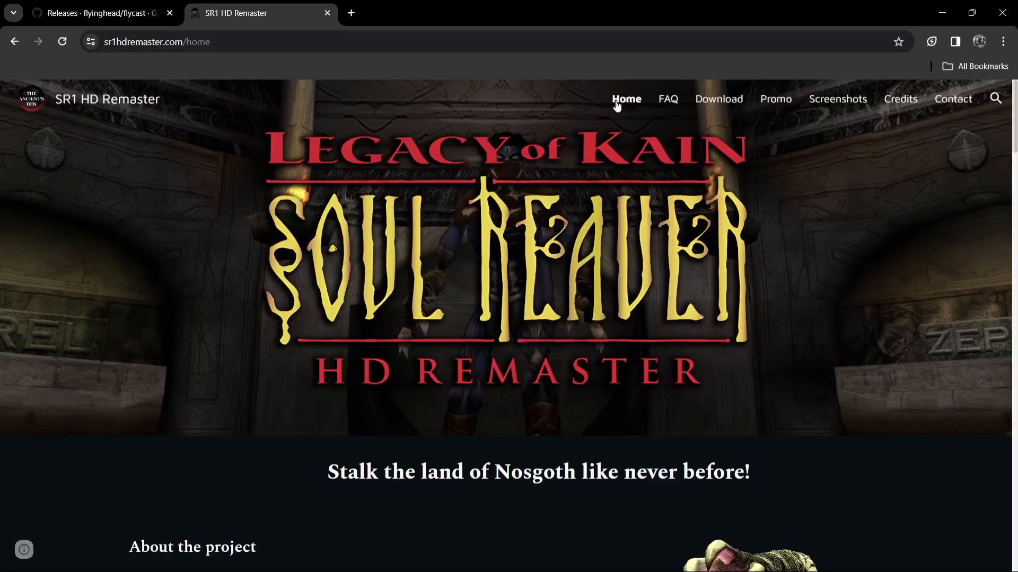
mouse_move(789, 137)
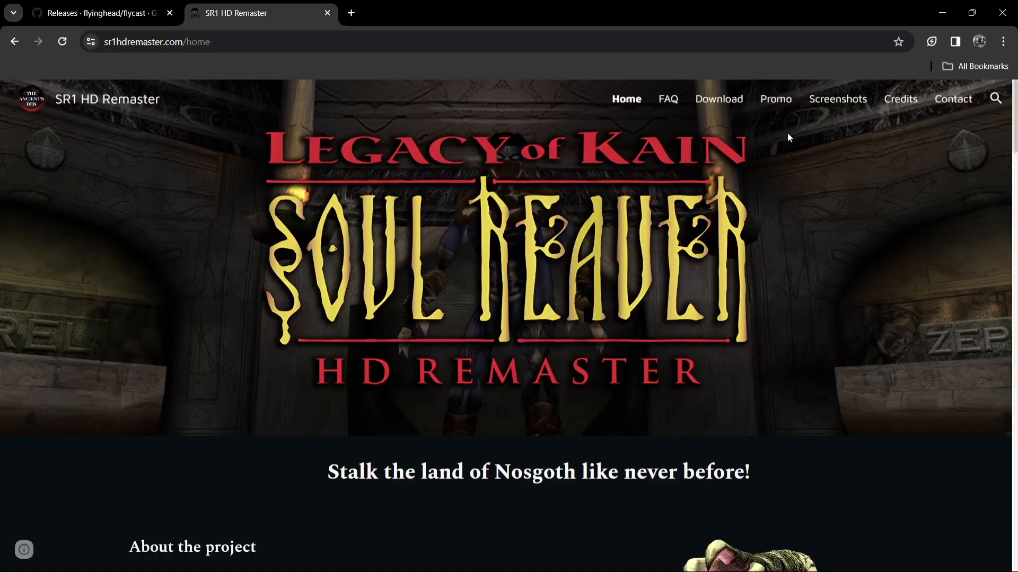
mouse_move(743, 115)
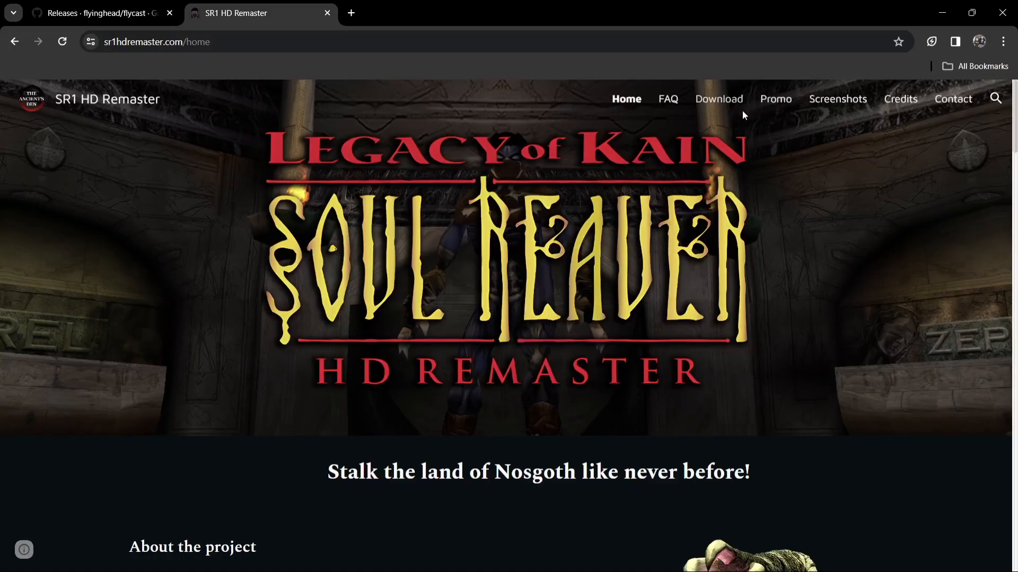
left_click(719, 98)
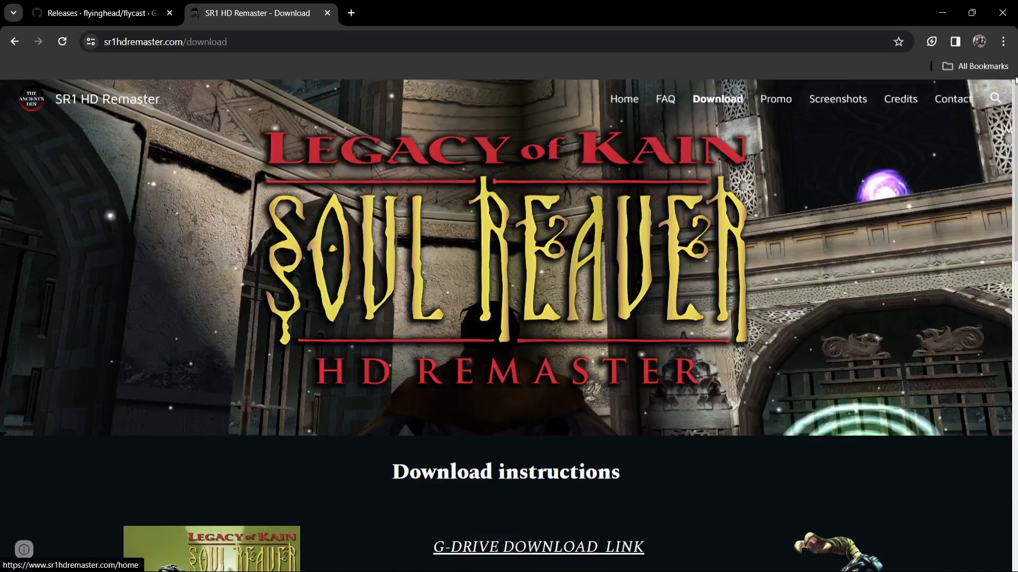
scroll("down", 3)
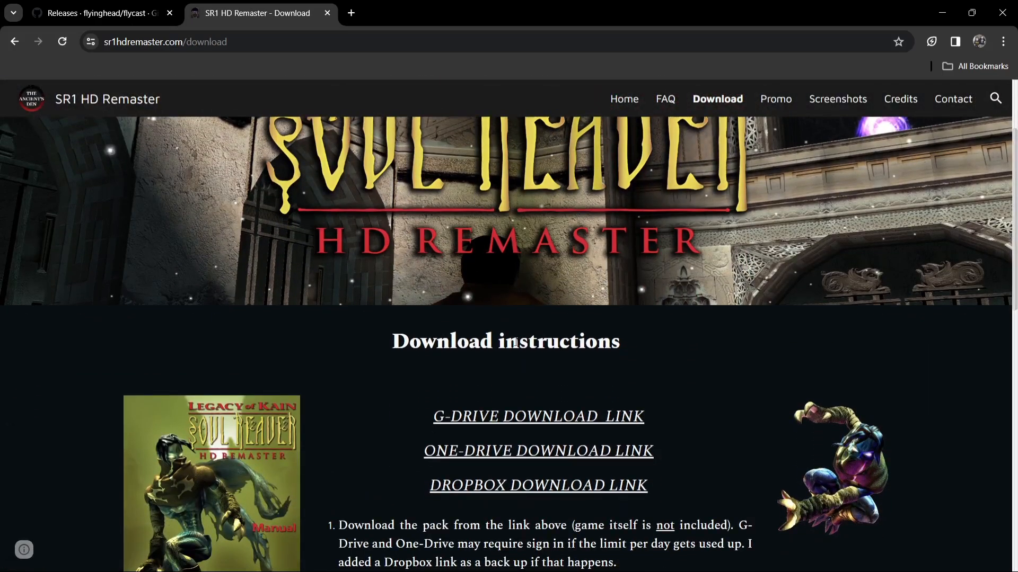
mouse_move(592, 413)
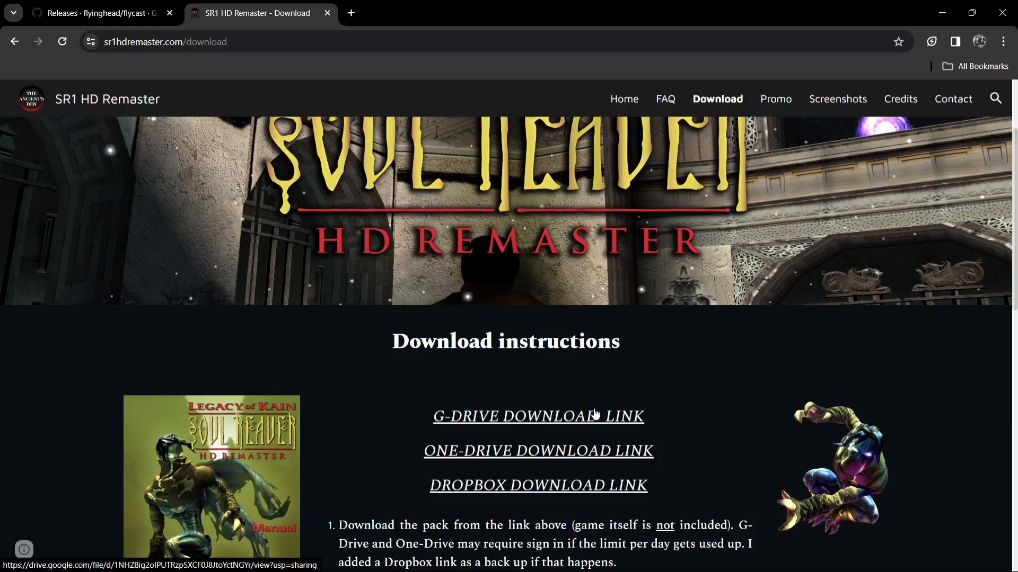
left_click(536, 416)
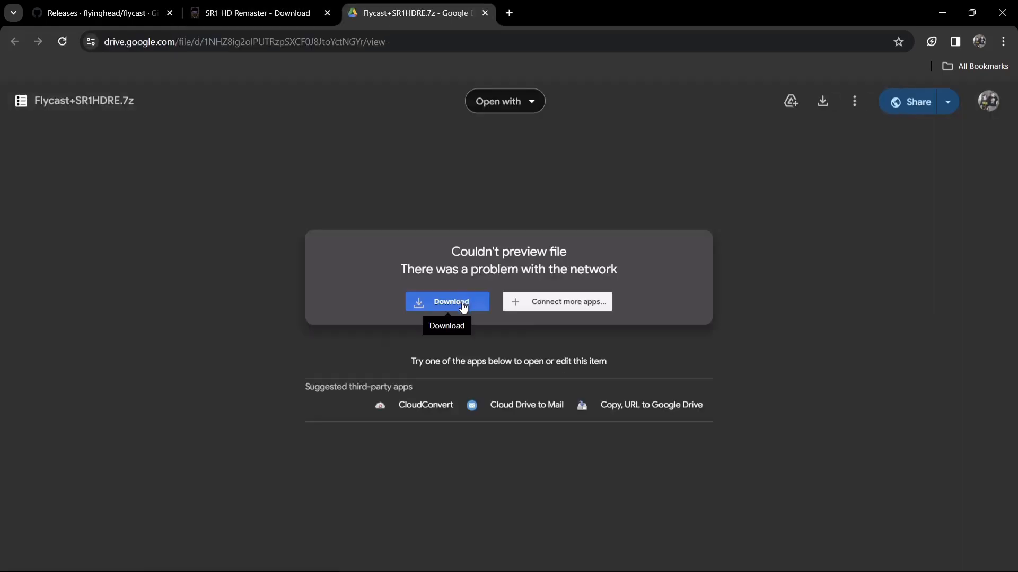
left_click(446, 301)
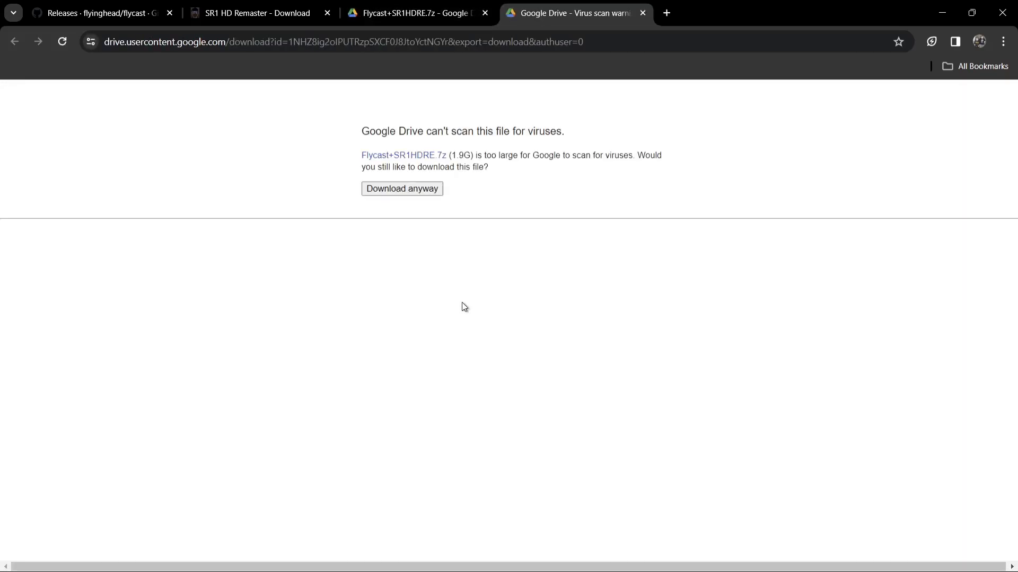
mouse_move(401, 188)
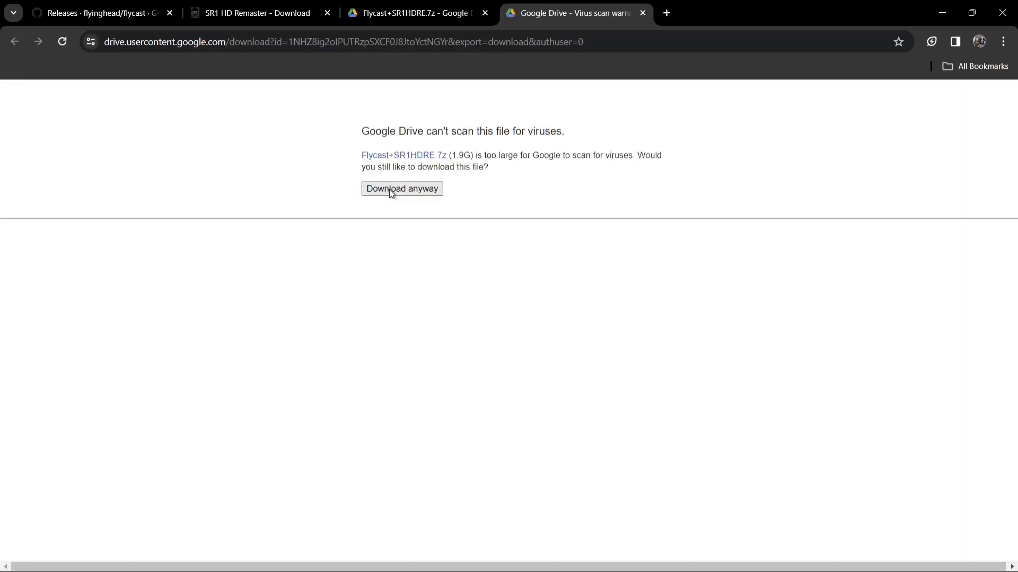
left_click(401, 188)
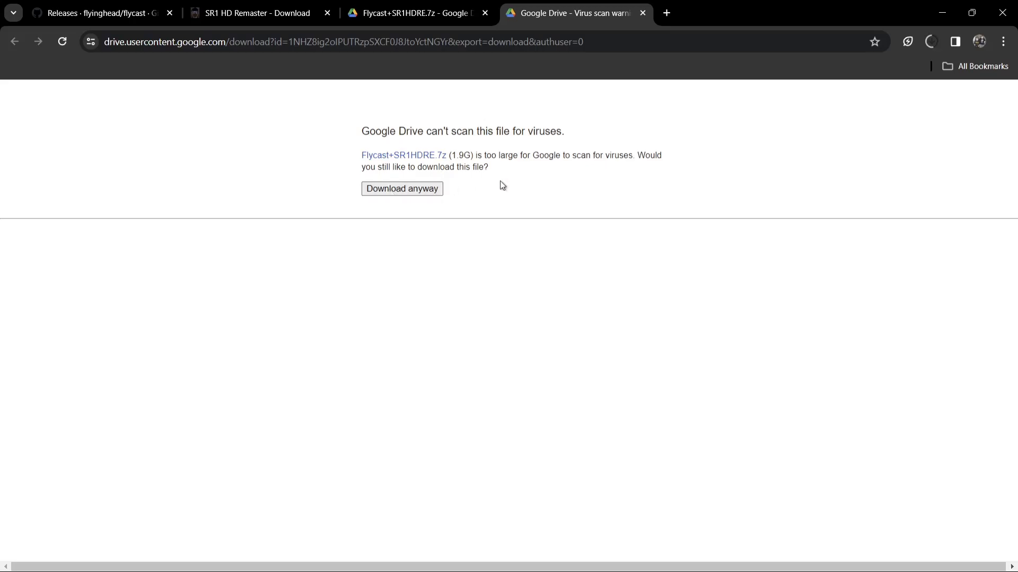
mouse_move(942, 12)
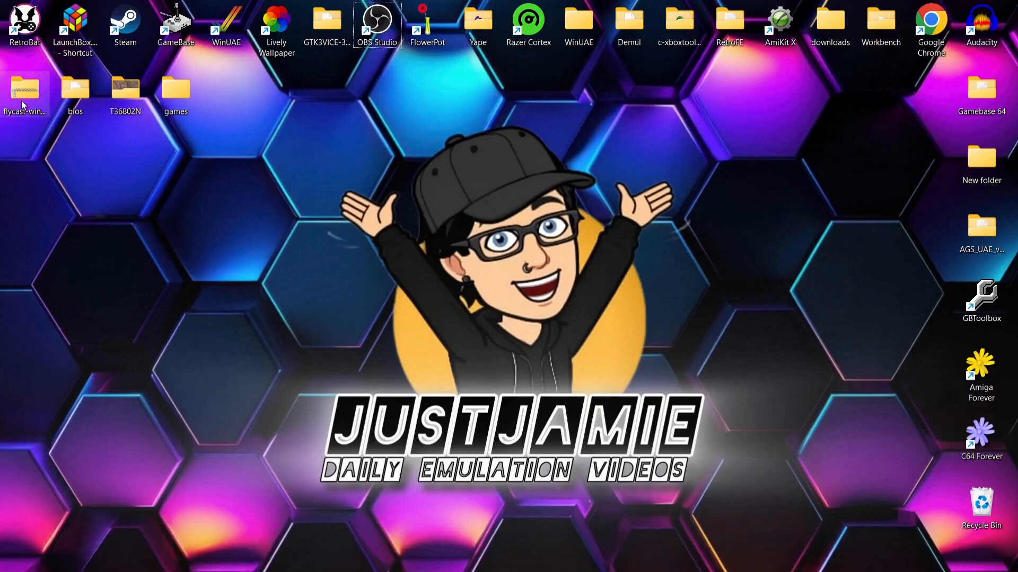
Move flycast-win64-2.2.zip onto the desktop and create a new desktop folder named Flycast
left_click_drag(24, 91, 327, 101)
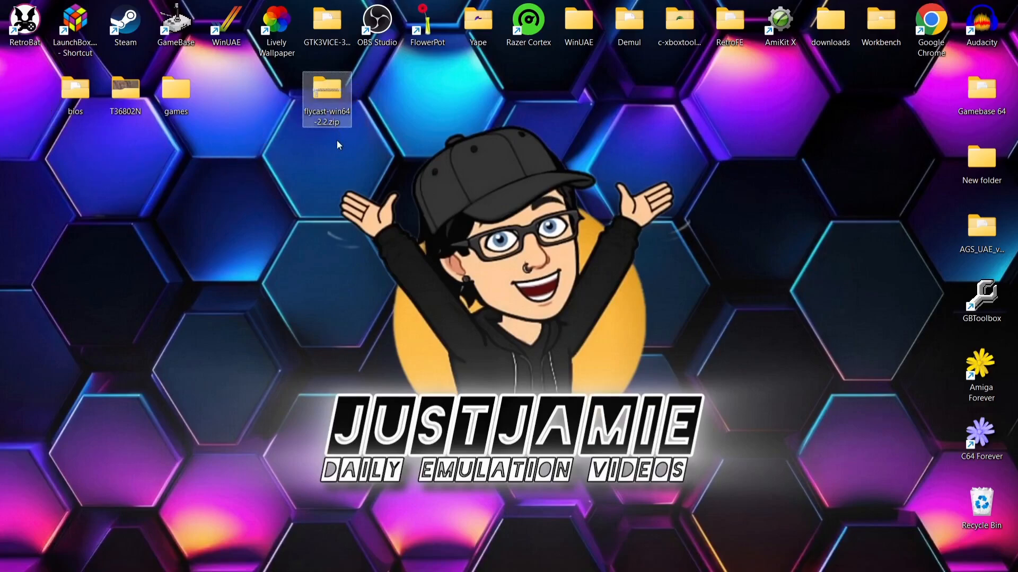
mouse_move(179, 239)
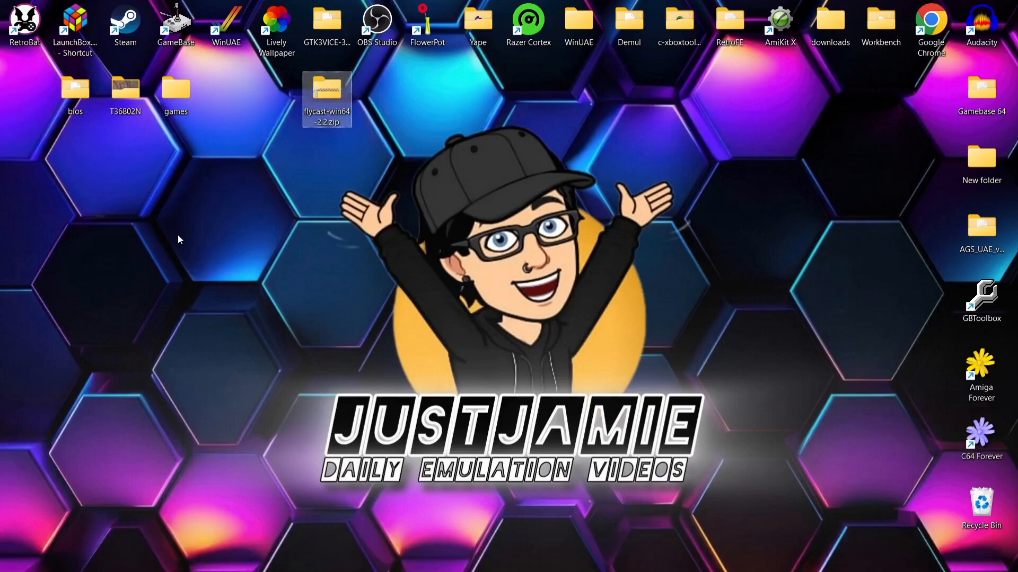
right_click(179, 240)
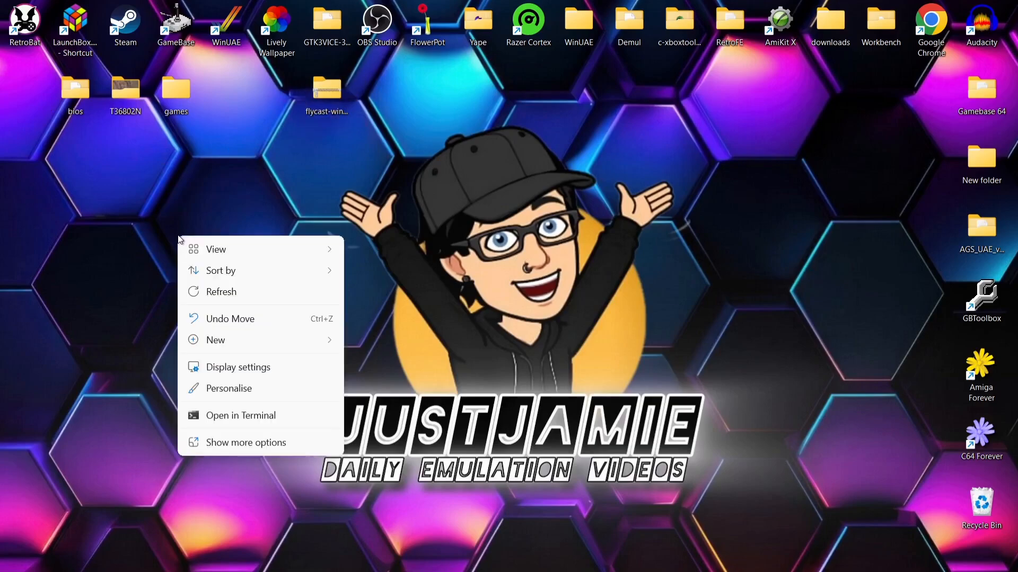
left_click(215, 340)
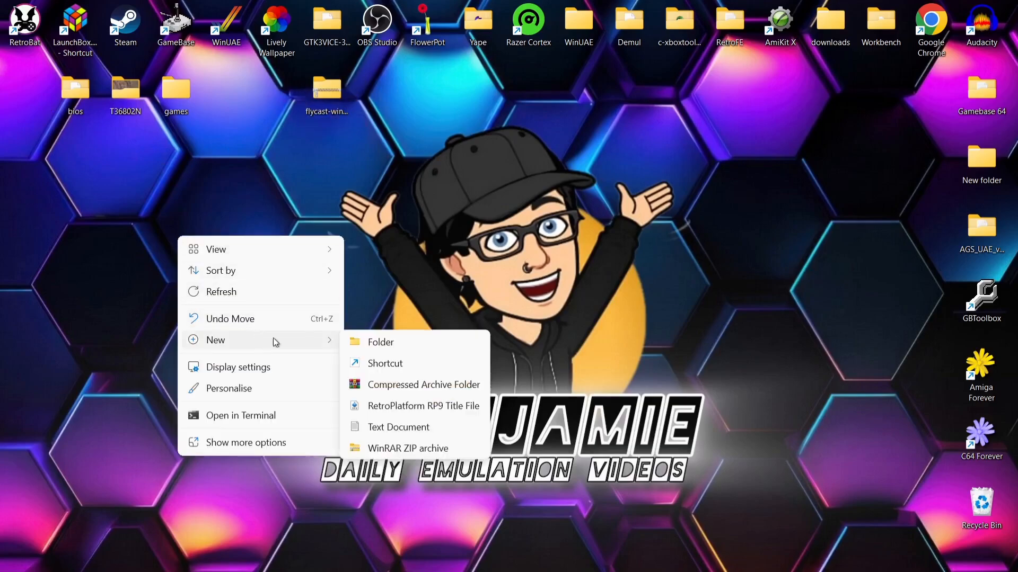
left_click(380, 342)
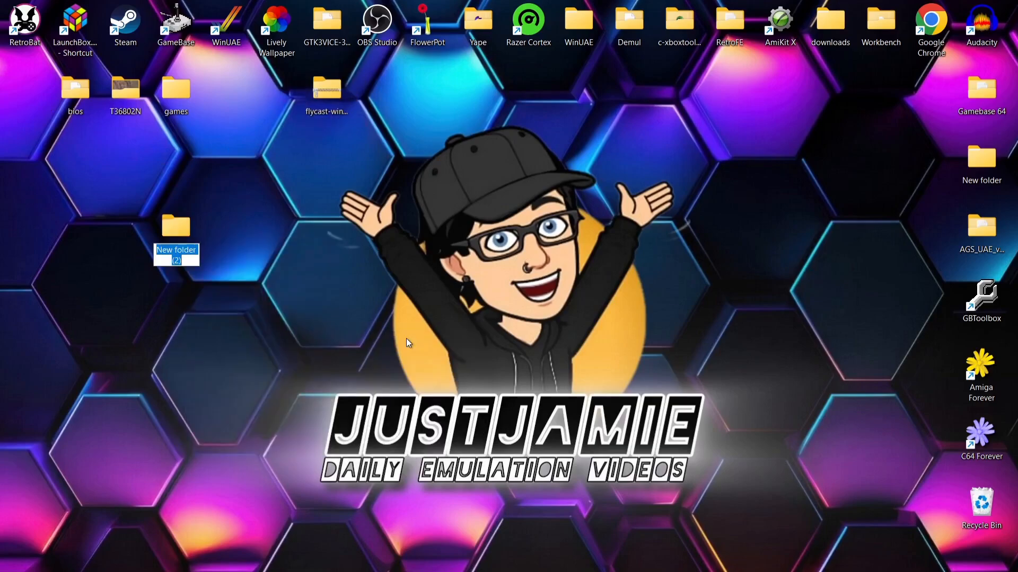
type("Flycast")
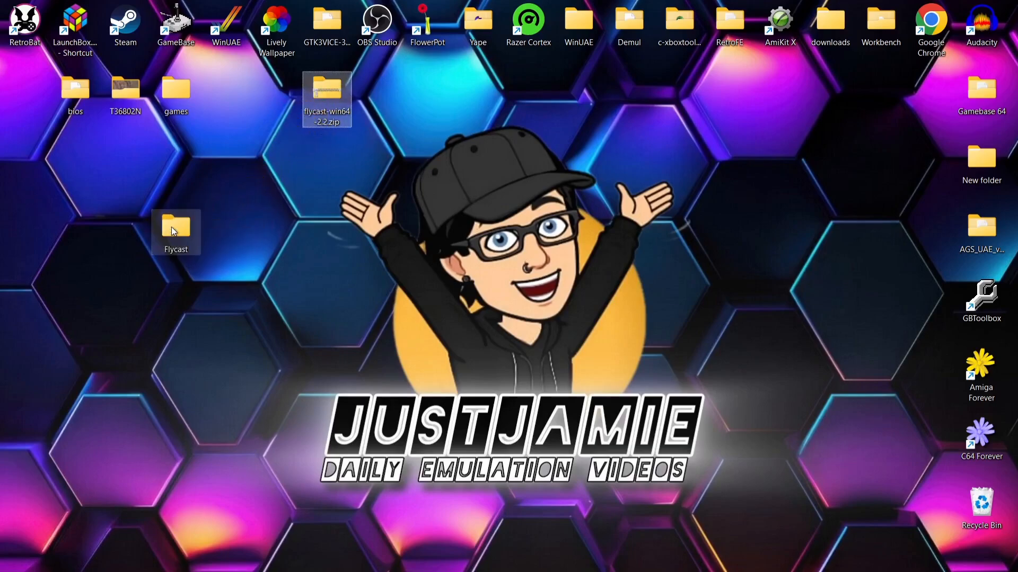
Extract flycast.exe from the zip into the Flycast folder with WinRAR, then delete the archive
double_click(176, 227)
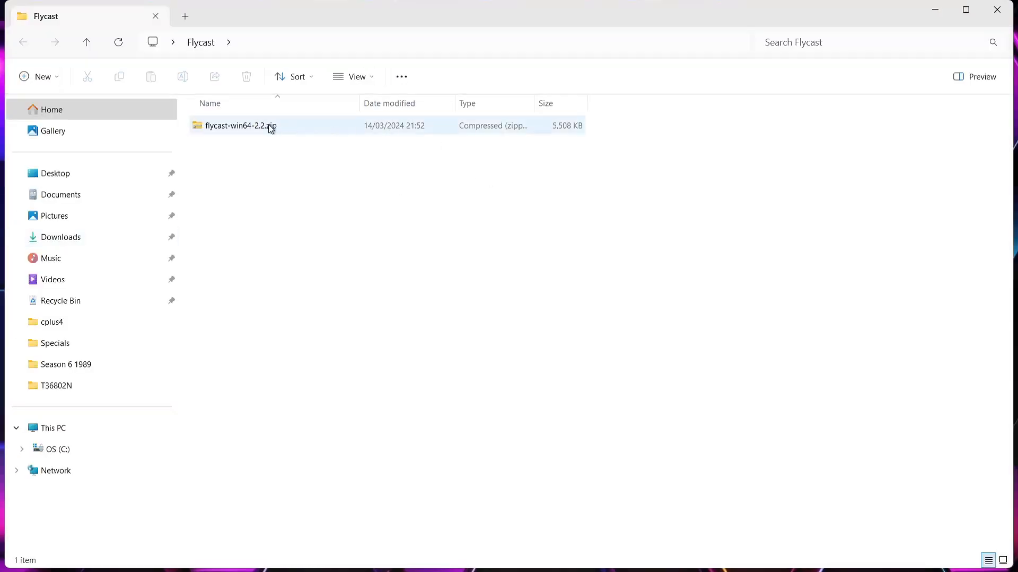
right_click(260, 125)
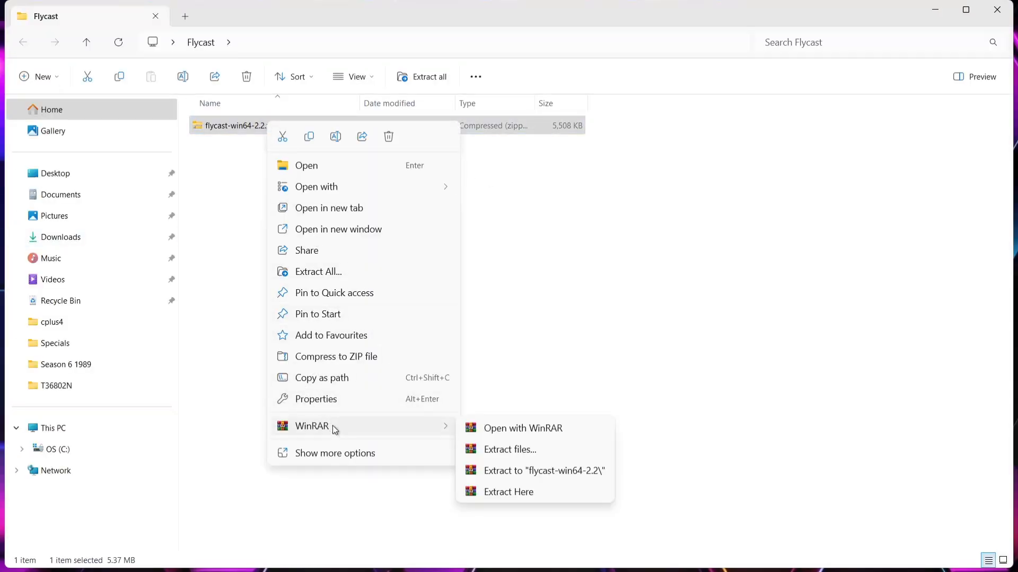
mouse_move(355, 428)
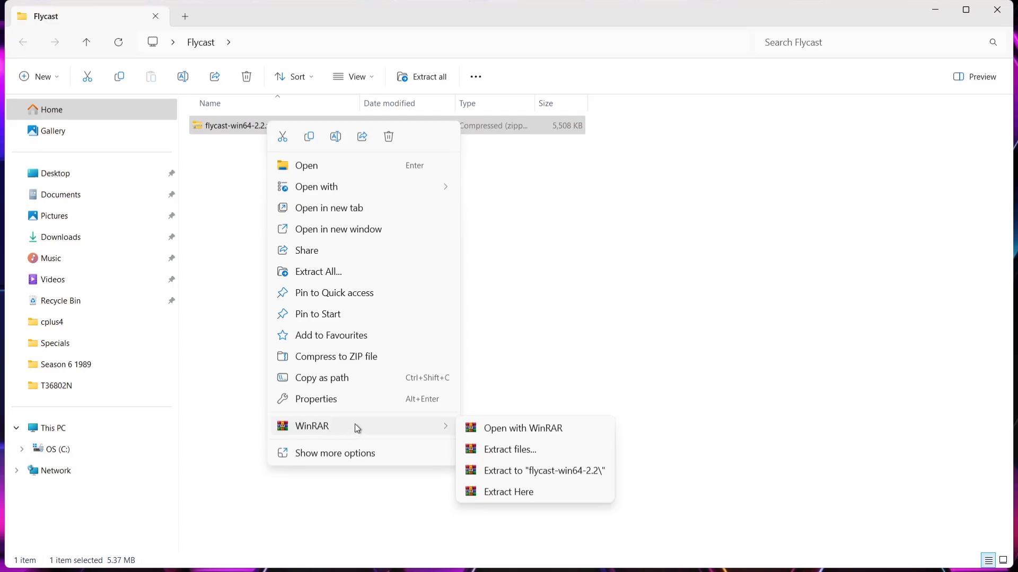
mouse_move(508, 492)
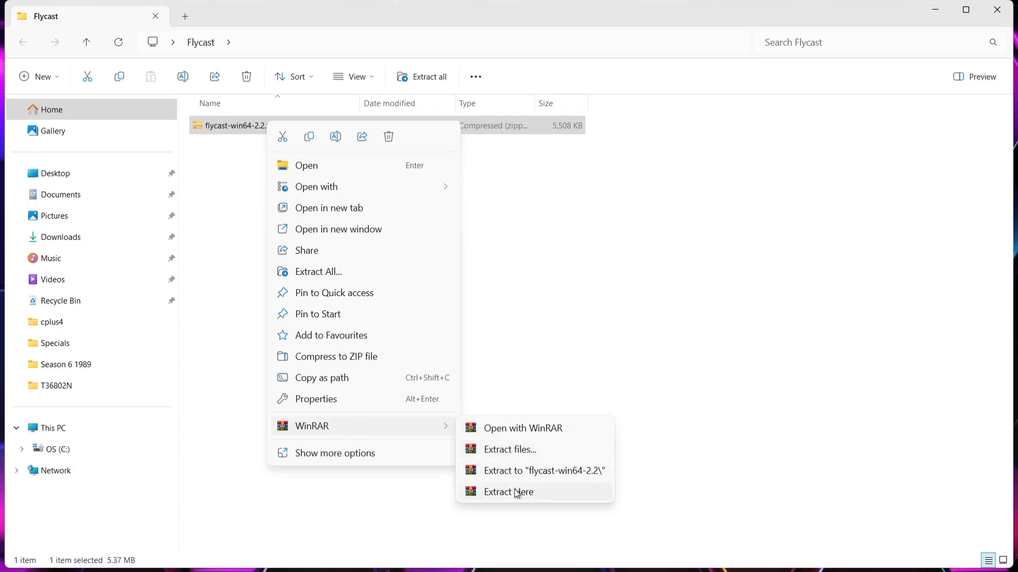
left_click(509, 492)
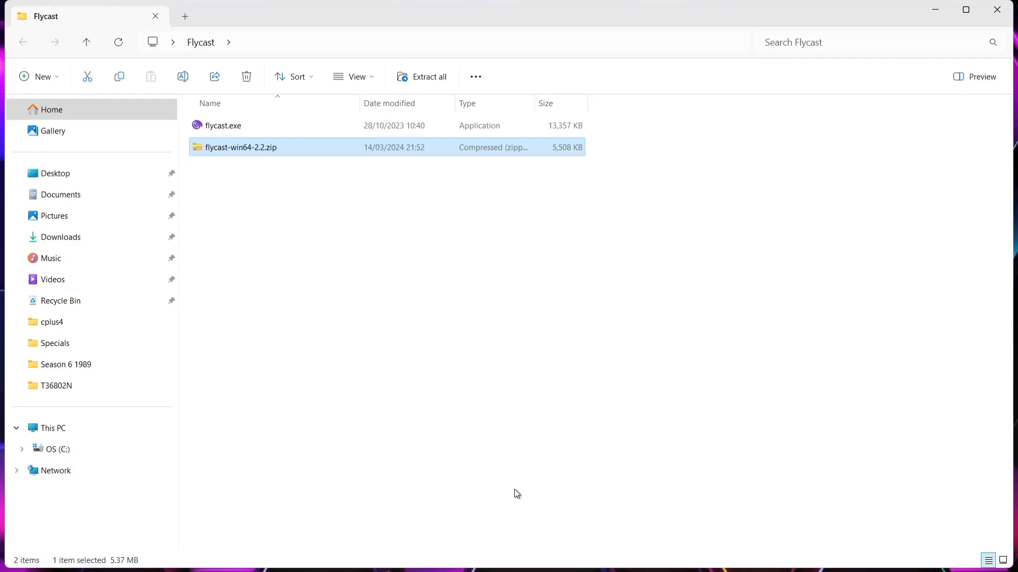
mouse_move(245, 150)
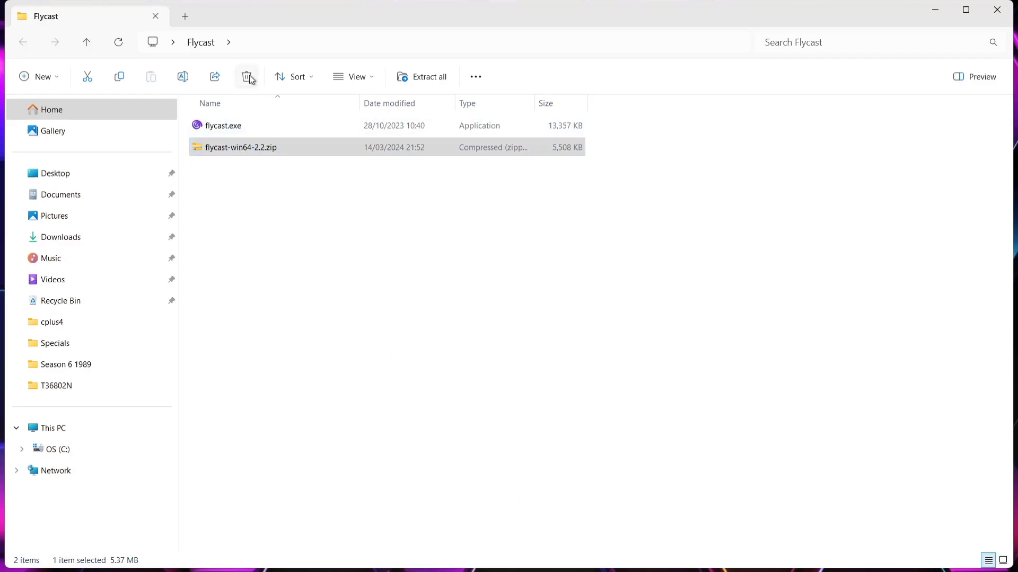
left_click(247, 76)
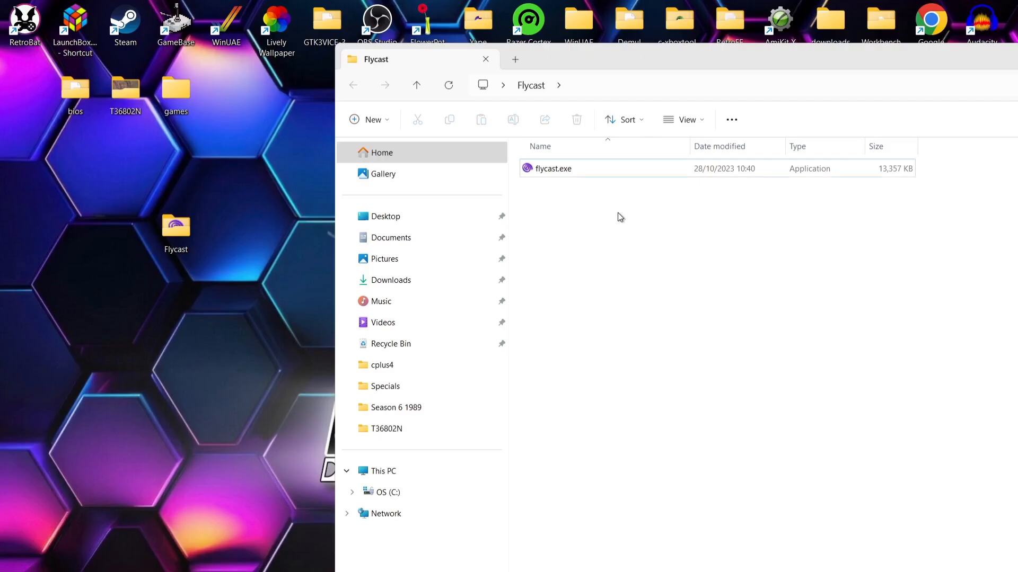
mouse_move(550, 185)
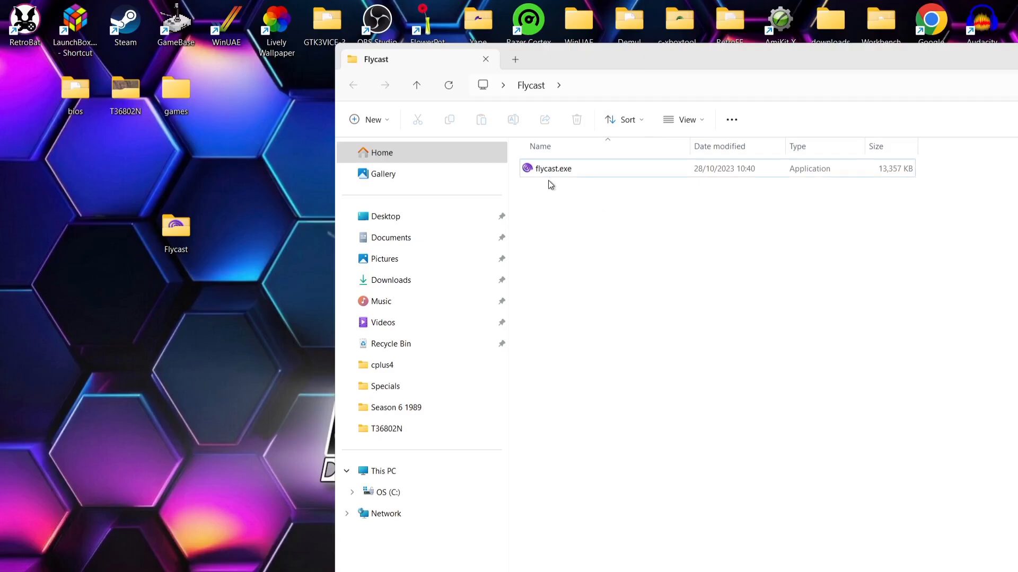
mouse_move(588, 171)
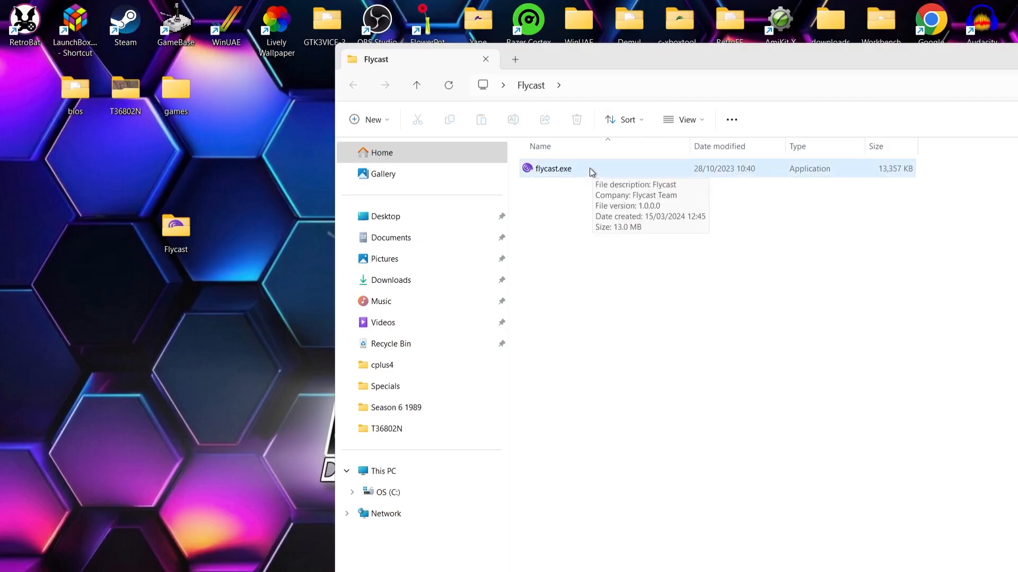
Launch flycast.exe once to generate its data folder and emu.cfg, then close it
double_click(552, 168)
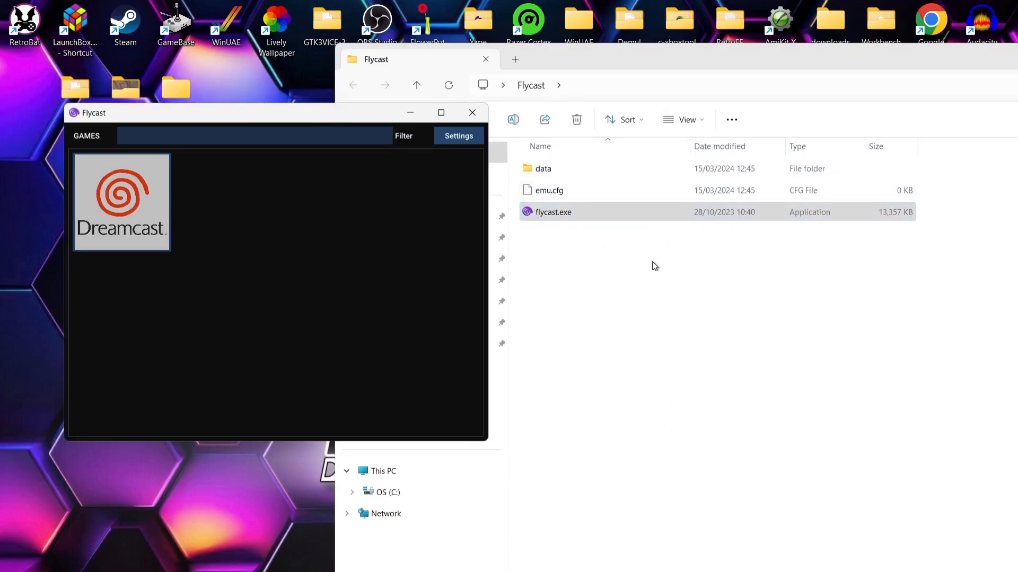
mouse_move(469, 125)
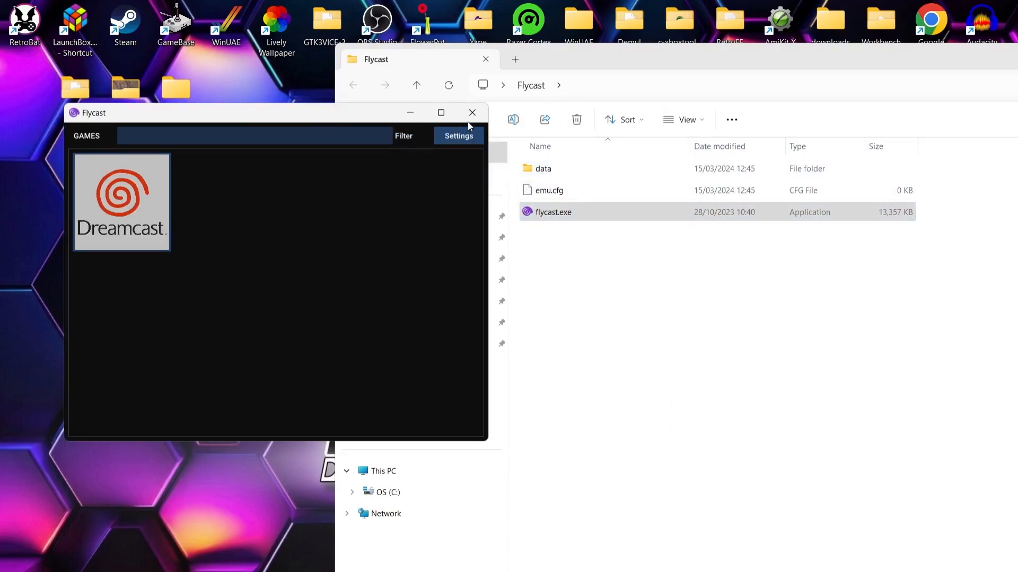
mouse_move(472, 112)
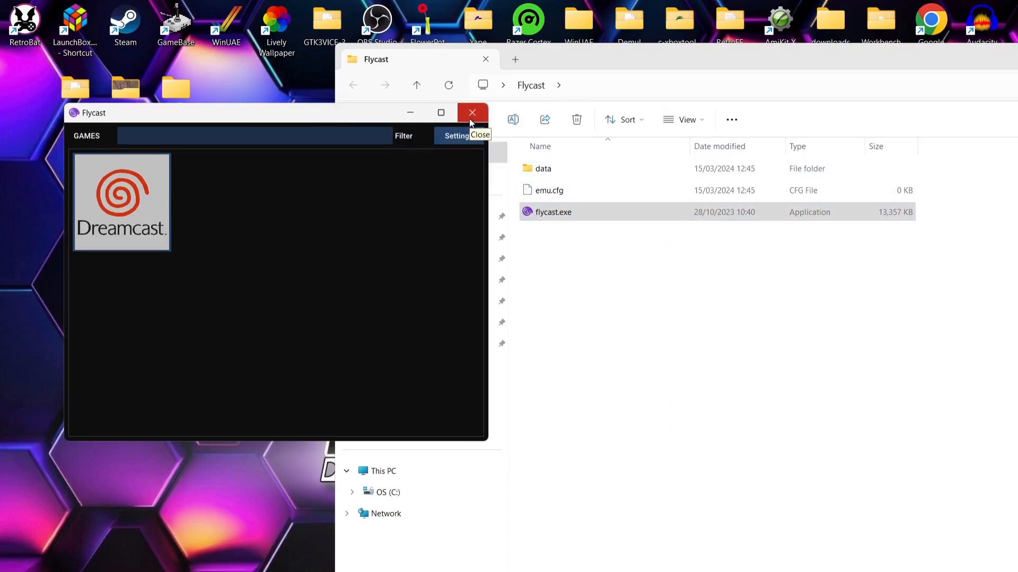
left_click(472, 112)
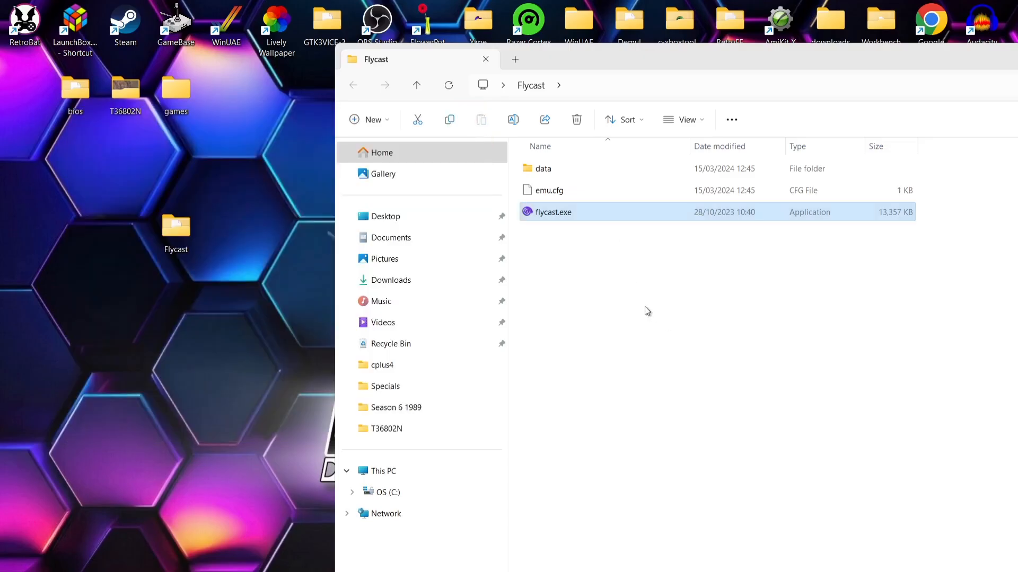
Copy dc.zip, dc_boot.bin and dc_flash.bin from the bios window into Flycast's data folder
double_click(543, 168)
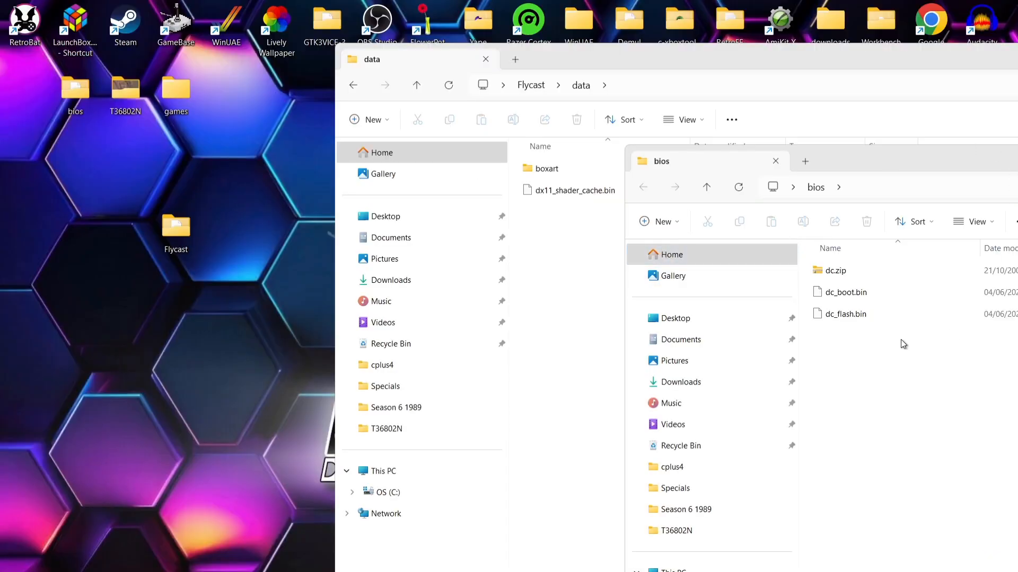
mouse_move(896, 351)
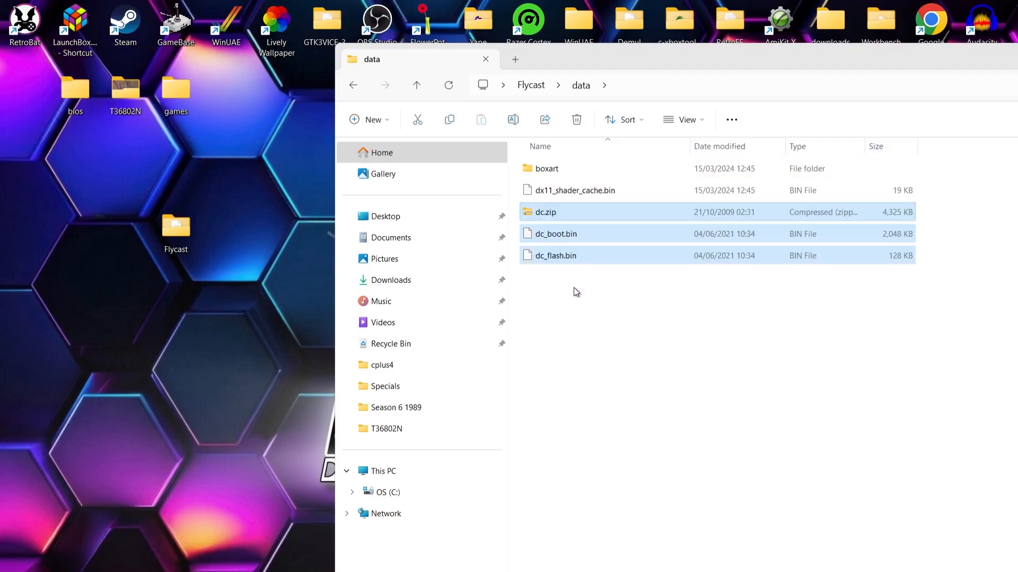
left_click(353, 84)
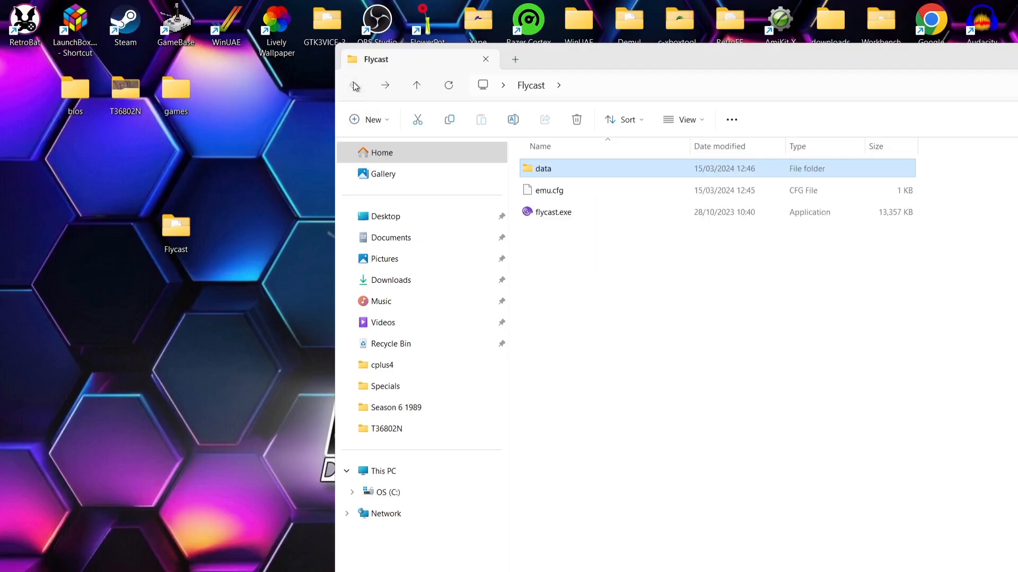
double_click(541, 168)
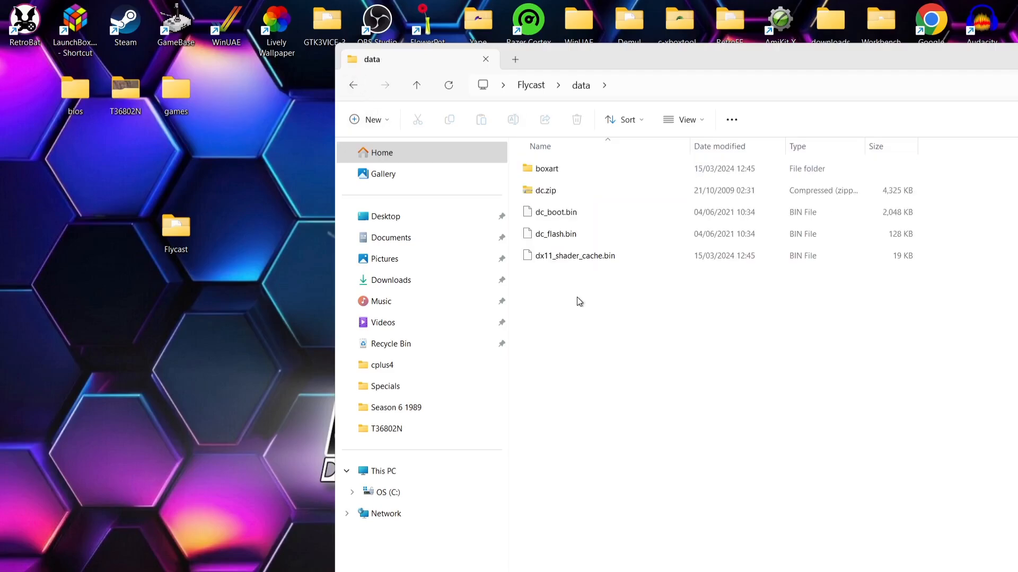
Create a new folder named Textures inside Flycast's data folder
right_click(578, 301)
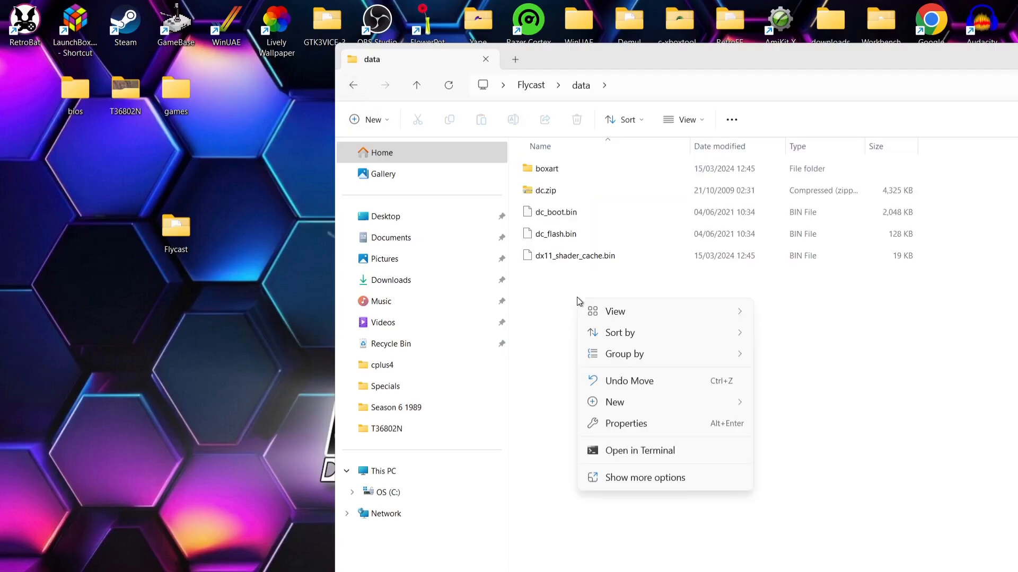
left_click(613, 401)
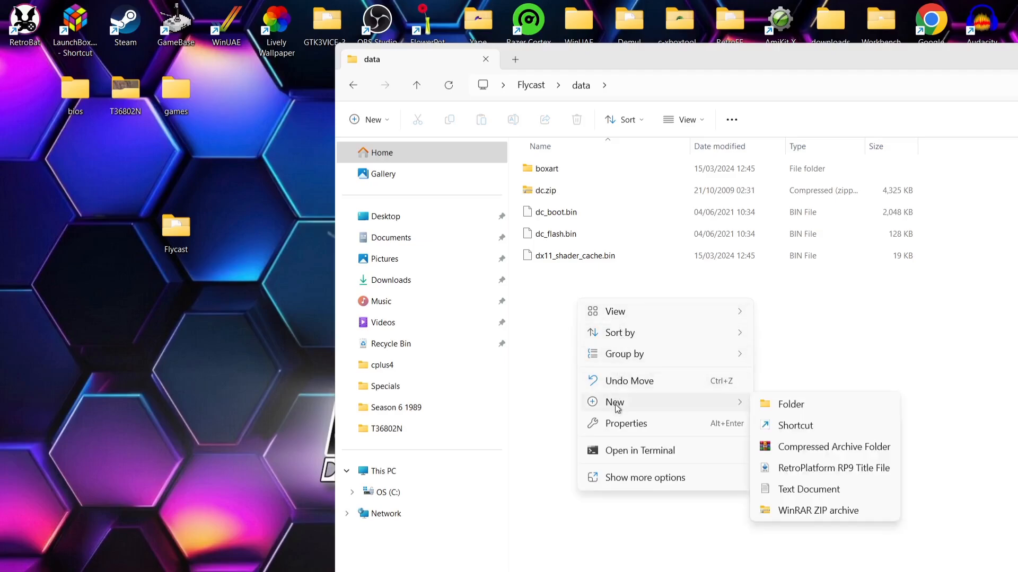
left_click(790, 403)
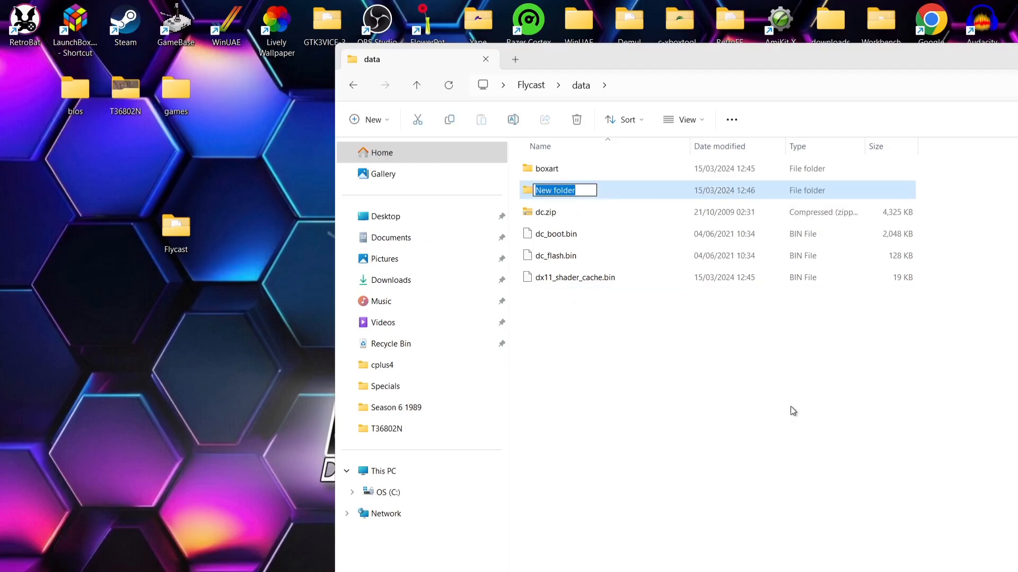
type("Textures")
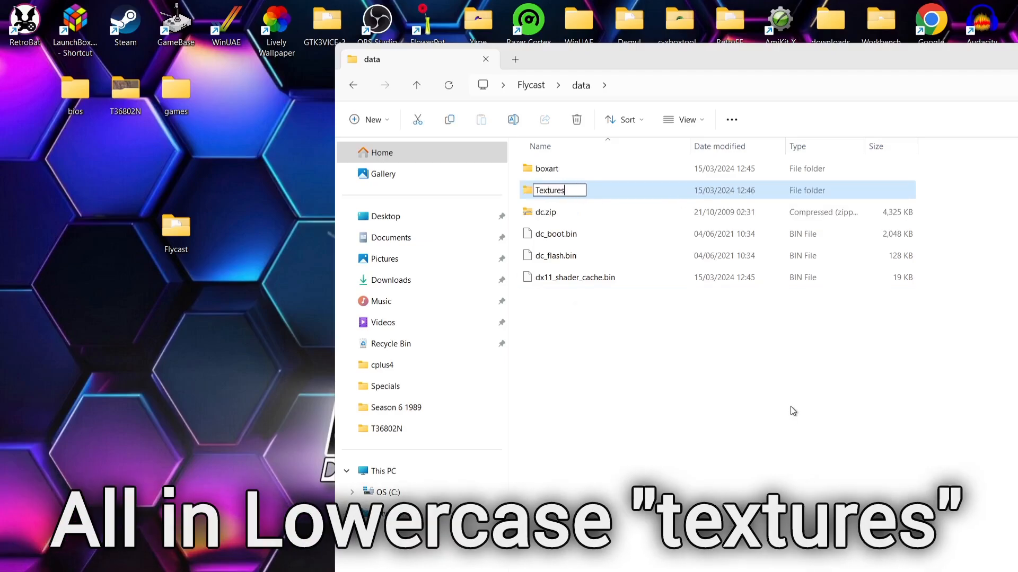
key("Return")
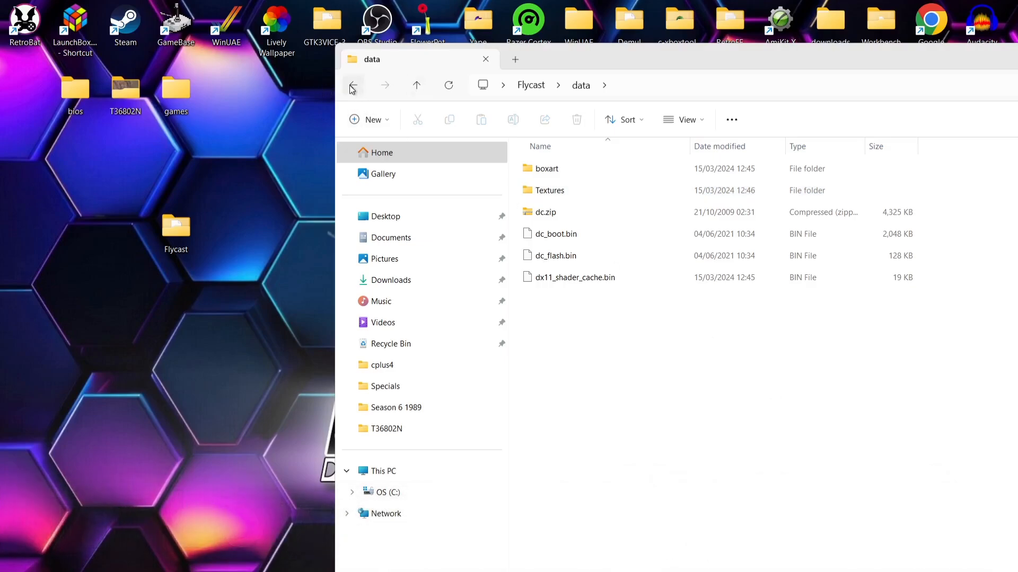
Create a Games folder in Flycast and copy the soul reaver folder with its GDI and tracks into it
left_click(353, 84)
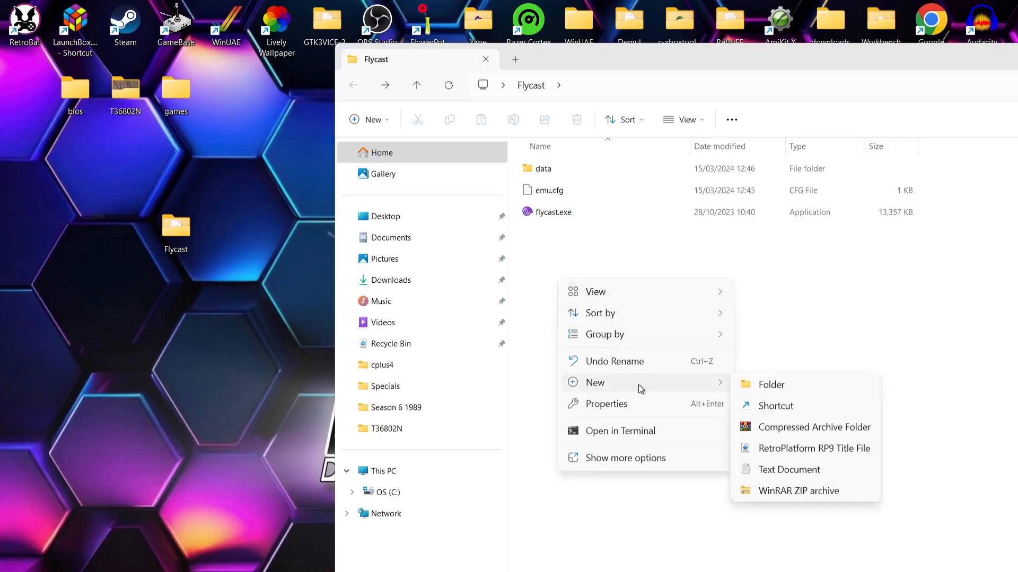
left_click(771, 384)
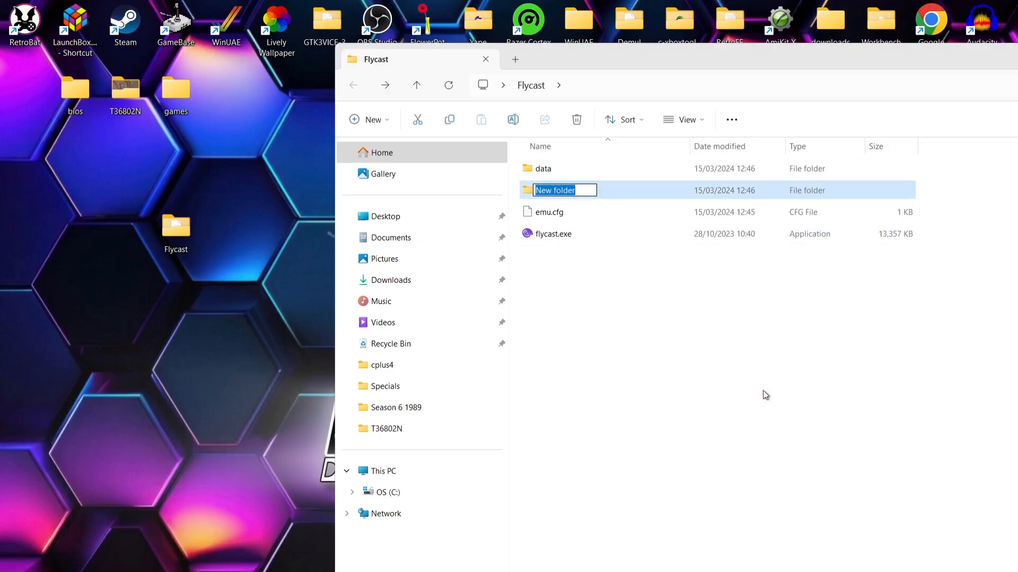
type("Games")
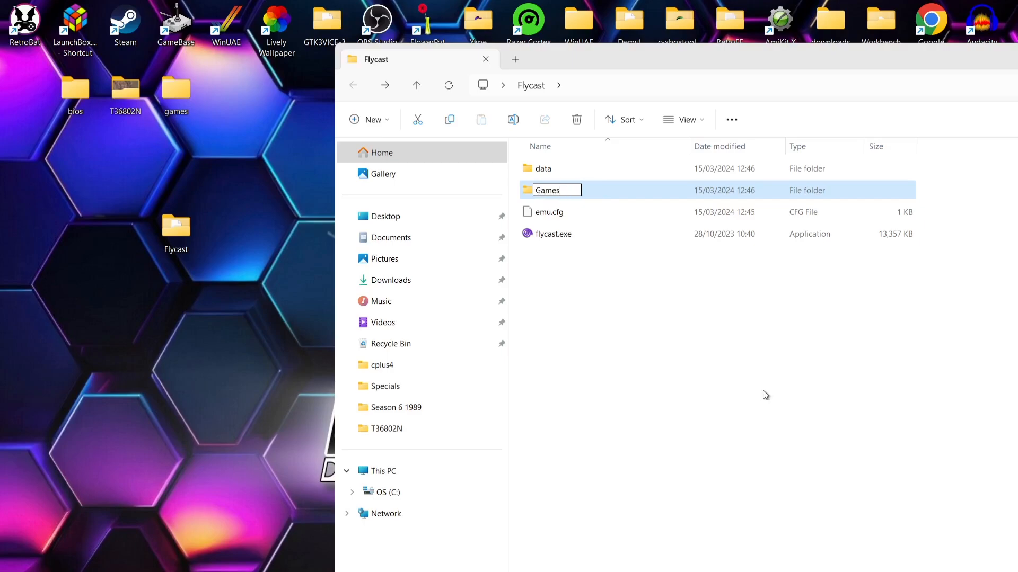
double_click(547, 190)
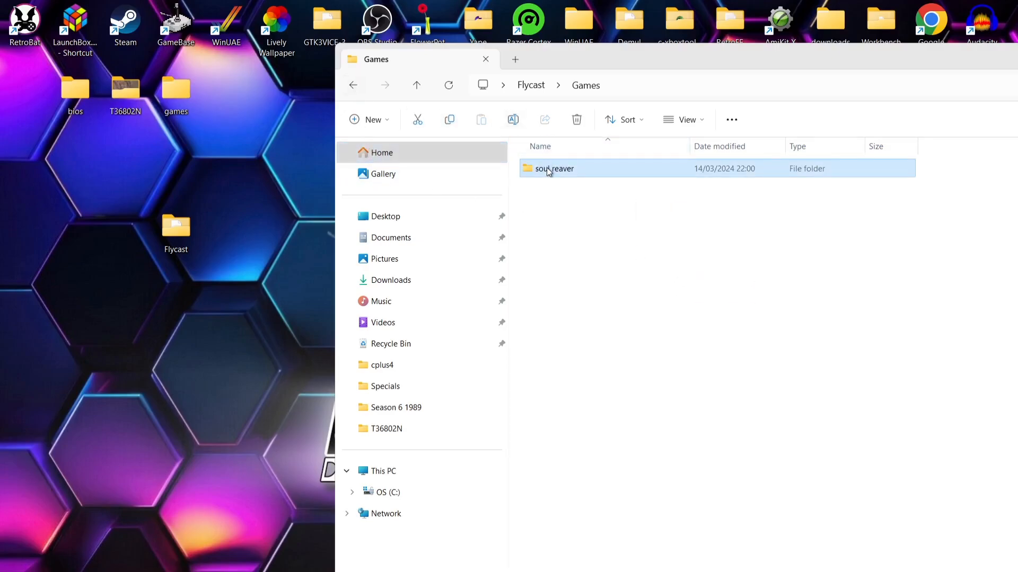
double_click(553, 168)
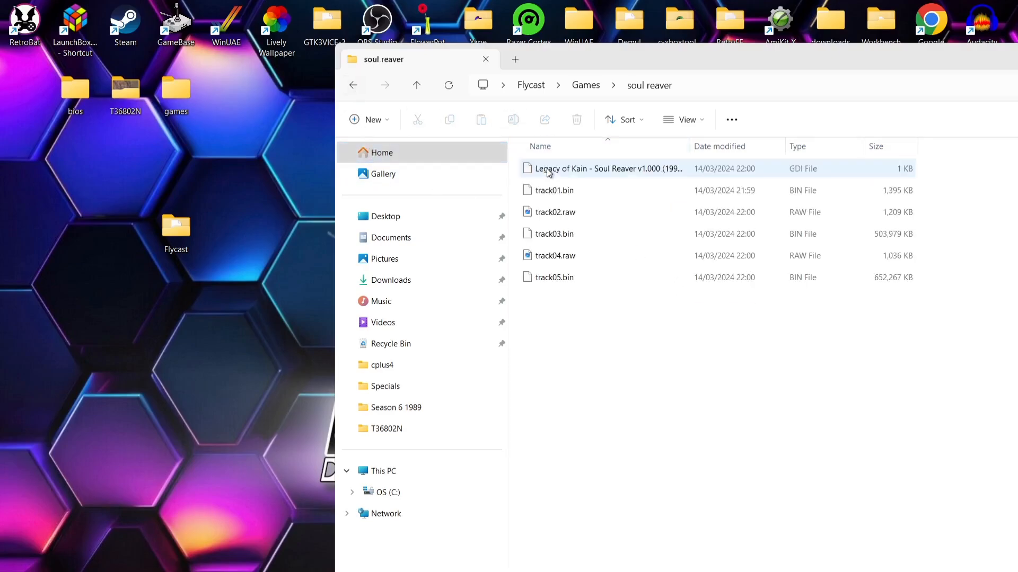
mouse_move(832, 177)
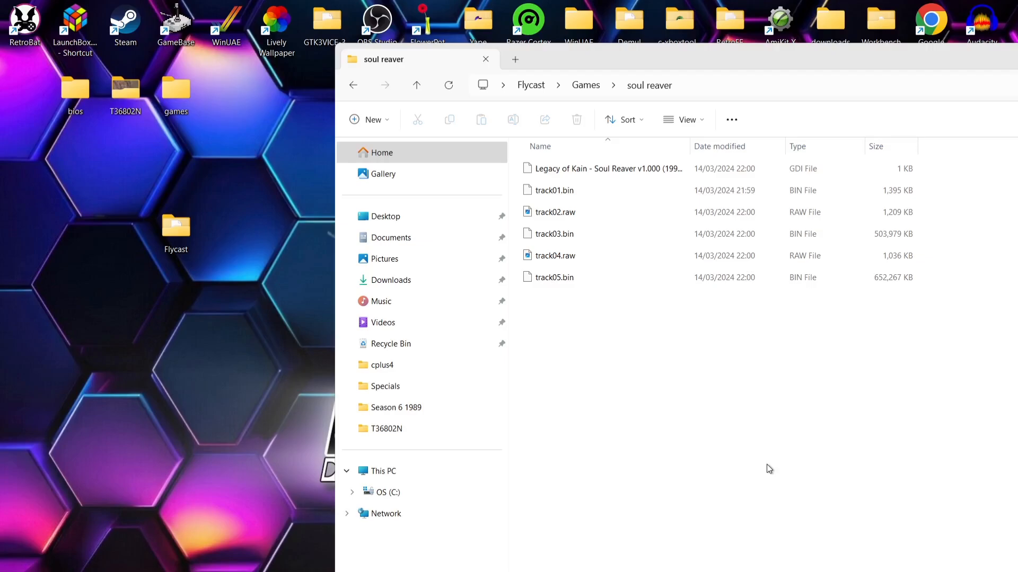
left_click(353, 85)
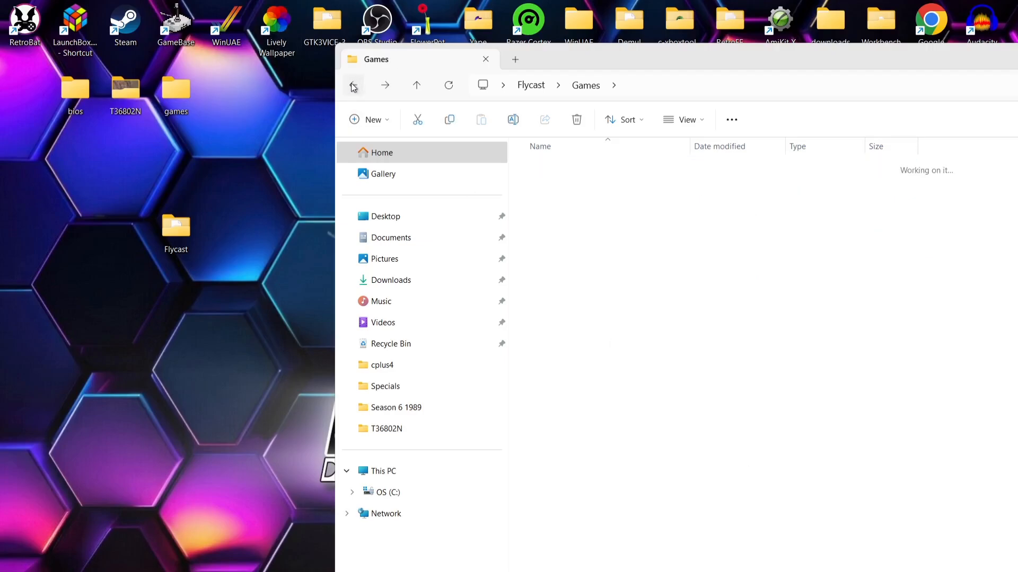
Relaunch Flycast, open its General settings, and start adding a Content Location folder
left_click(353, 85)
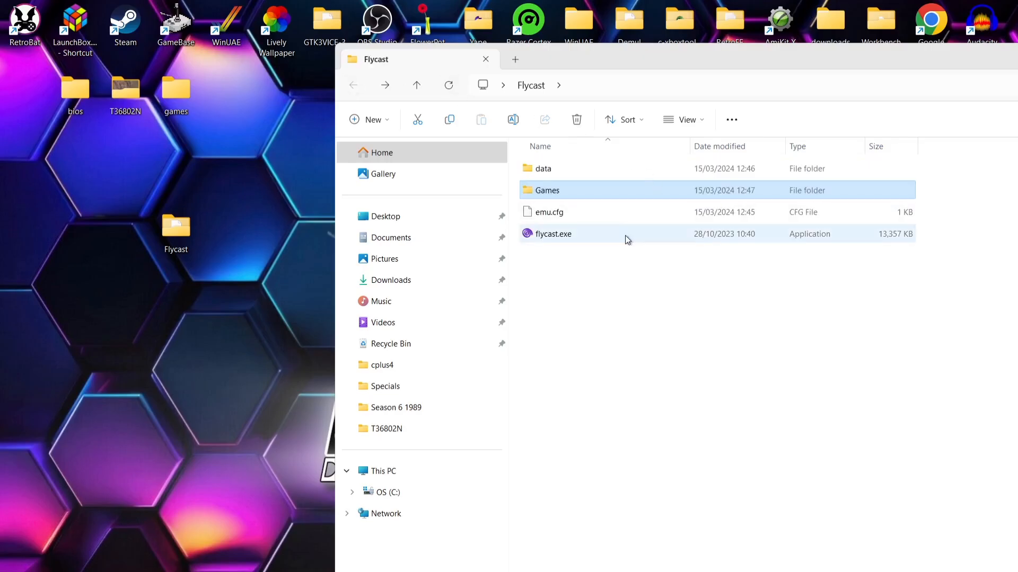
double_click(553, 234)
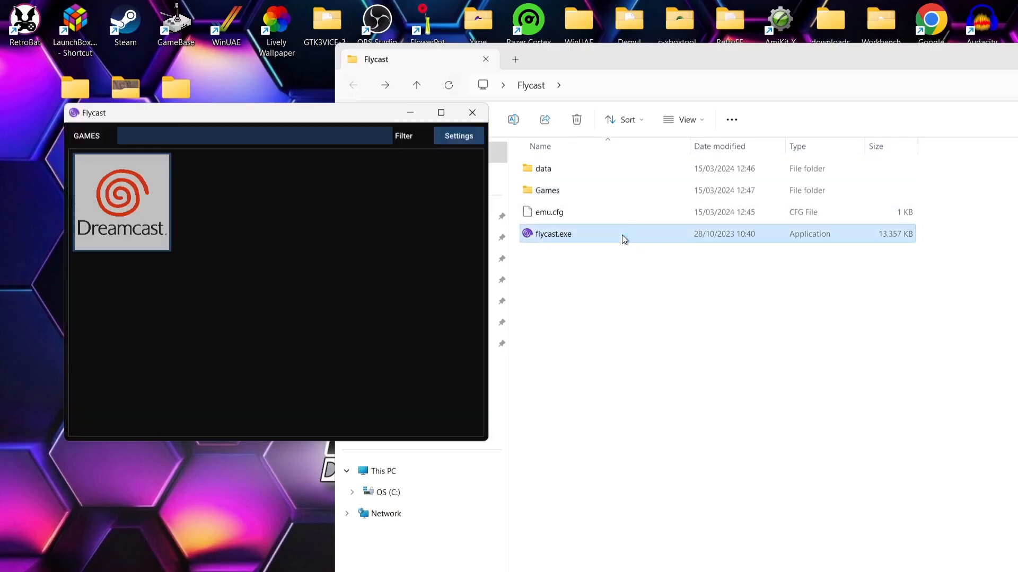
left_click(440, 112)
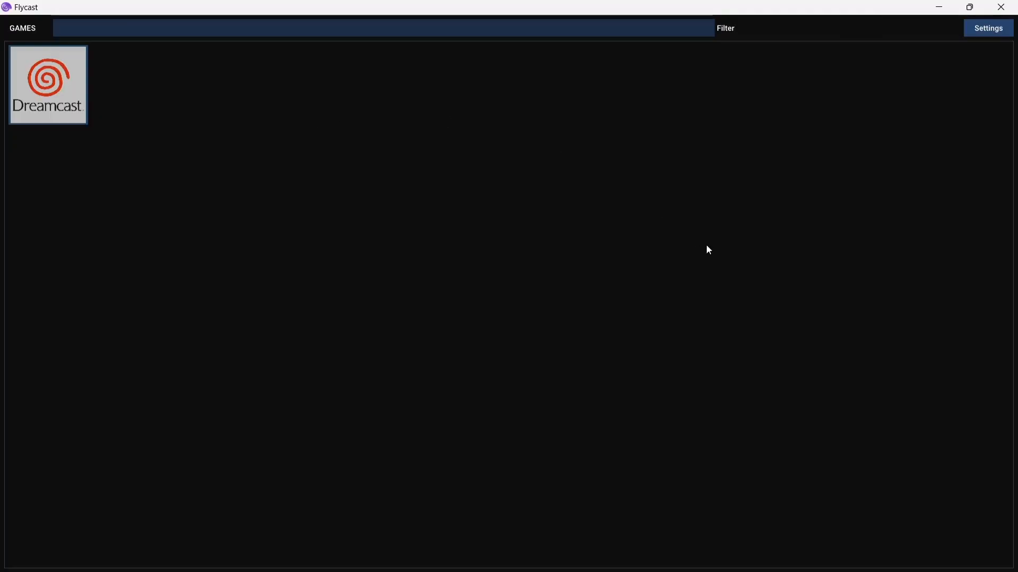
left_click(987, 28)
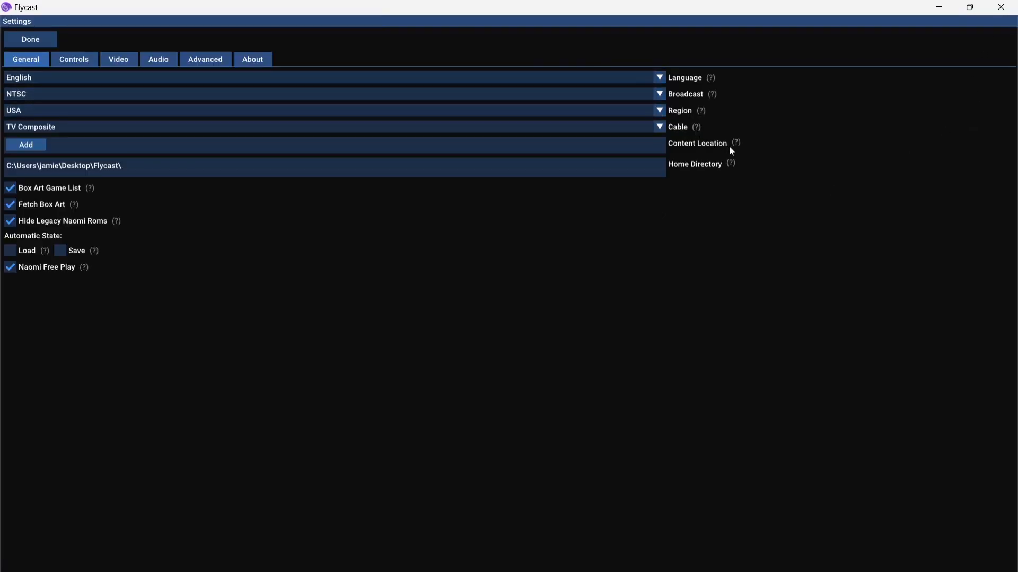
mouse_move(735, 142)
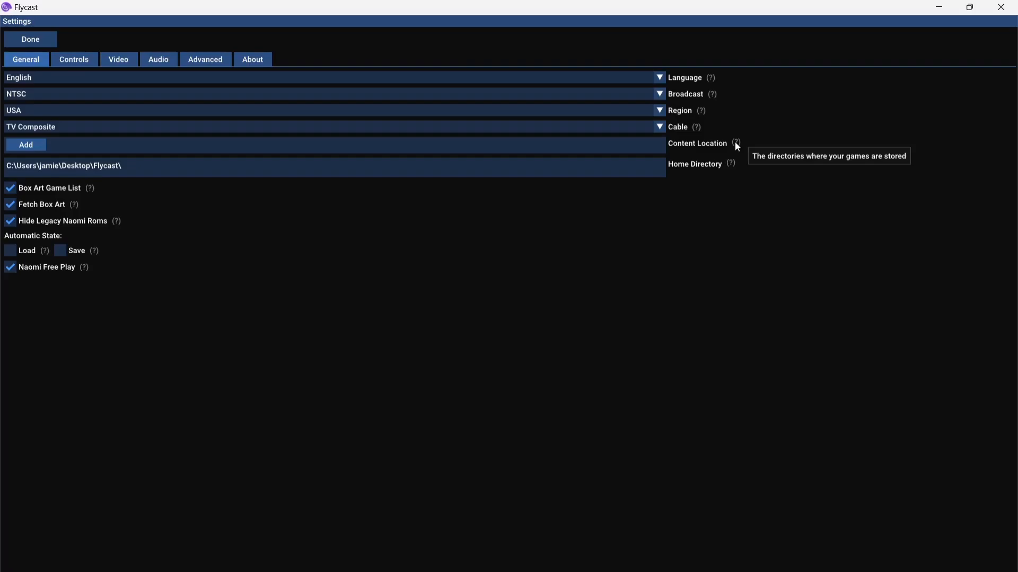
left_click(25, 145)
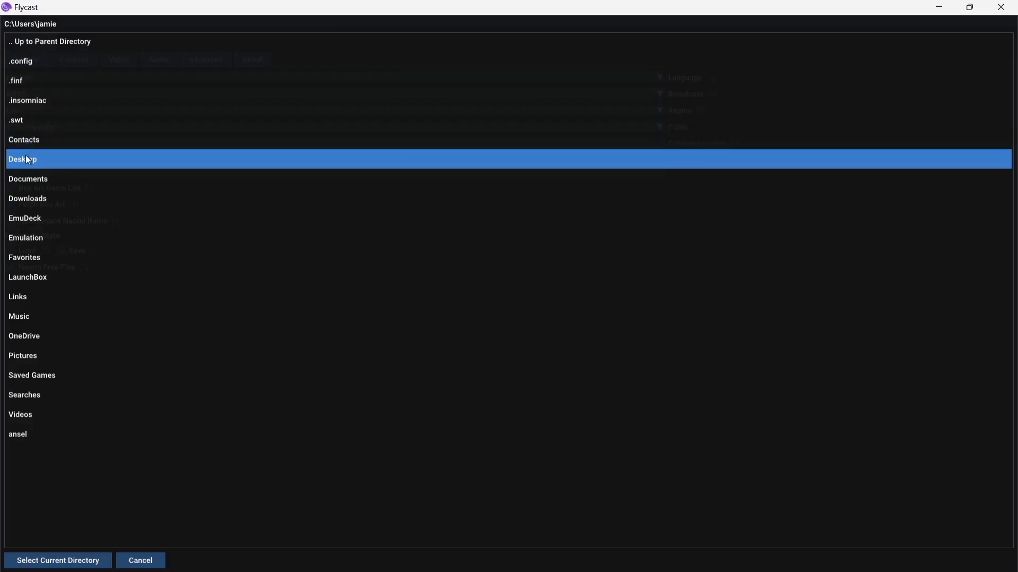
Choose Desktop\Flycast\Games as the content location and finish with the settings
double_click(22, 159)
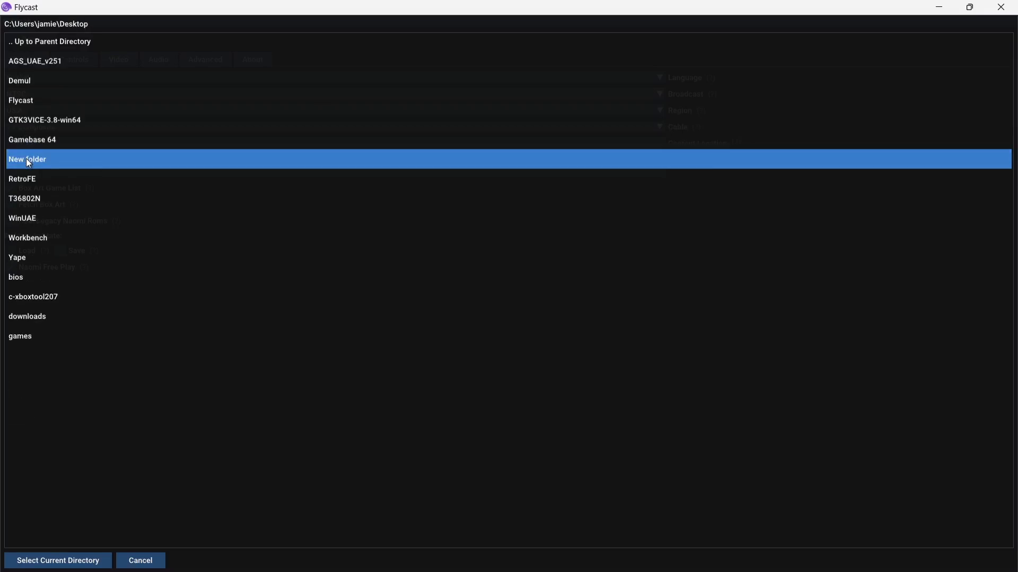
double_click(20, 100)
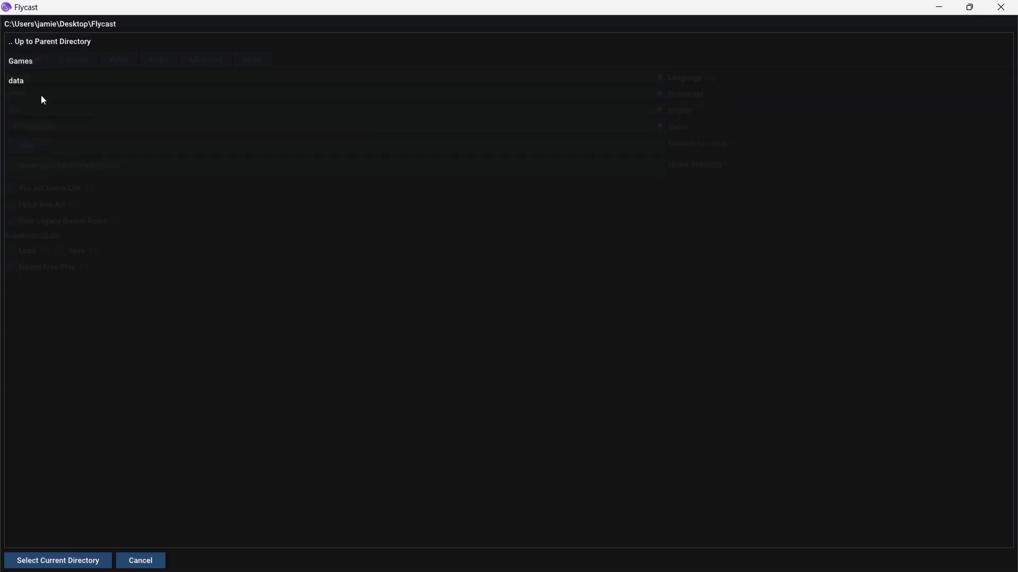
left_click(21, 60)
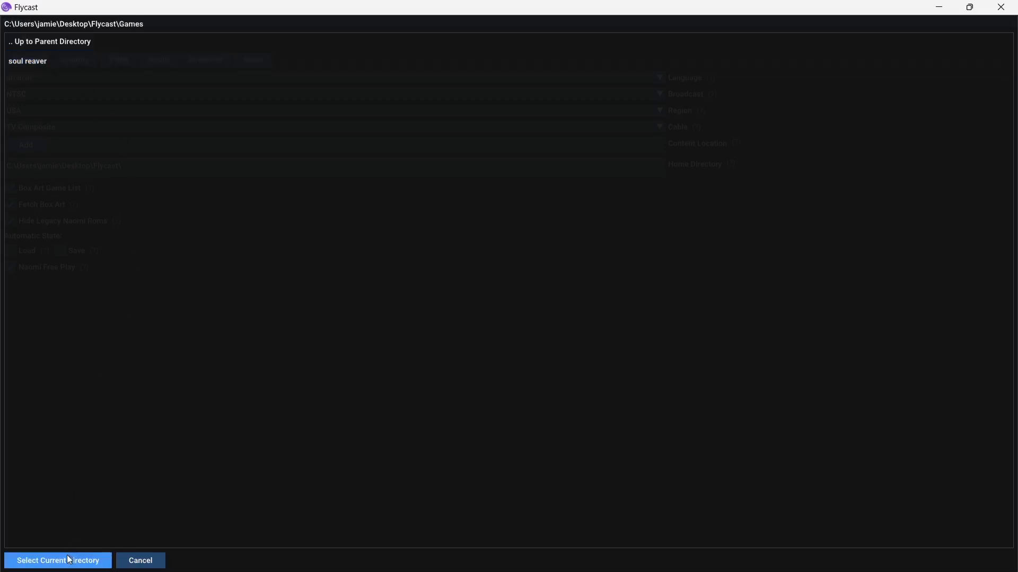
left_click(57, 560)
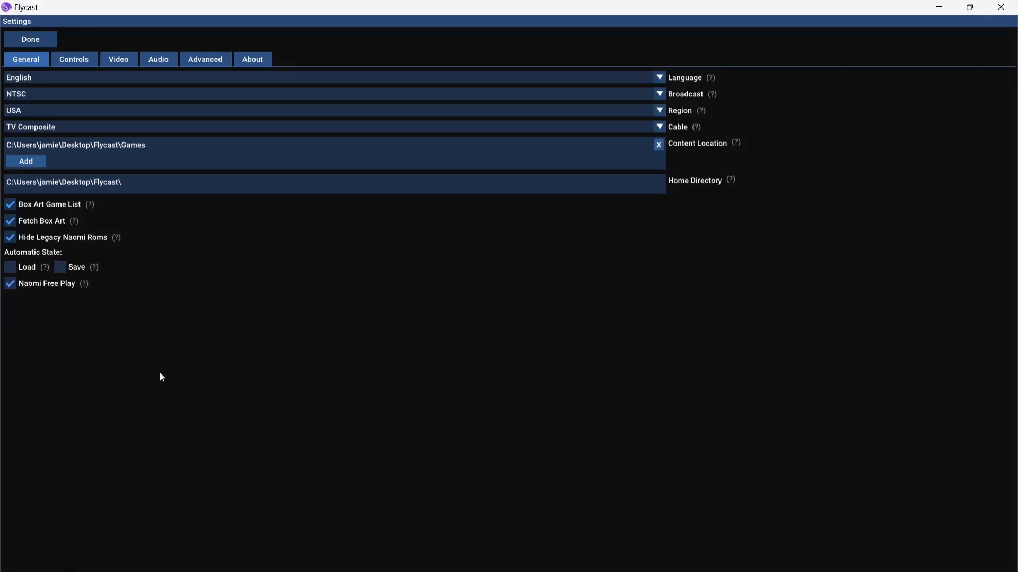
left_click(30, 39)
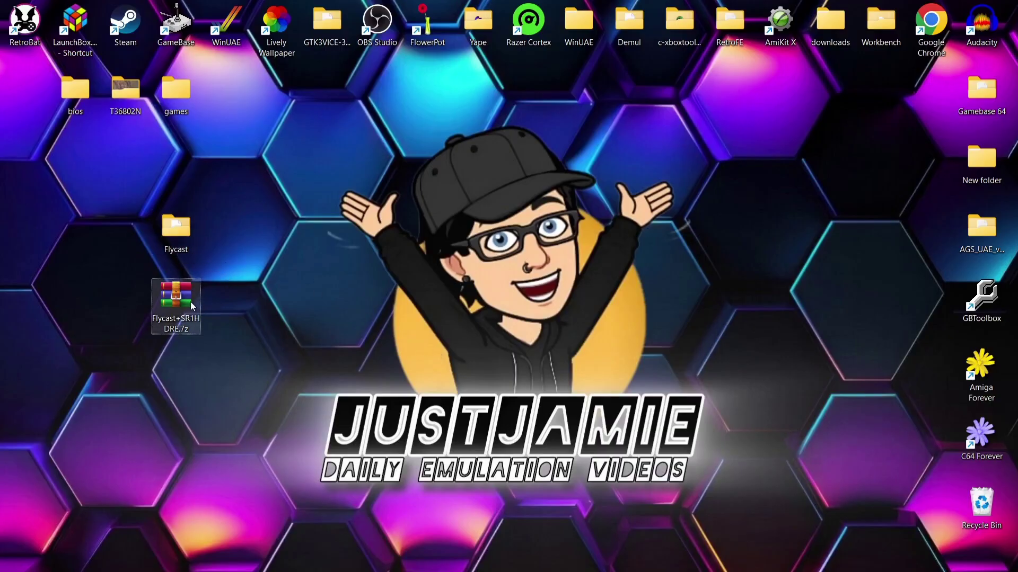
Extract T36802N from Flycast+SR1HDRE.7z's data\textures folder to the desktop, then close WinRAR
double_click(176, 305)
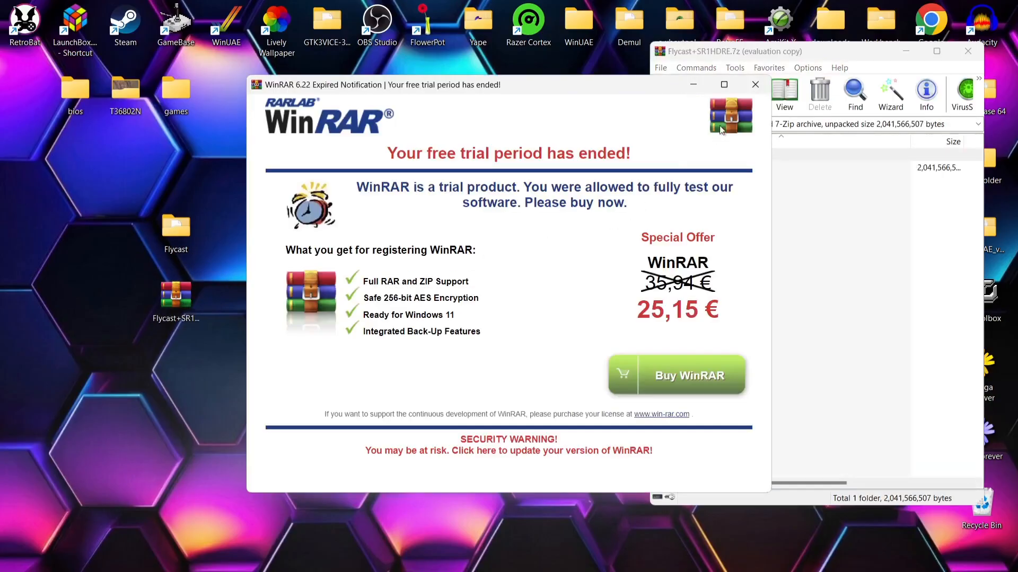
left_click(755, 84)
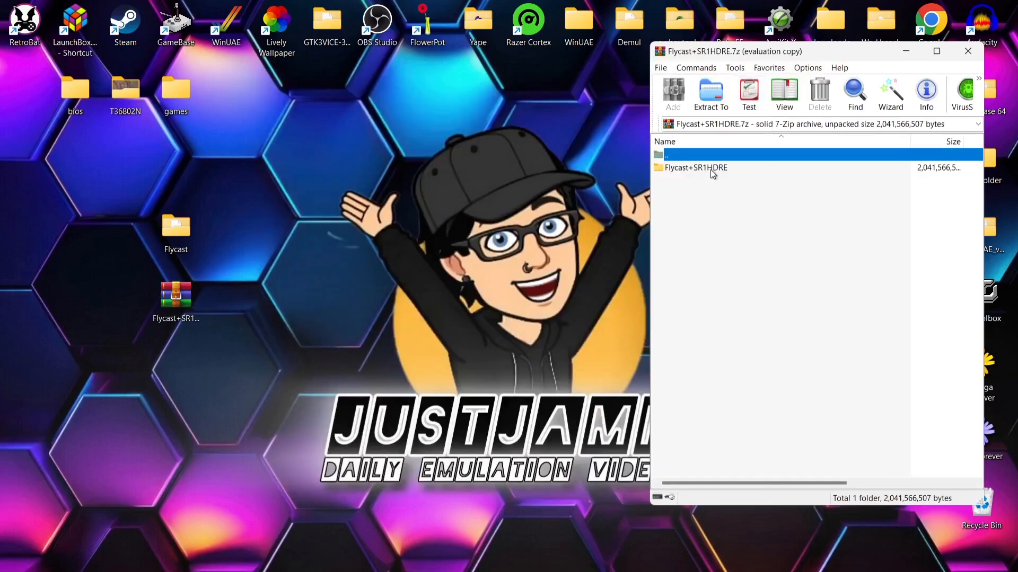
double_click(695, 168)
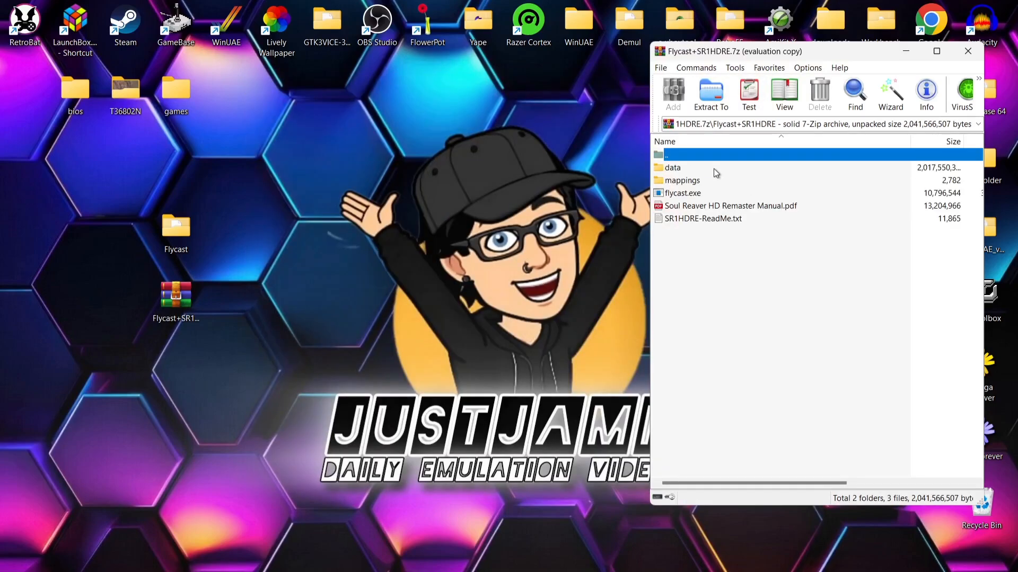
double_click(673, 167)
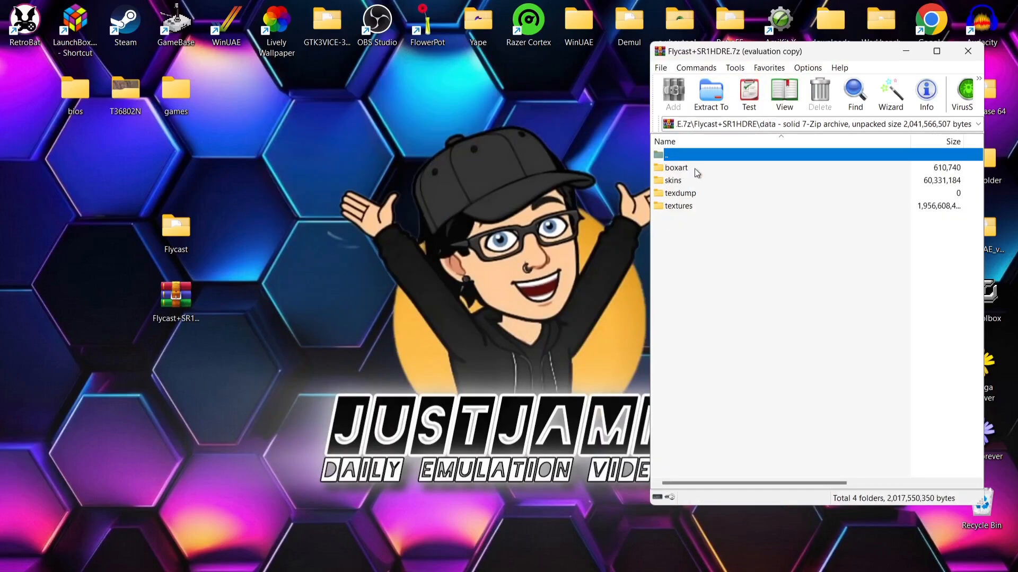
double_click(678, 205)
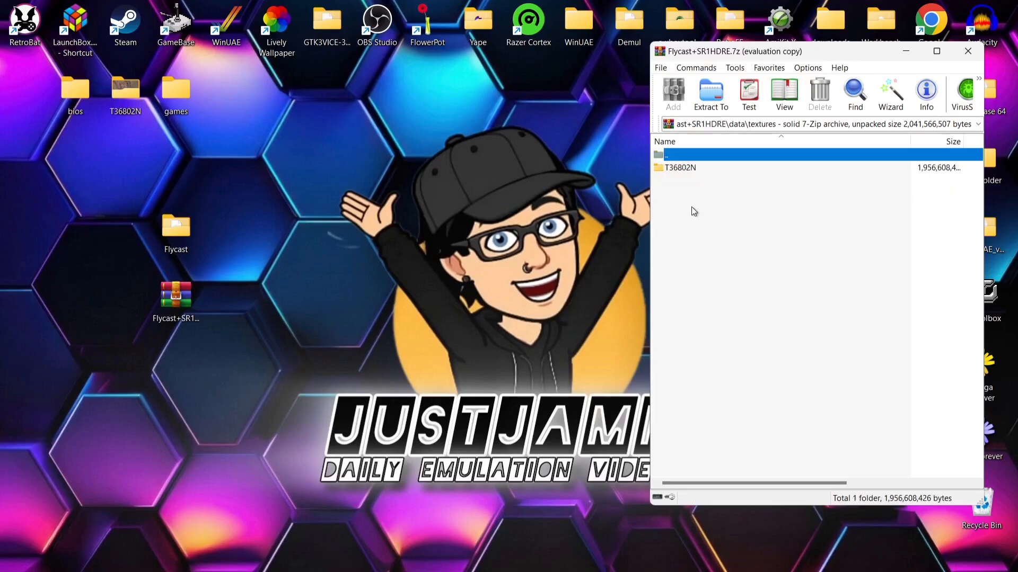
mouse_move(684, 175)
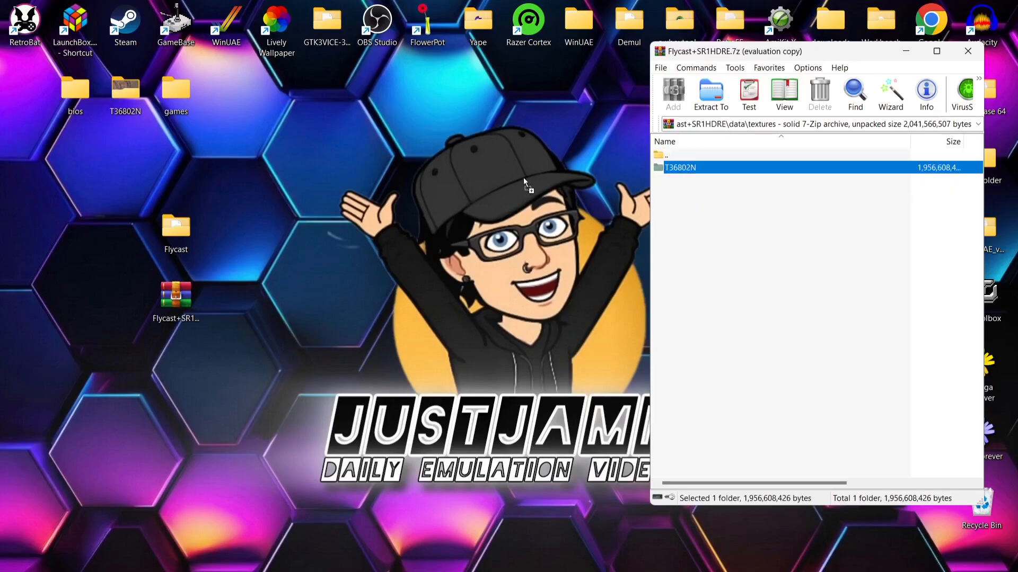
left_click(710, 94)
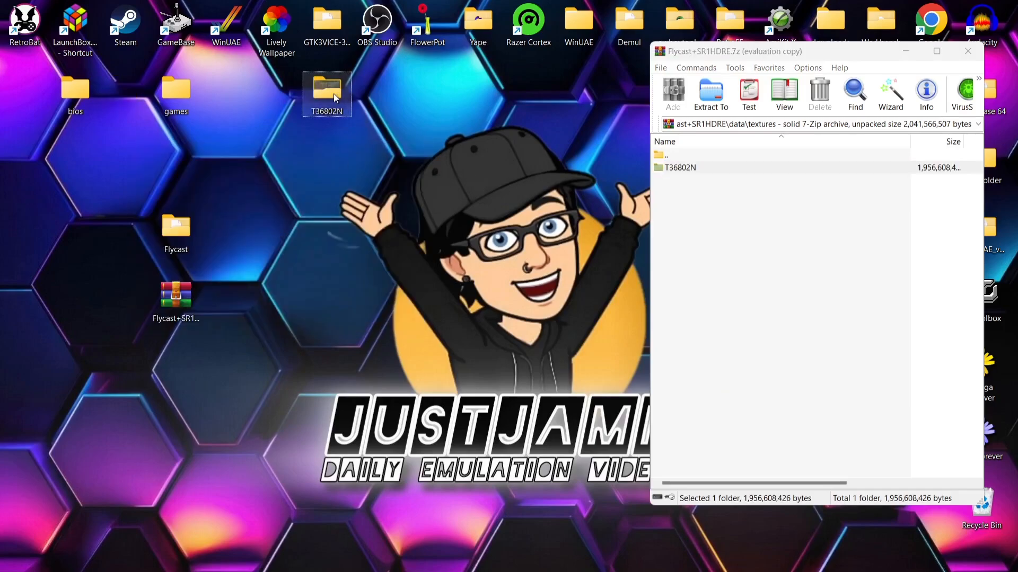
mouse_move(350, 95)
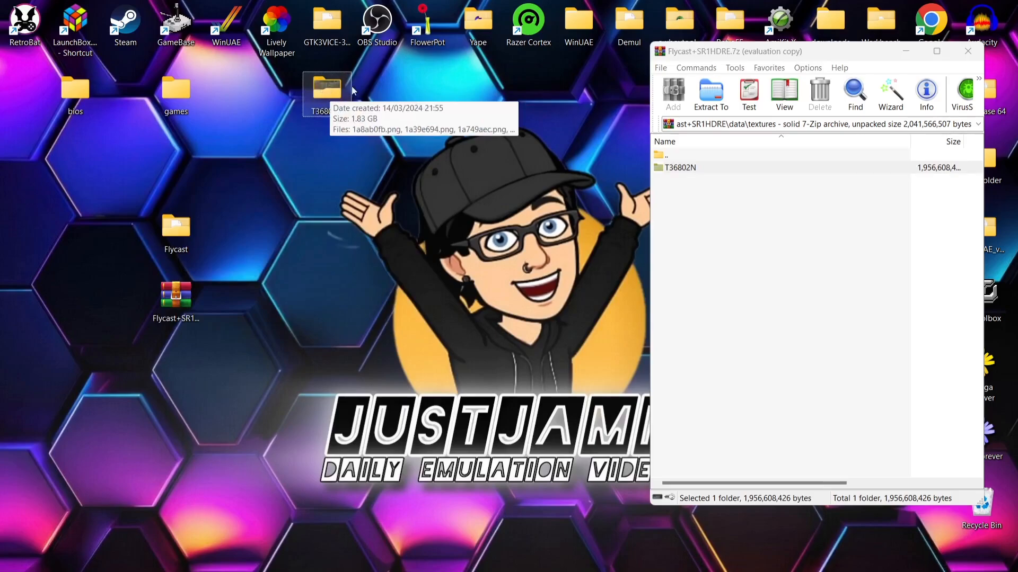
left_click(968, 51)
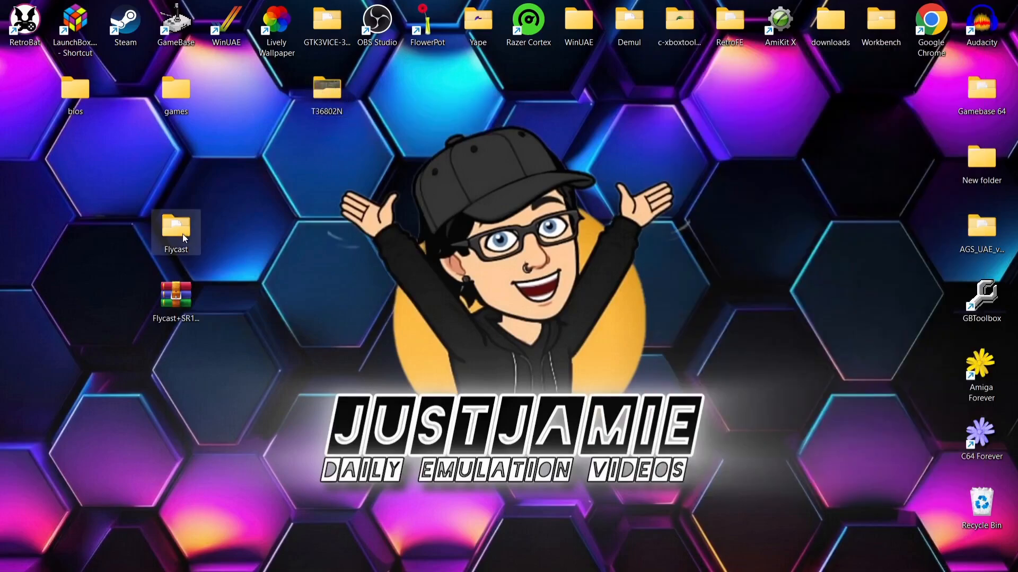
Move the desktop T36802N folder into Flycast\data\Textures
double_click(176, 227)
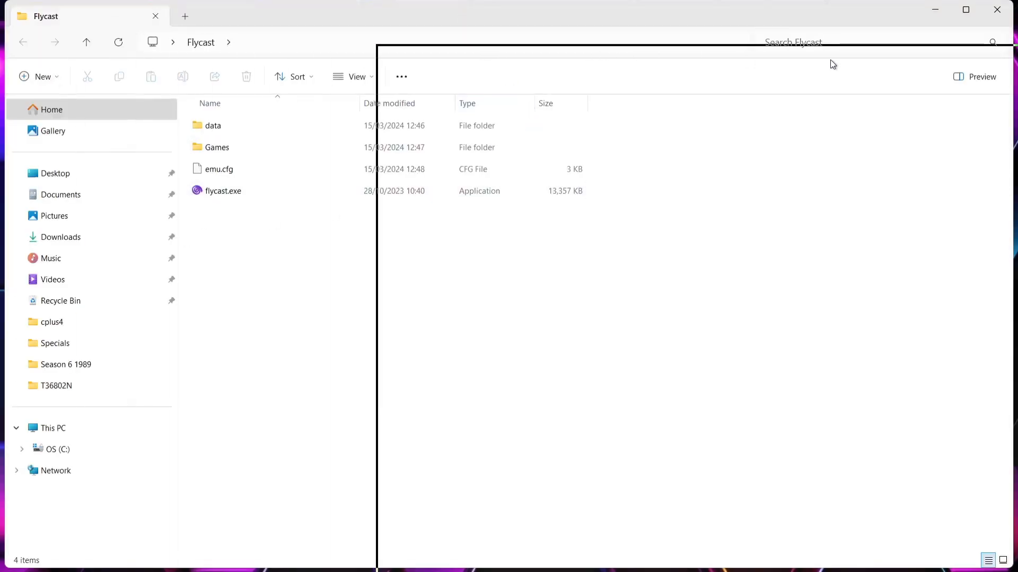
double_click(213, 125)
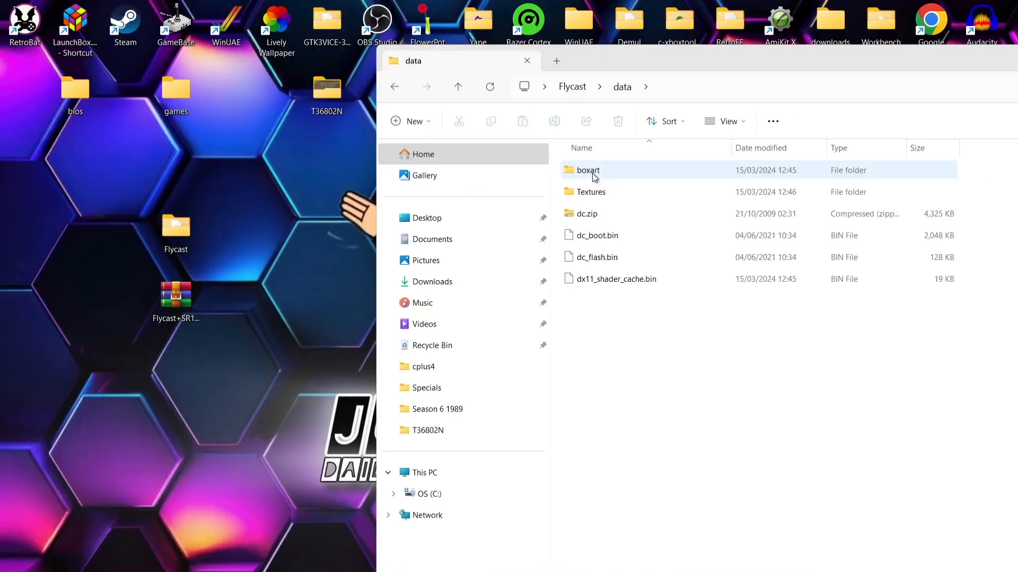
mouse_move(637, 192)
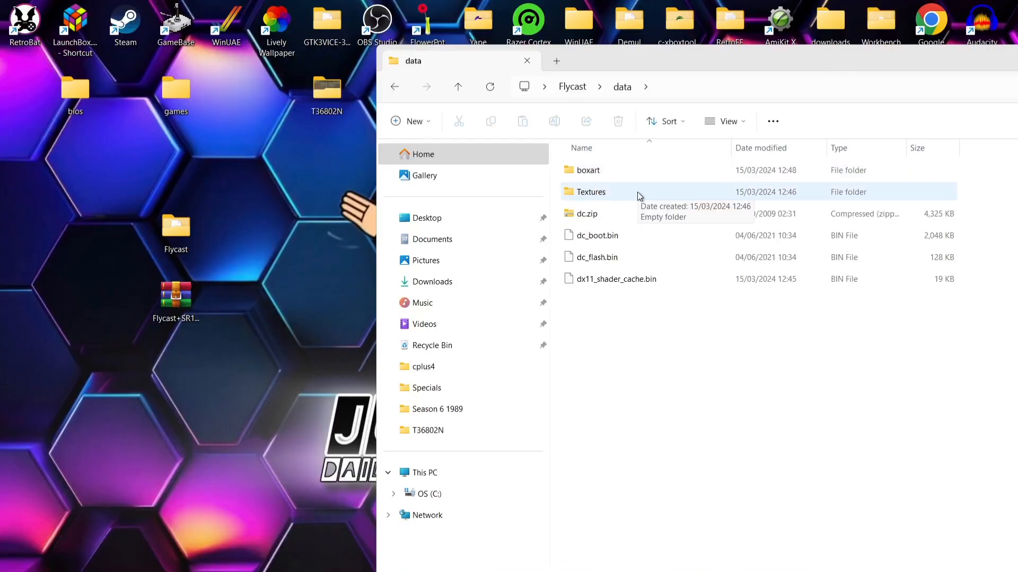
double_click(589, 191)
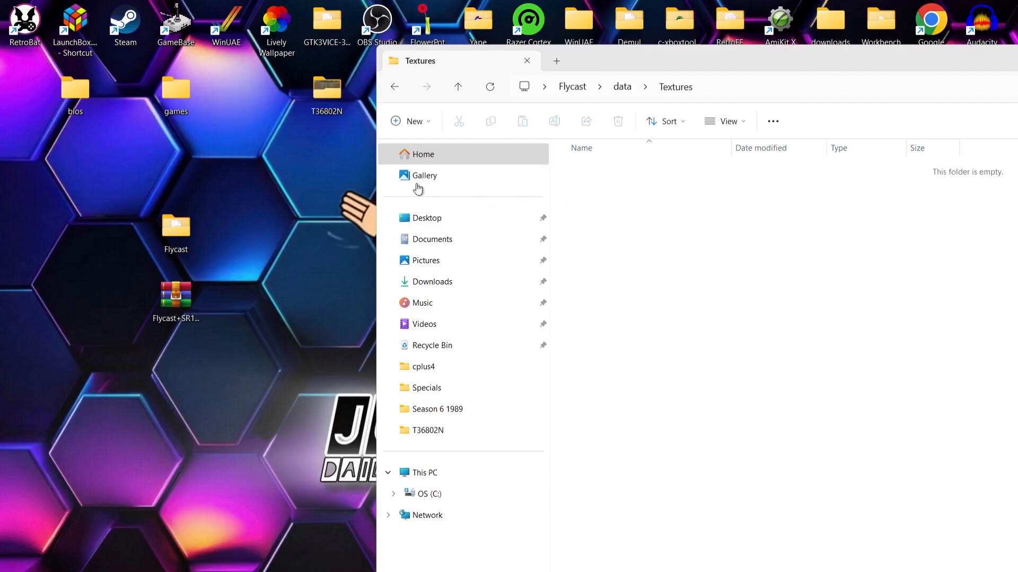
left_click(327, 90)
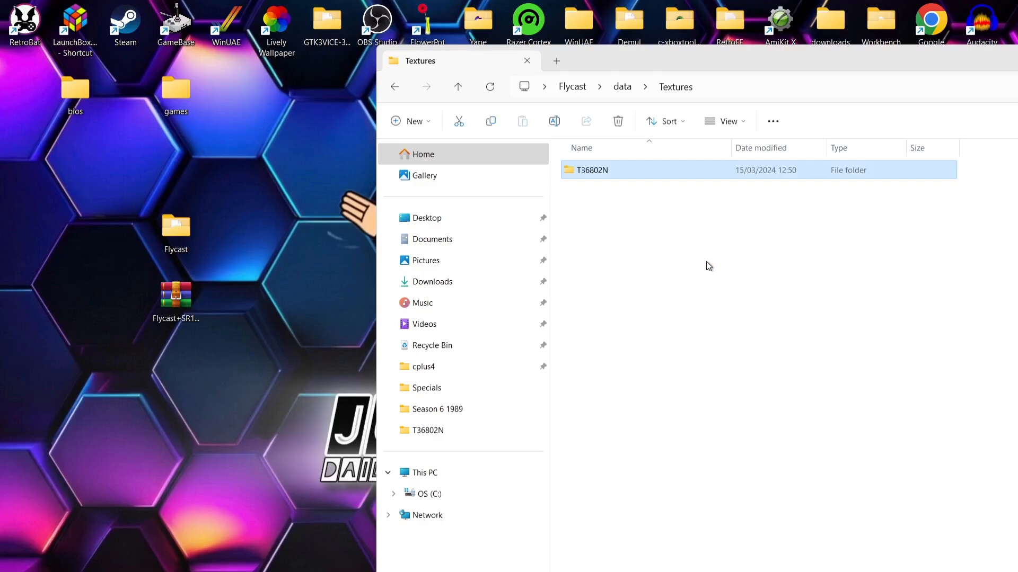
mouse_move(637, 171)
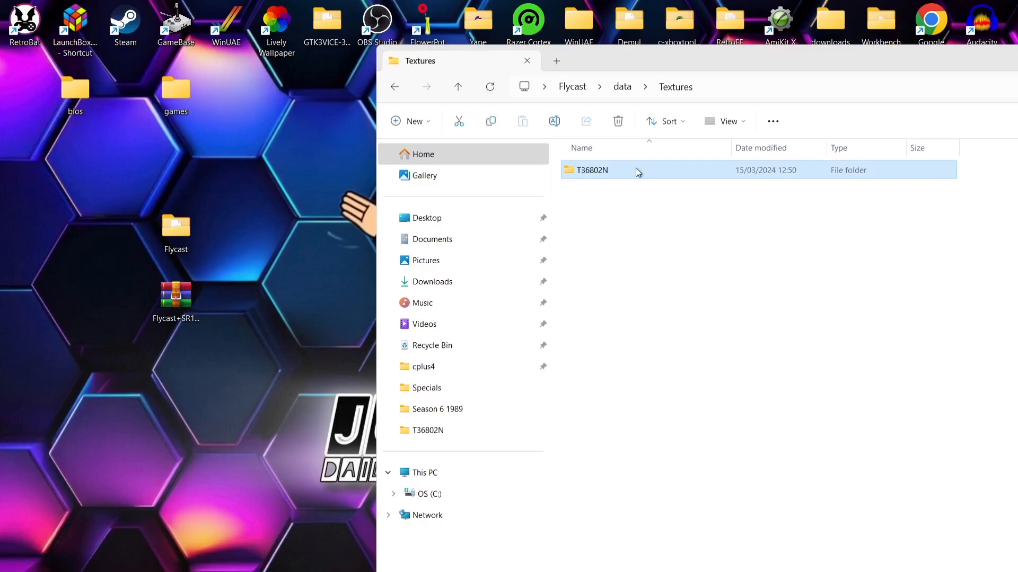
mouse_move(582, 178)
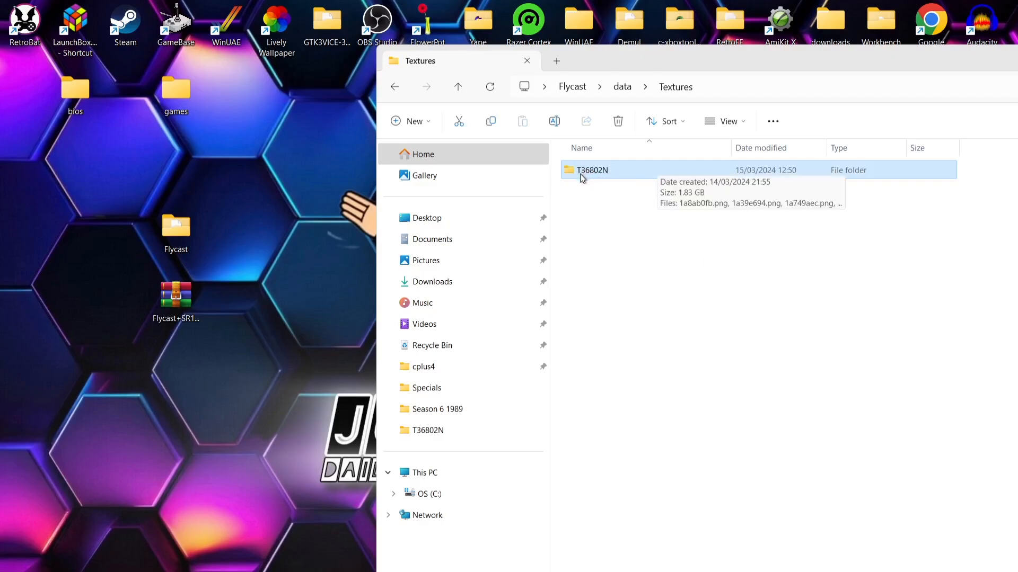
mouse_move(615, 179)
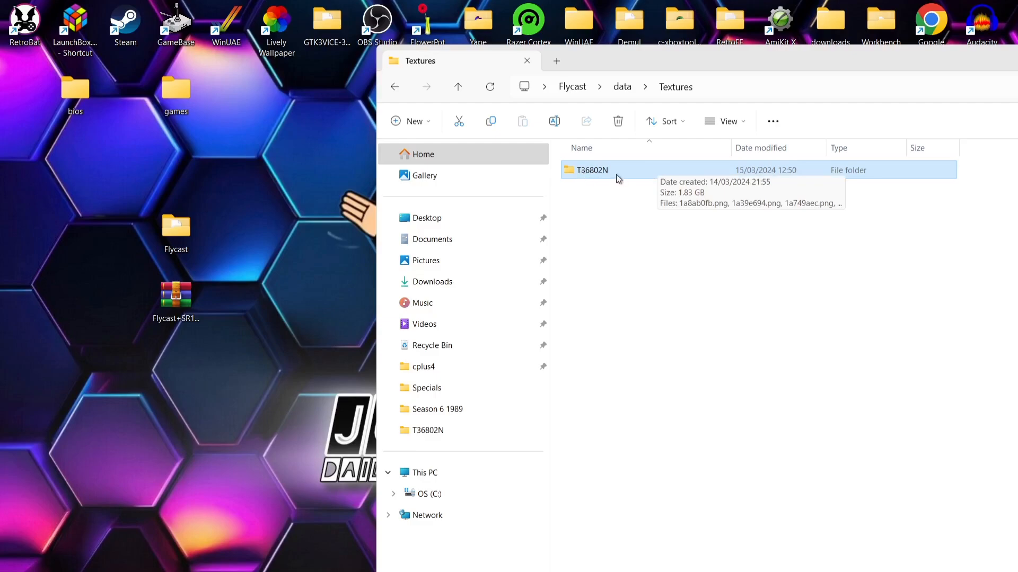
Open T36802N and browse its PNG texture images
double_click(589, 170)
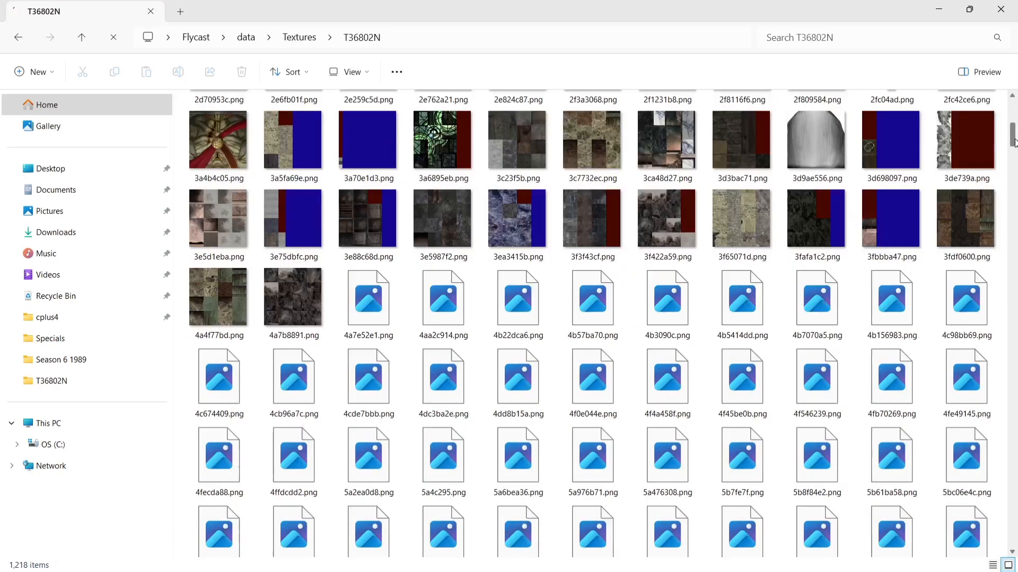
scroll("down", 3)
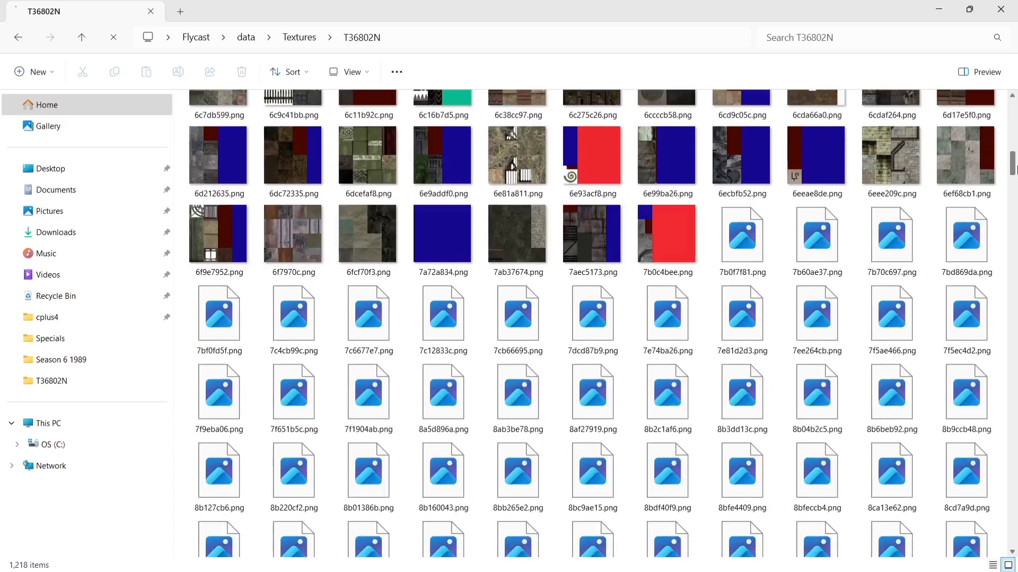
scroll("down", 3)
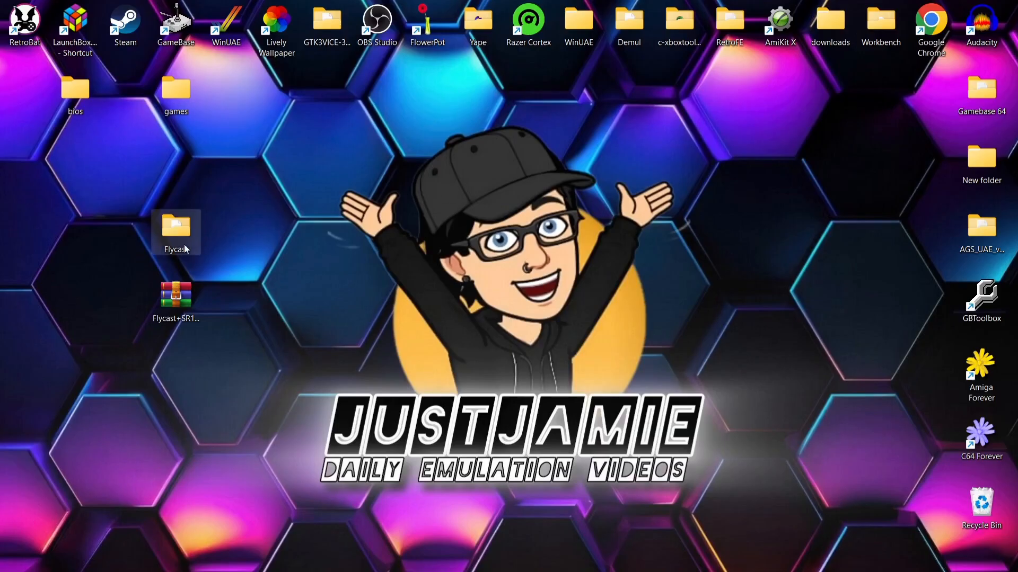
Run flycast.exe from the Flycast desktop folder and maximize its window
double_click(176, 230)
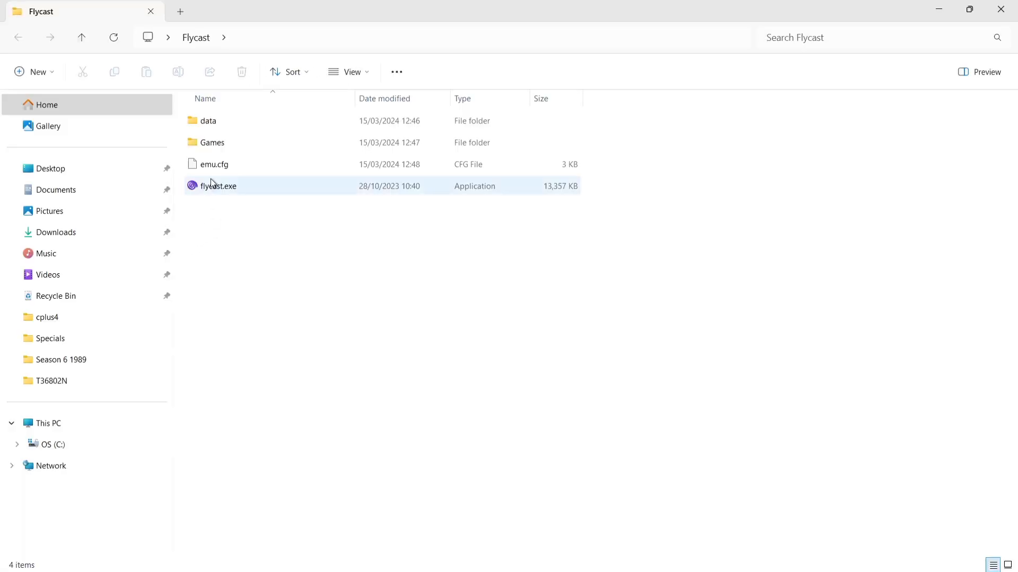
double_click(219, 186)
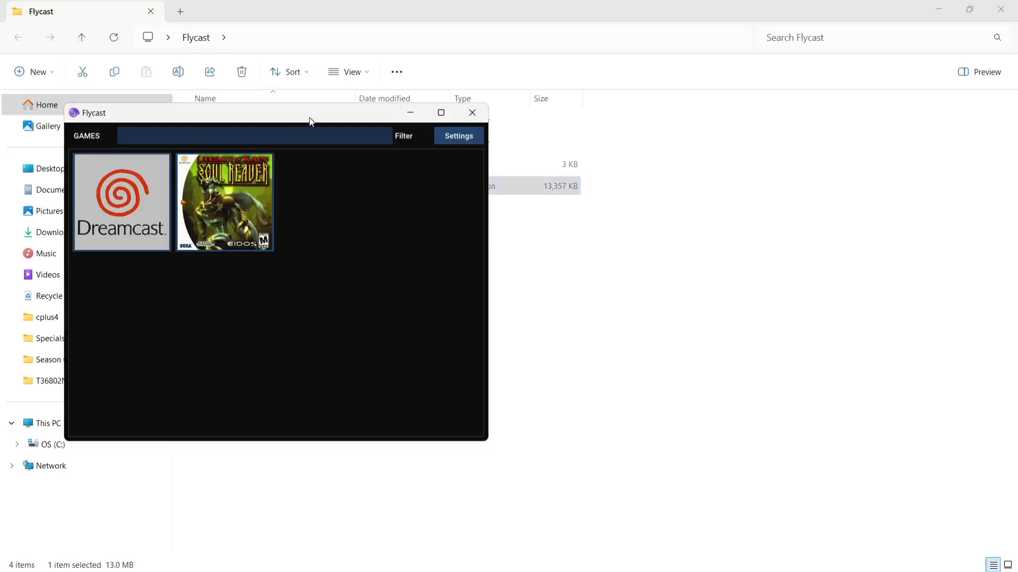
left_click(440, 112)
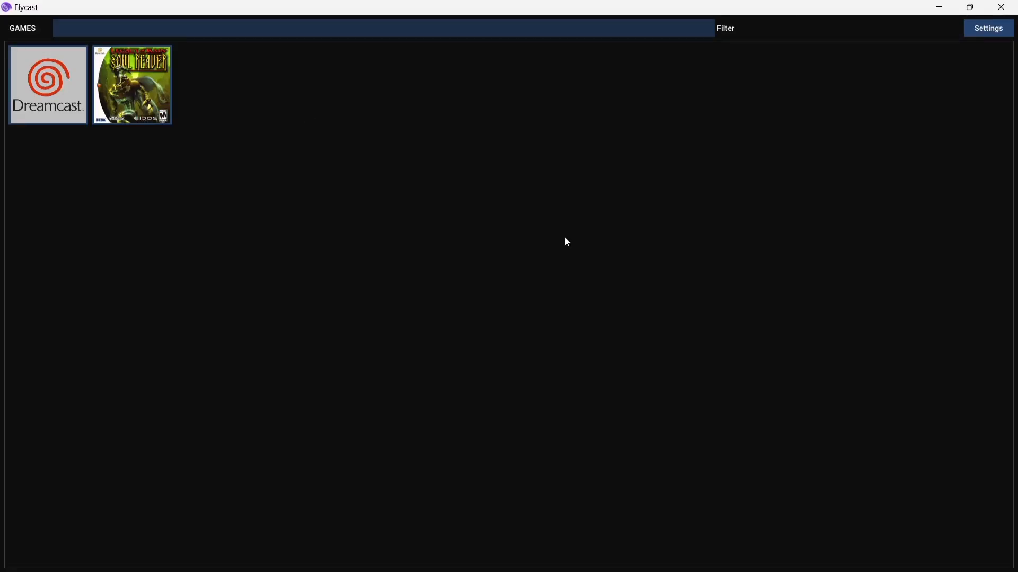
mouse_move(145, 104)
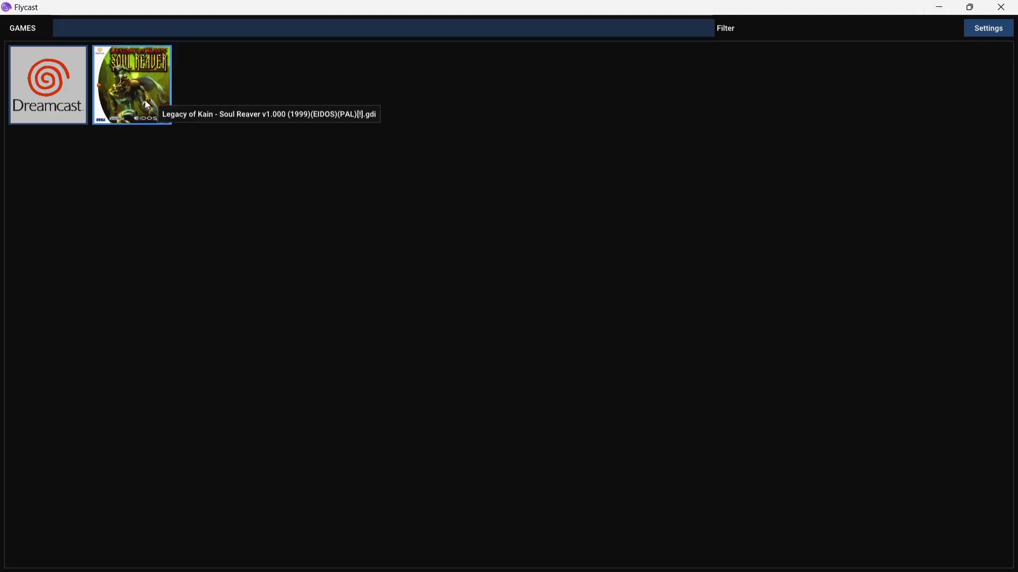
mouse_move(148, 103)
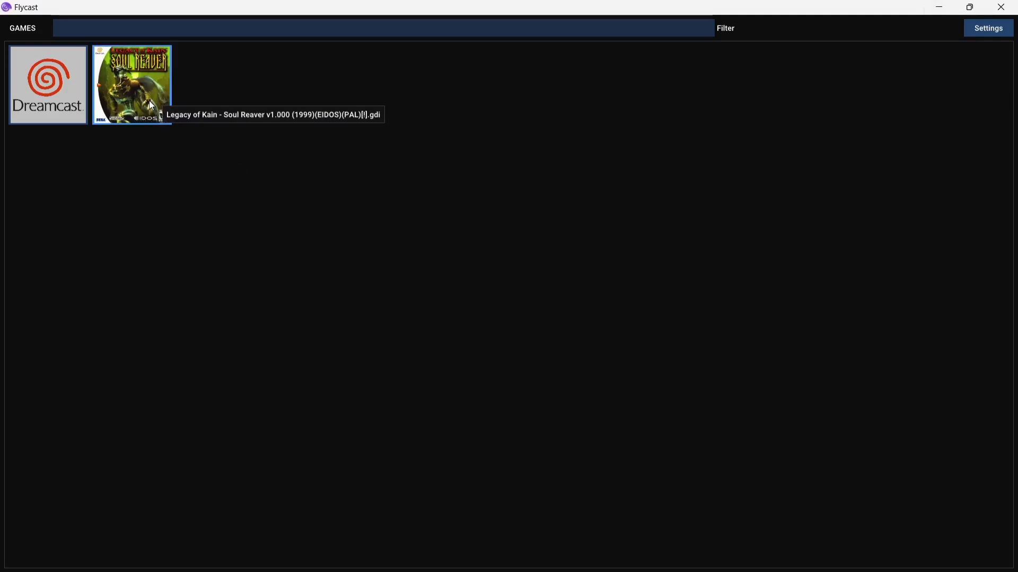
Launch Soul Reaver, start a new game, and open Flycast's in-game menu
key("alt+Return")
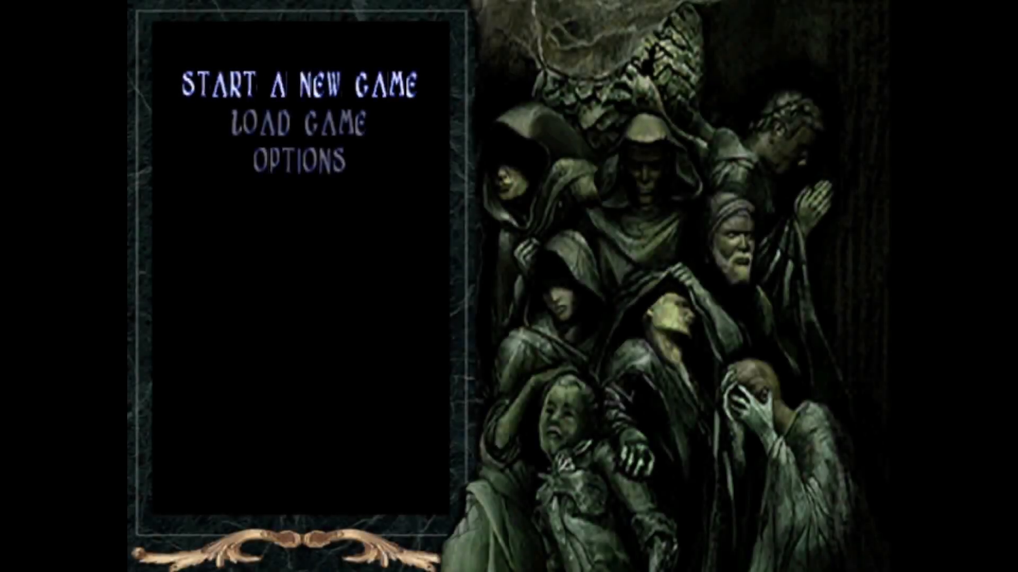
left_click(299, 83)
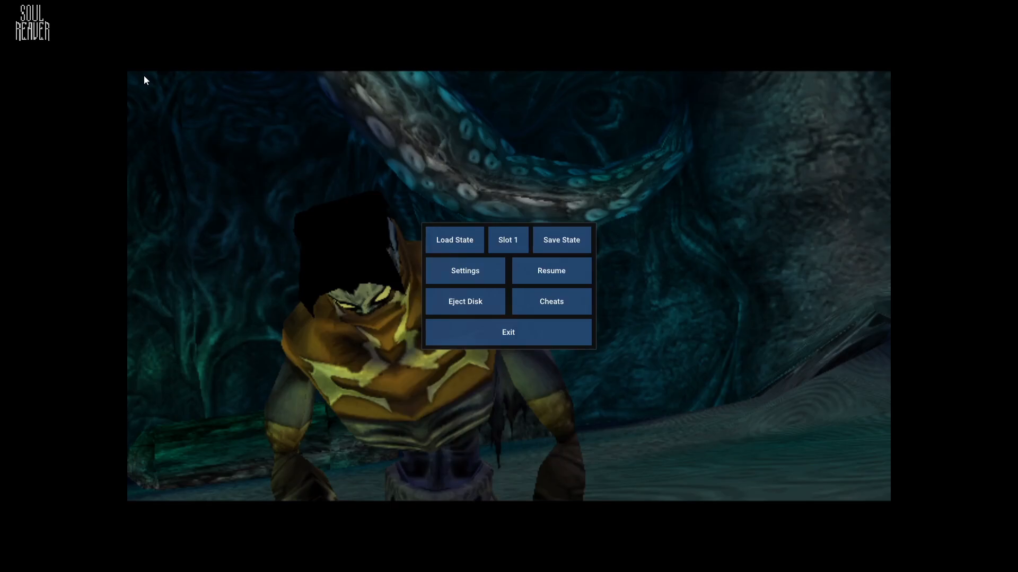
mouse_move(437, 279)
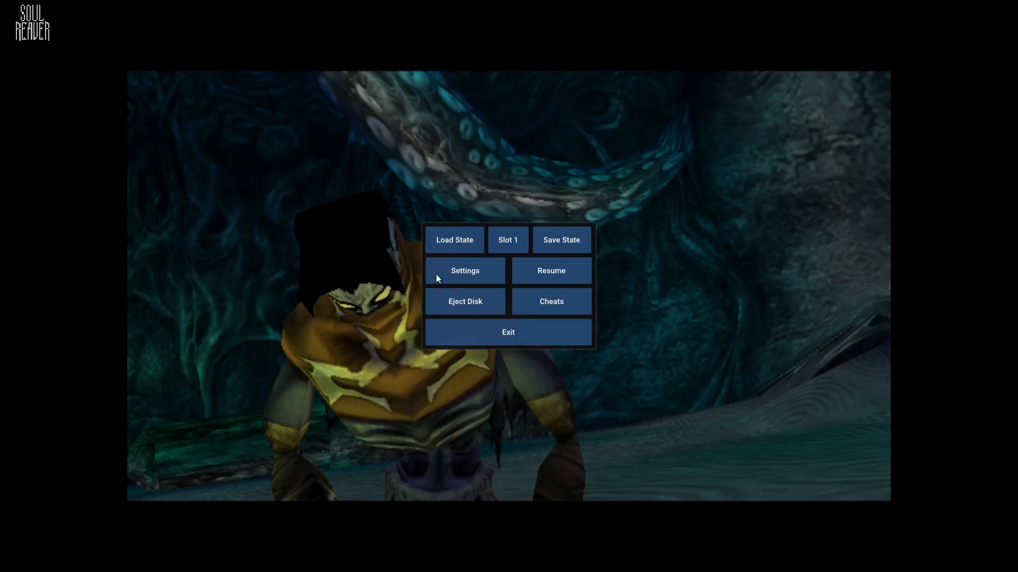
Exit the game to the library and open the Video settings
left_click(508, 332)
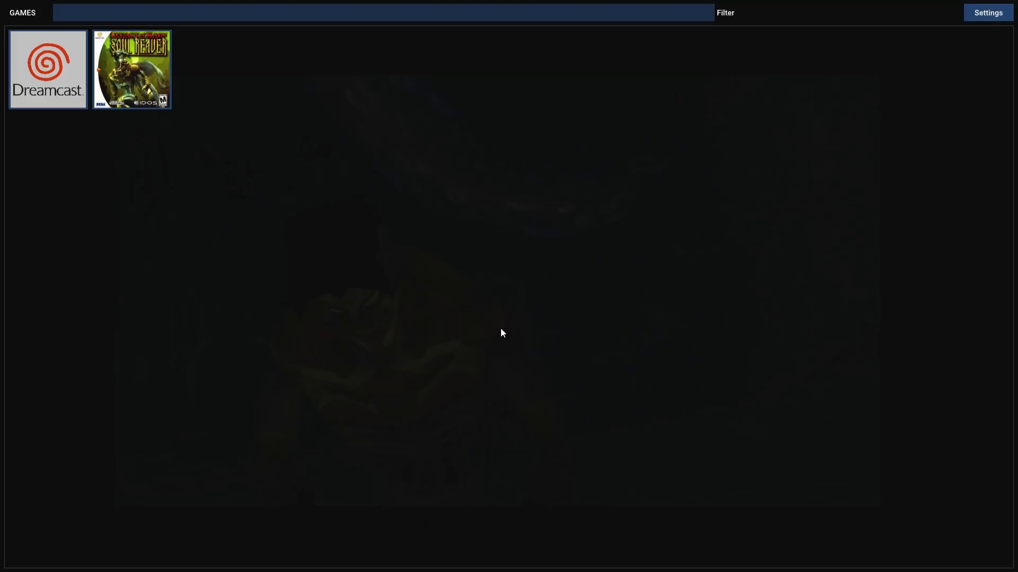
left_click(987, 12)
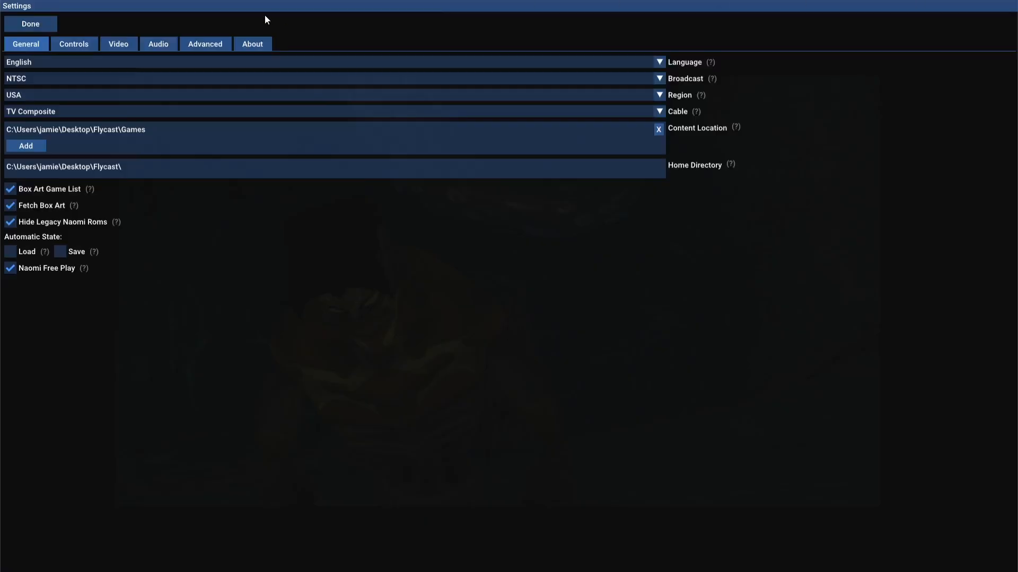
left_click(118, 44)
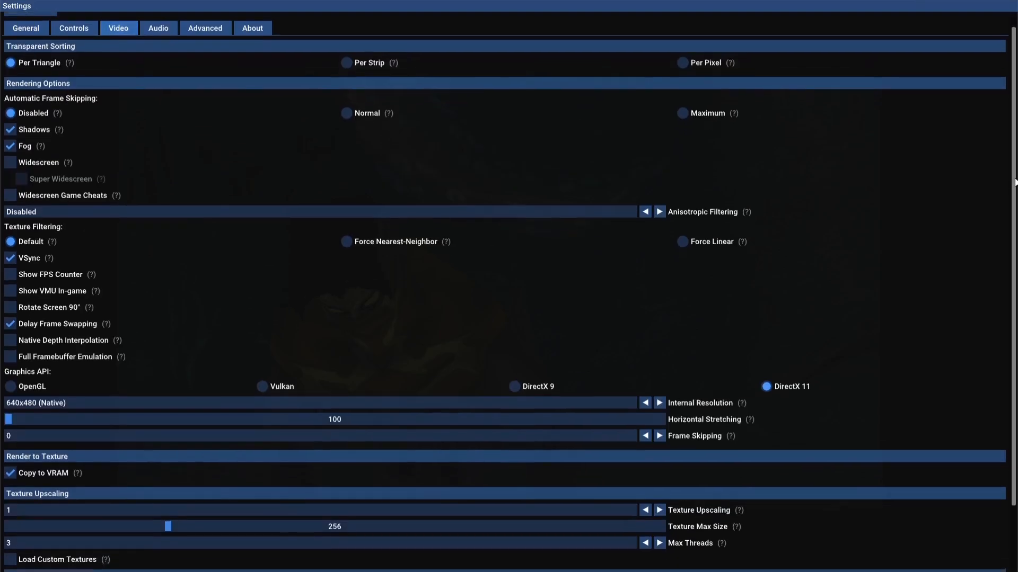
scroll("down", 3)
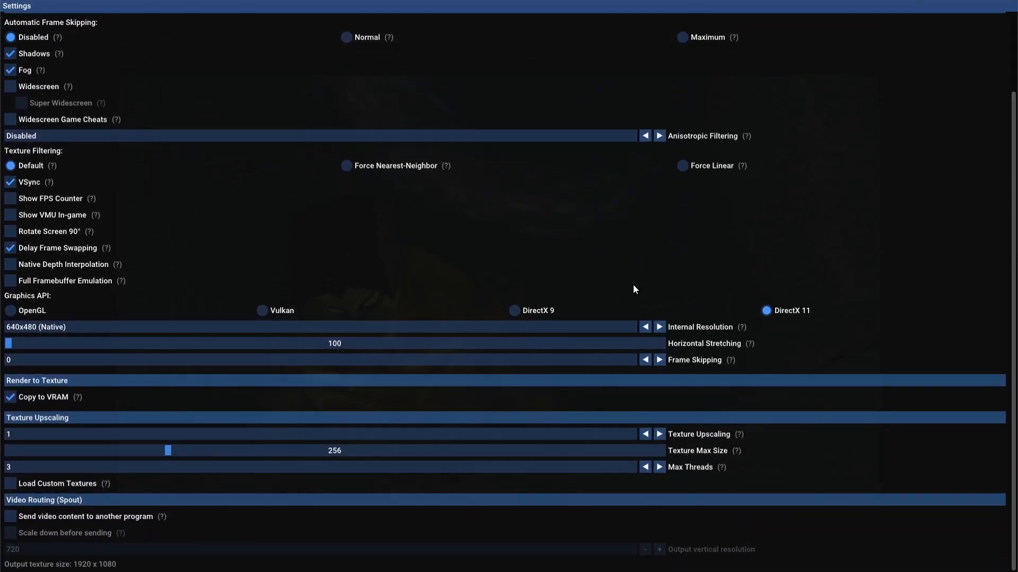
mouse_move(93, 336)
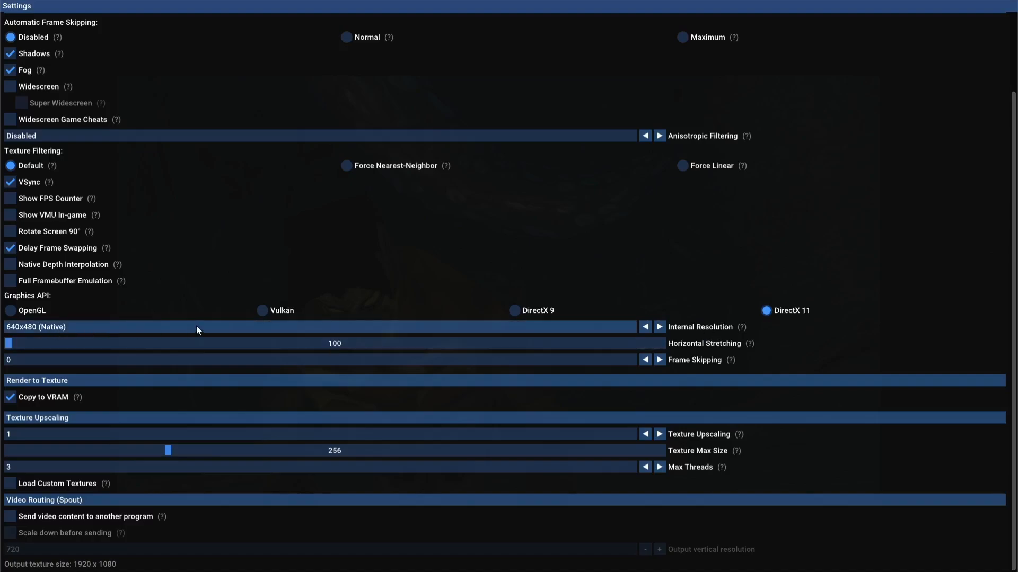
mouse_move(345, 318)
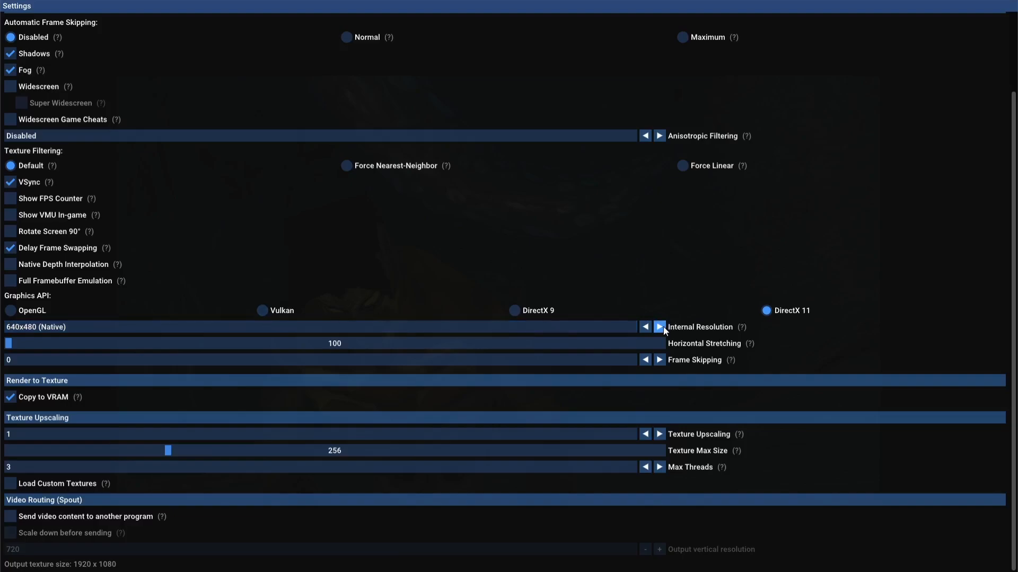
Set internal resolution to 1920x1440 (x3), enable Load Custom Textures, and close settings
left_click(659, 327)
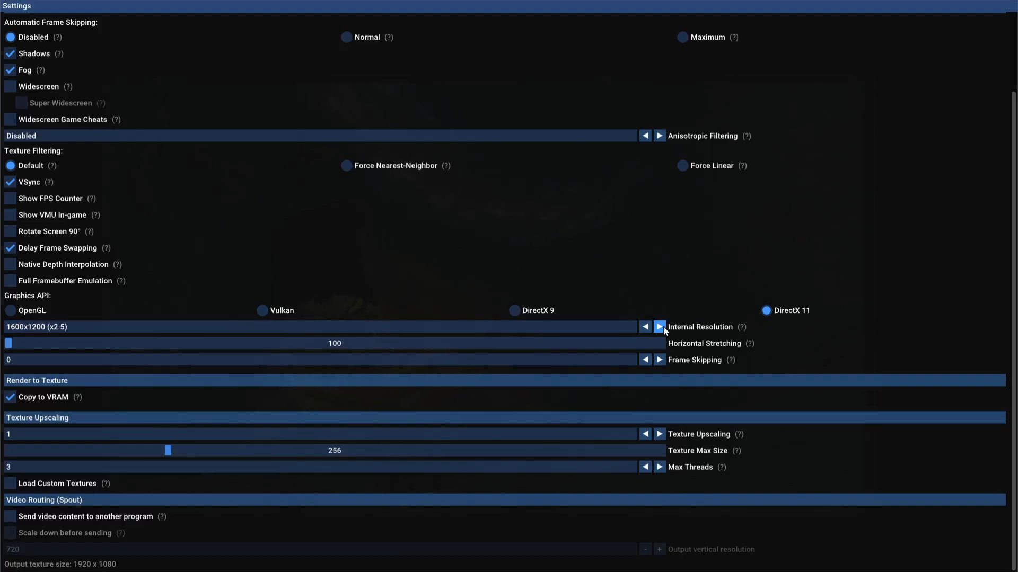
left_click(660, 326)
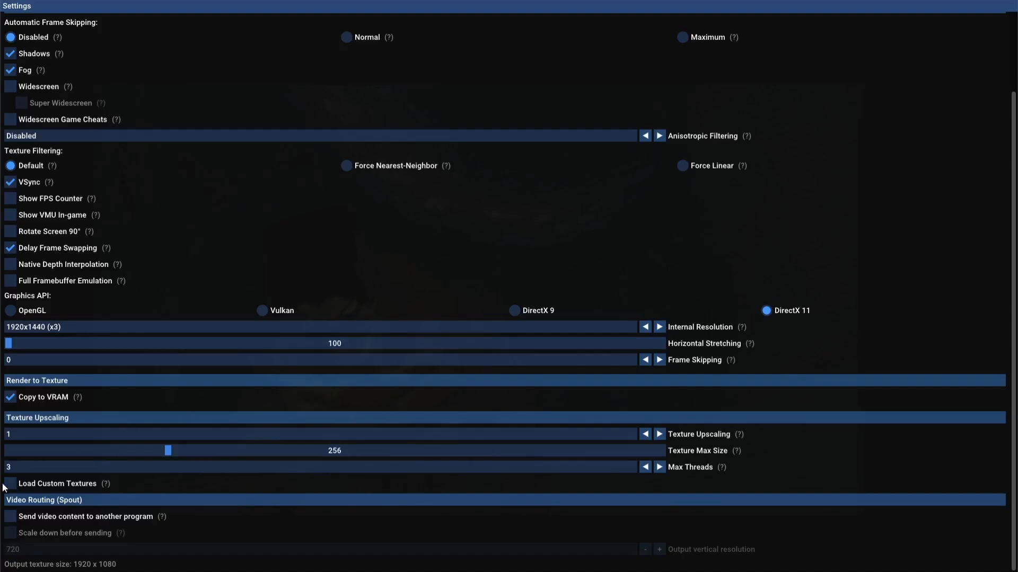
left_click(10, 484)
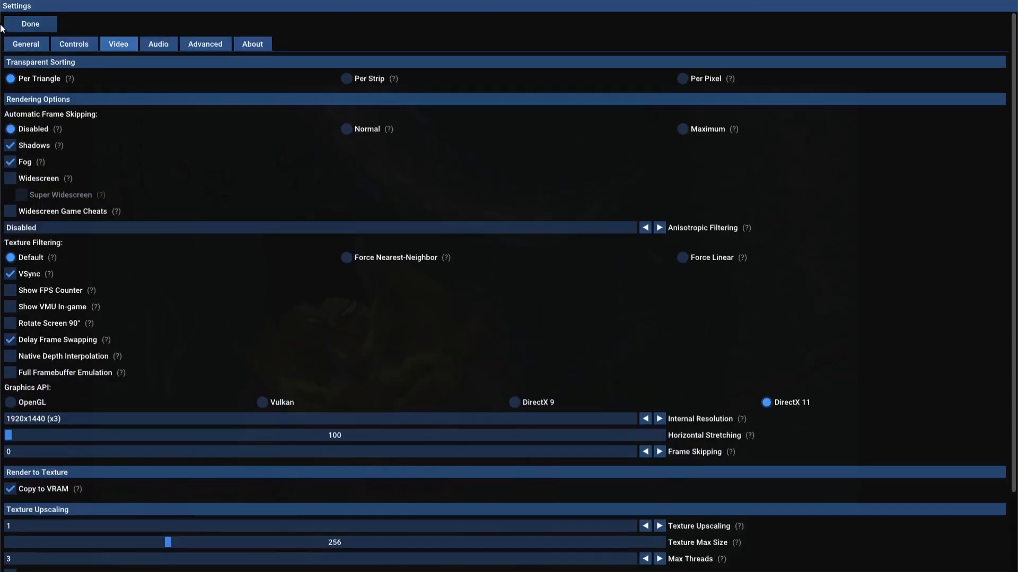
left_click(29, 24)
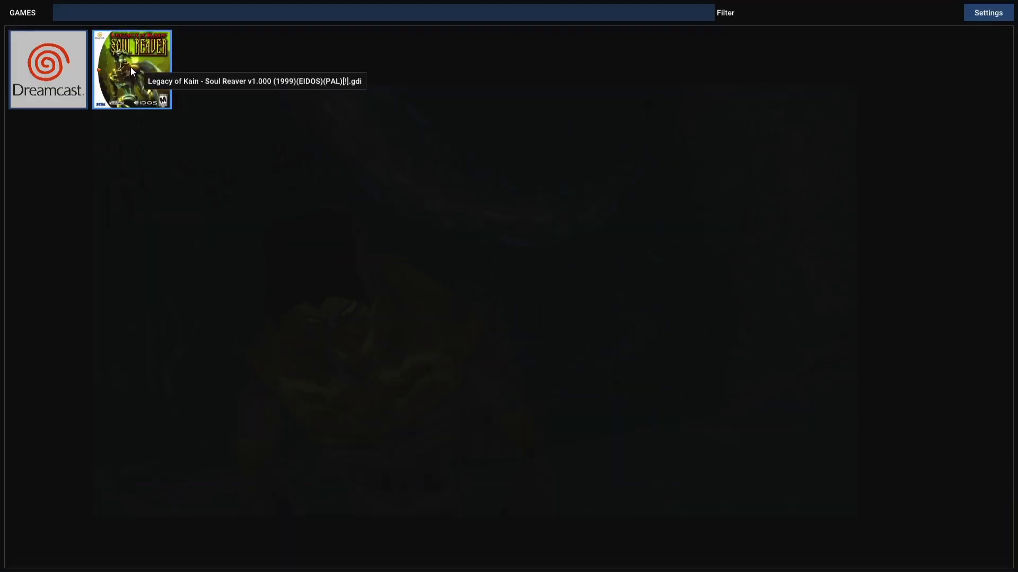
Launch Soul Reaver from its box art and play to the blue-walled area
double_click(131, 69)
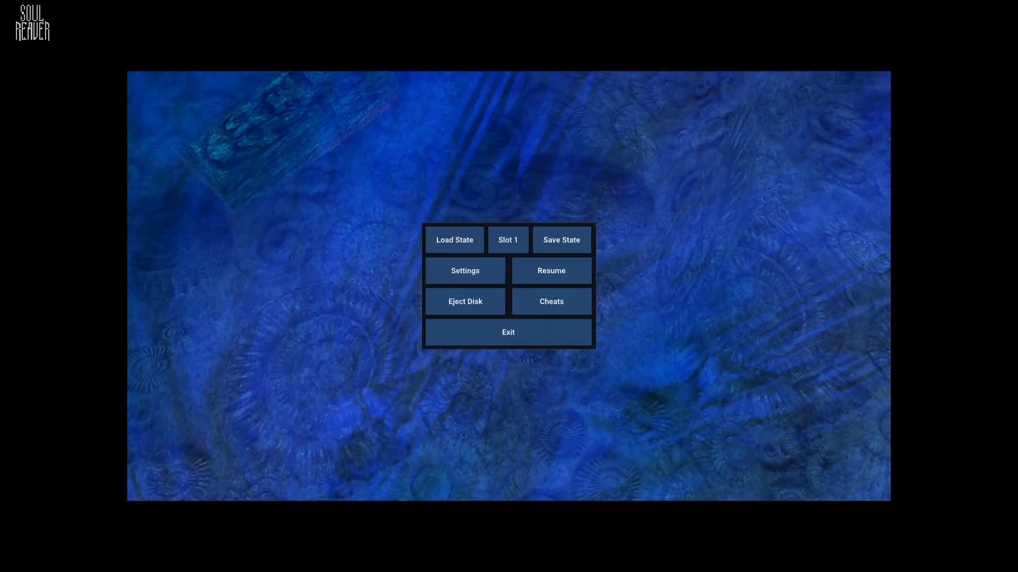
mouse_move(550, 271)
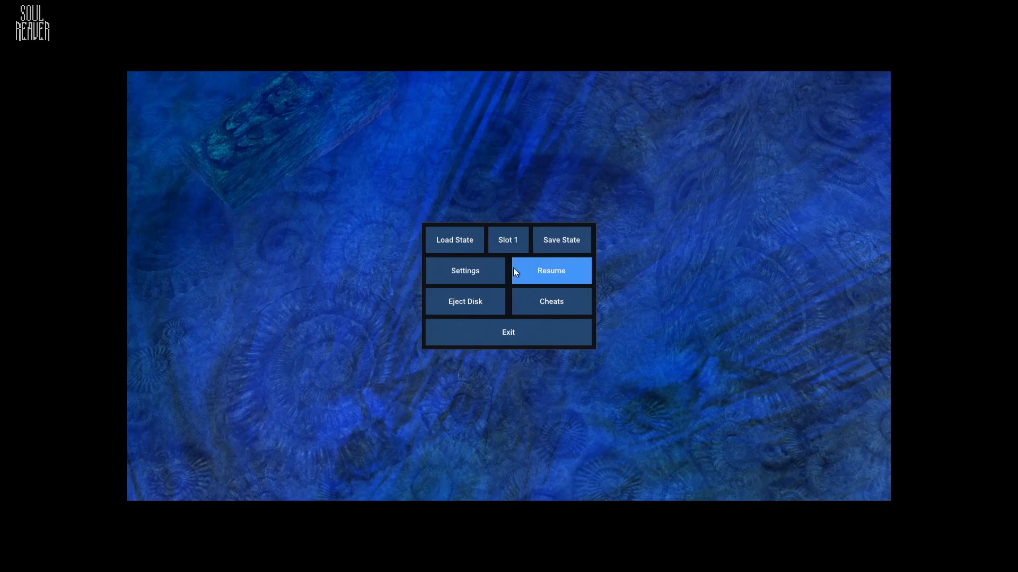
Raise internal resolution to 3840x2880 (x6) and close settings back to the pause menu
left_click(465, 271)
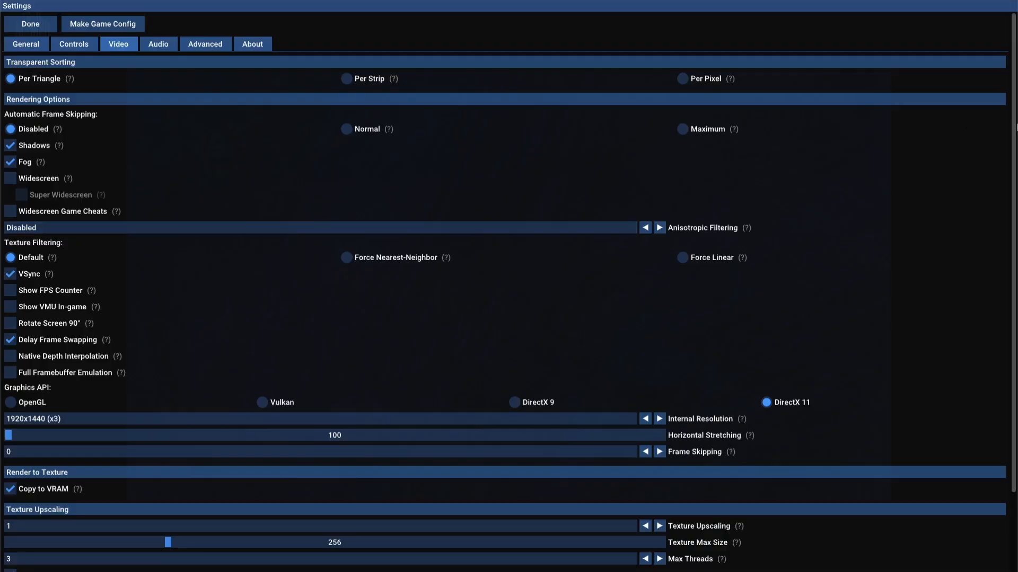
scroll("down", 3)
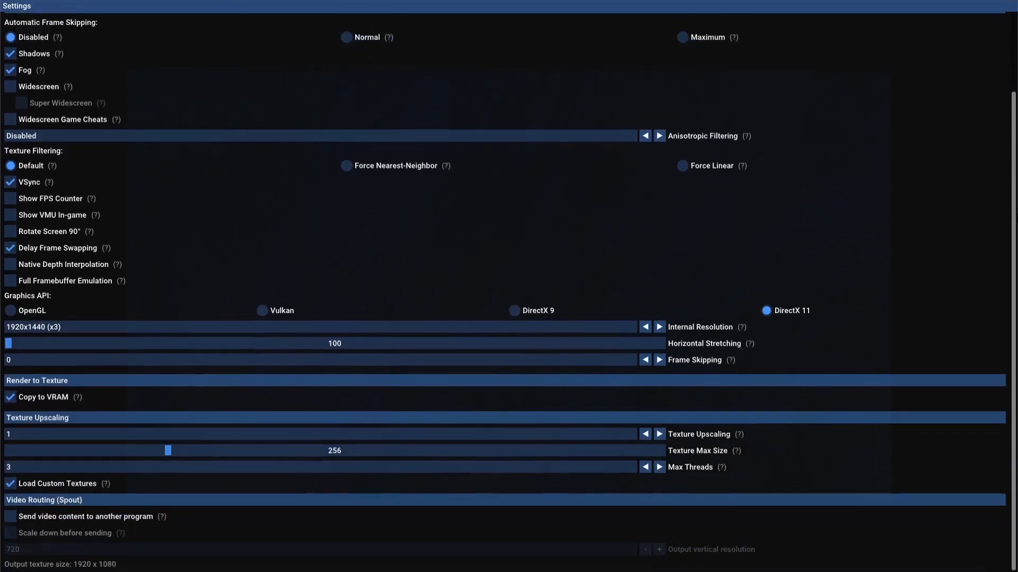
mouse_move(686, 417)
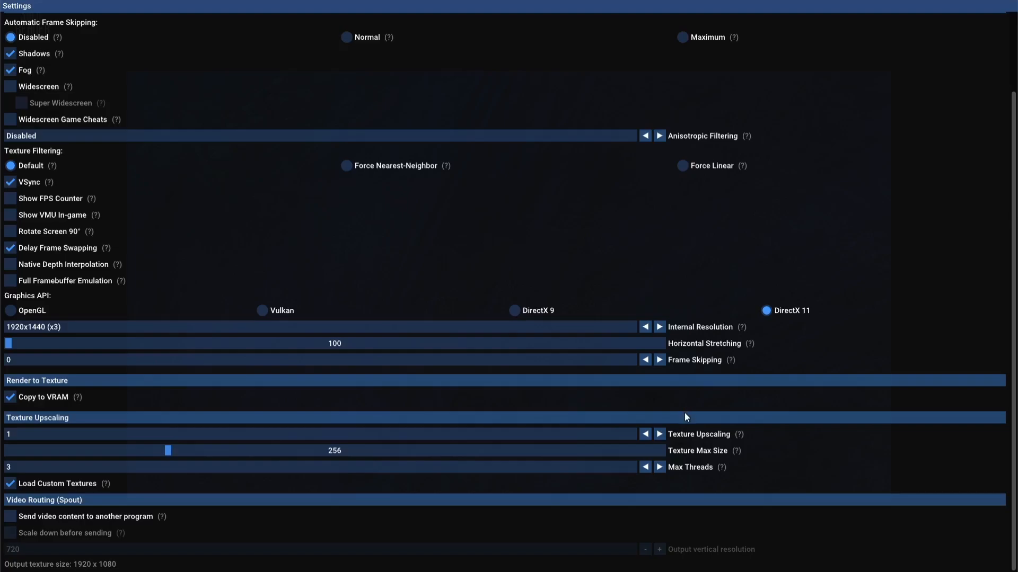
mouse_move(634, 335)
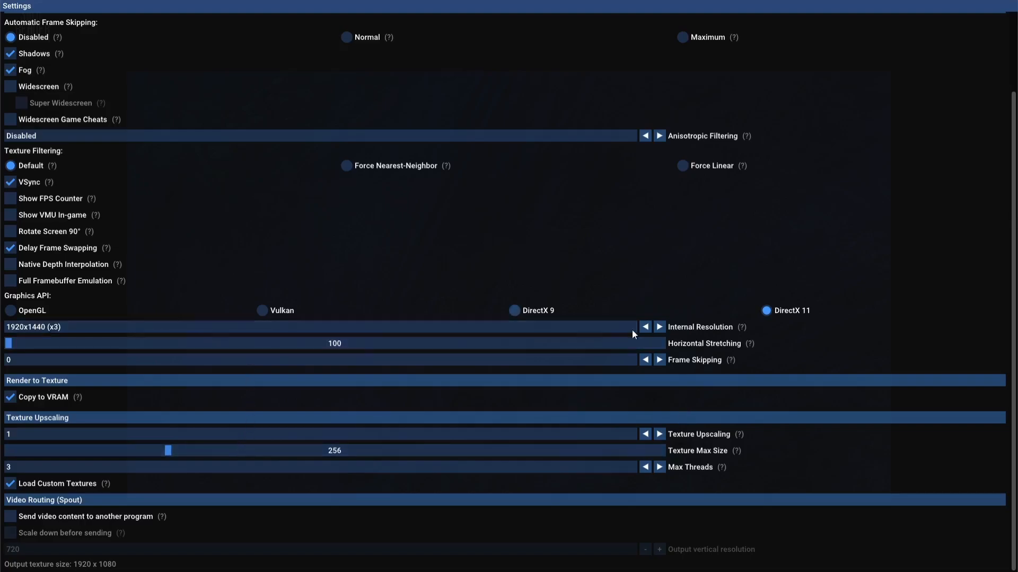
left_click(659, 327)
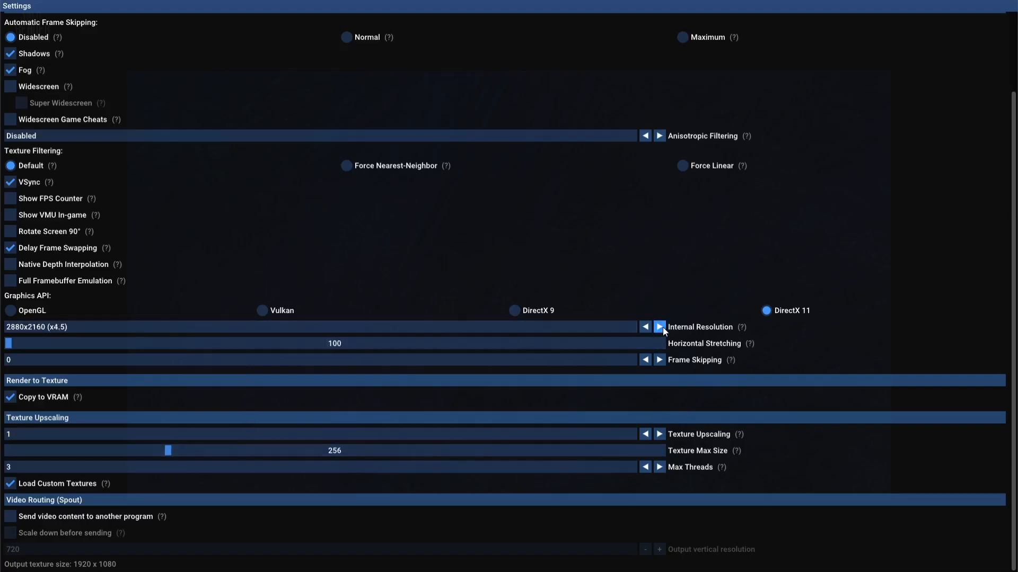
left_click(659, 327)
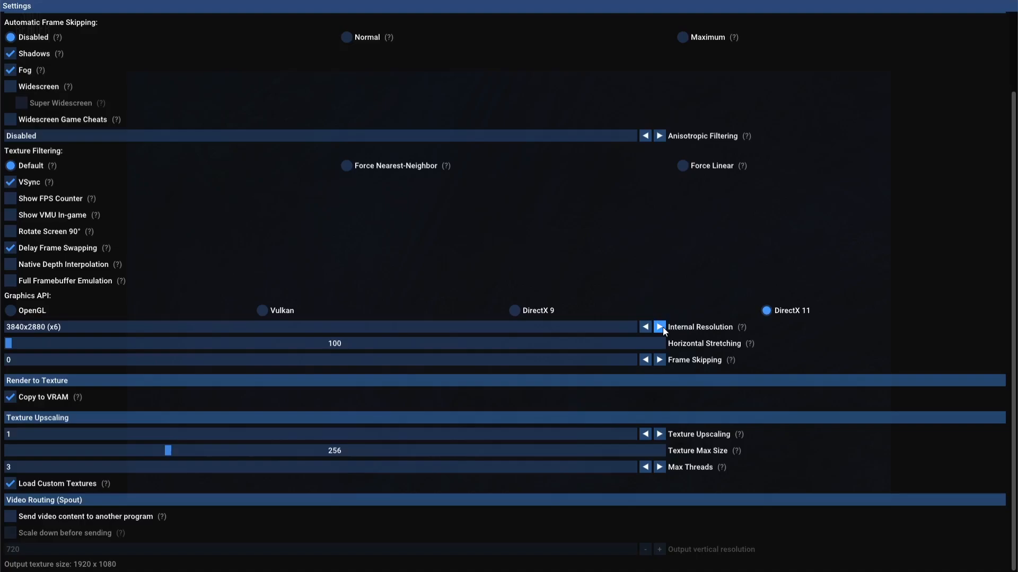
mouse_move(109, 323)
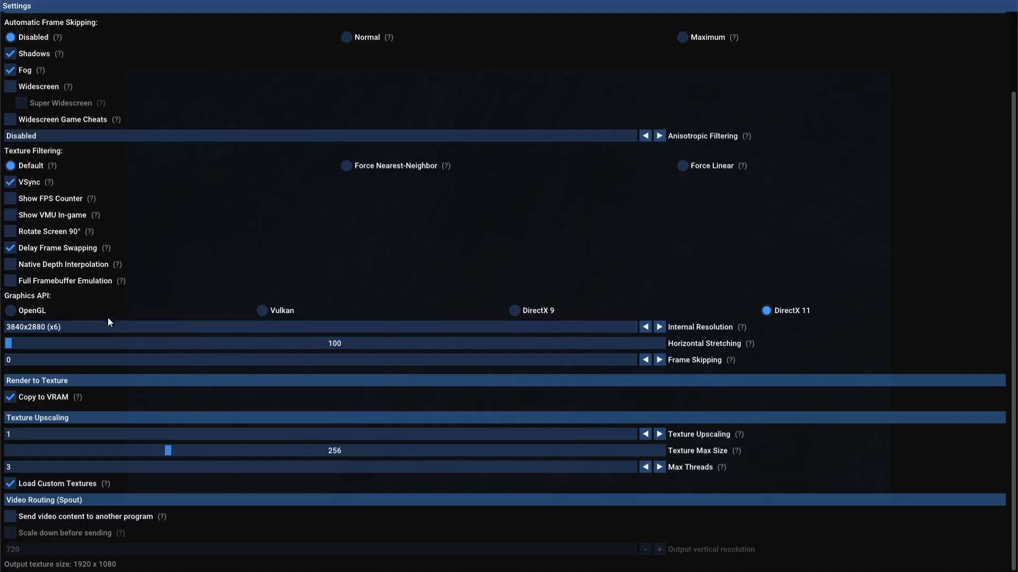
mouse_move(130, 319)
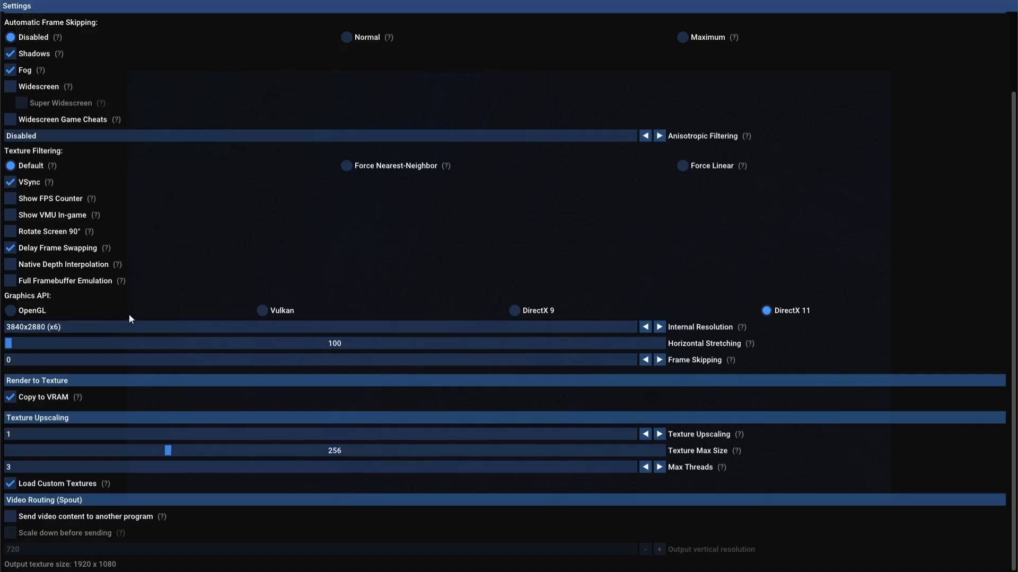
mouse_move(1011, 241)
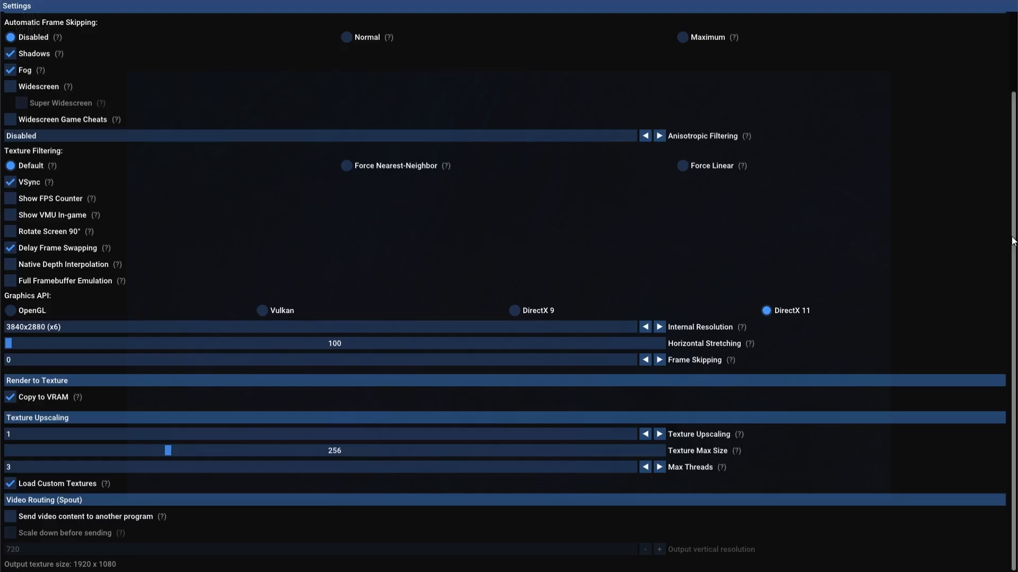
scroll("up", 3)
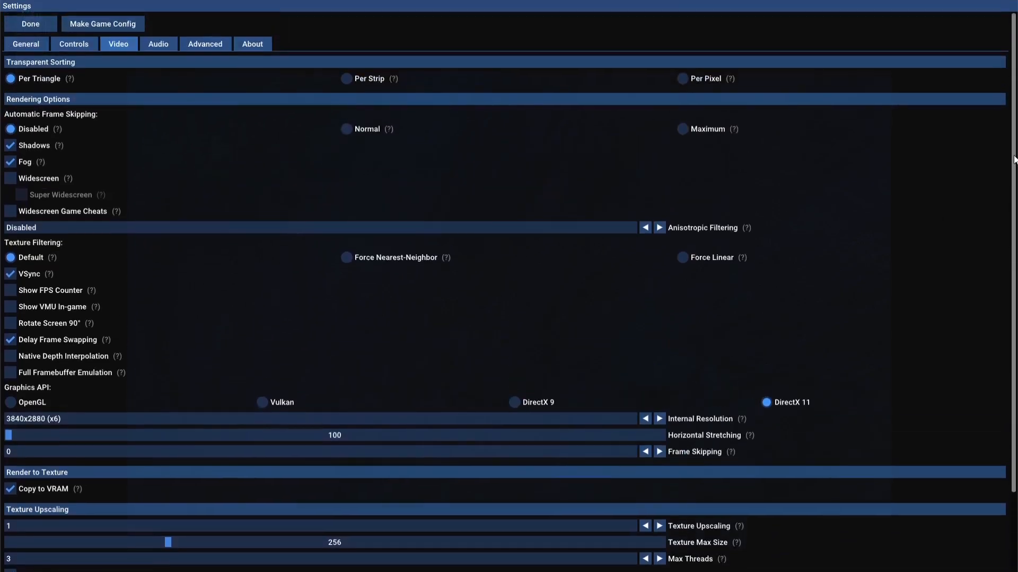
mouse_move(935, 180)
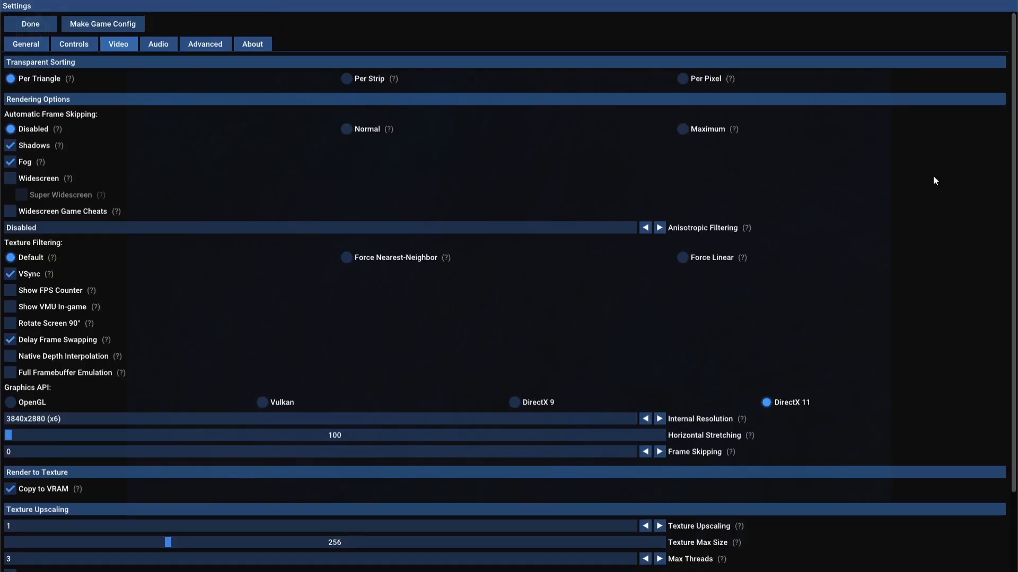
left_click(29, 24)
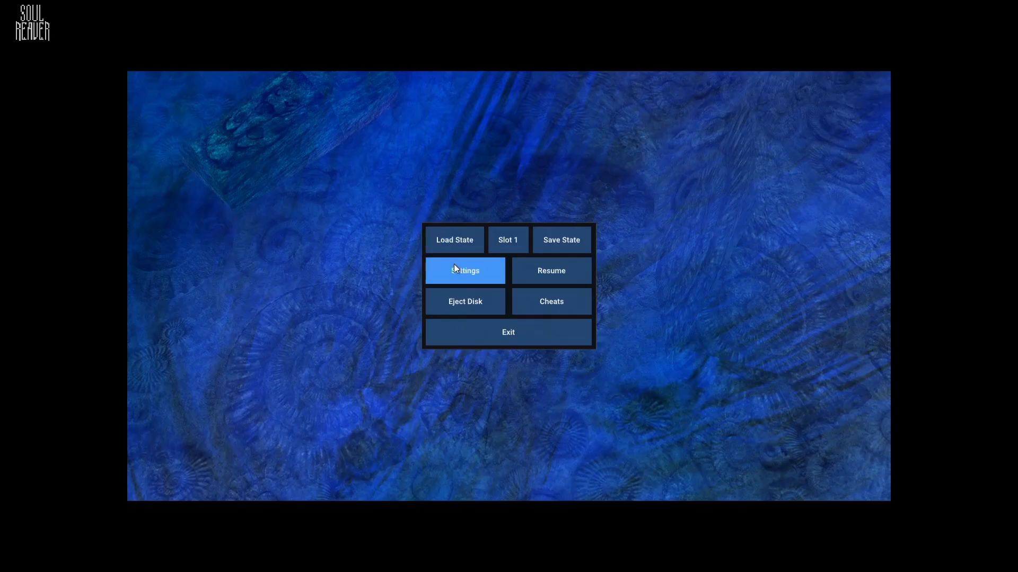
Resume Soul Reaver and play through the cavern with HD textures
left_click(550, 271)
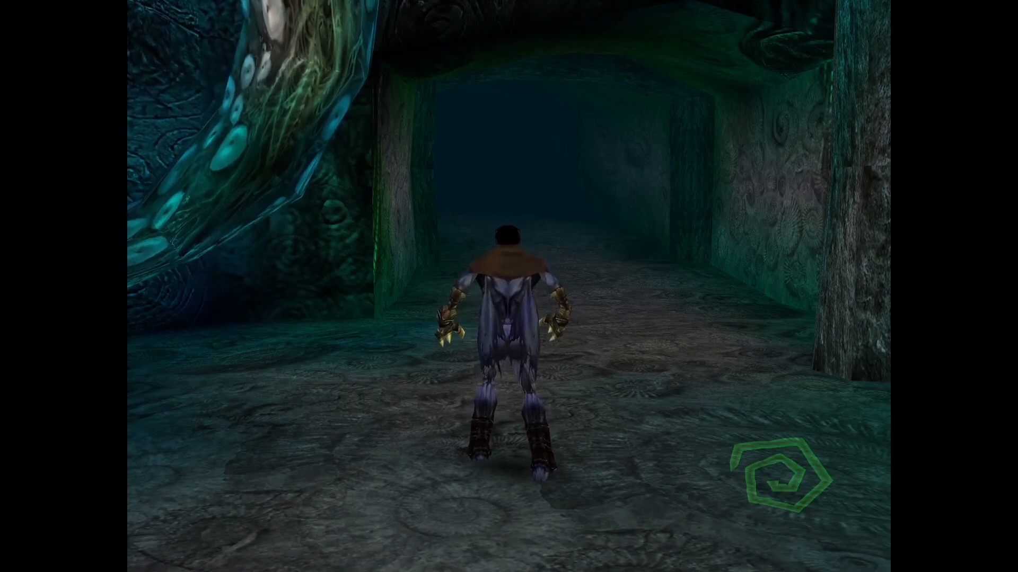
key("w")
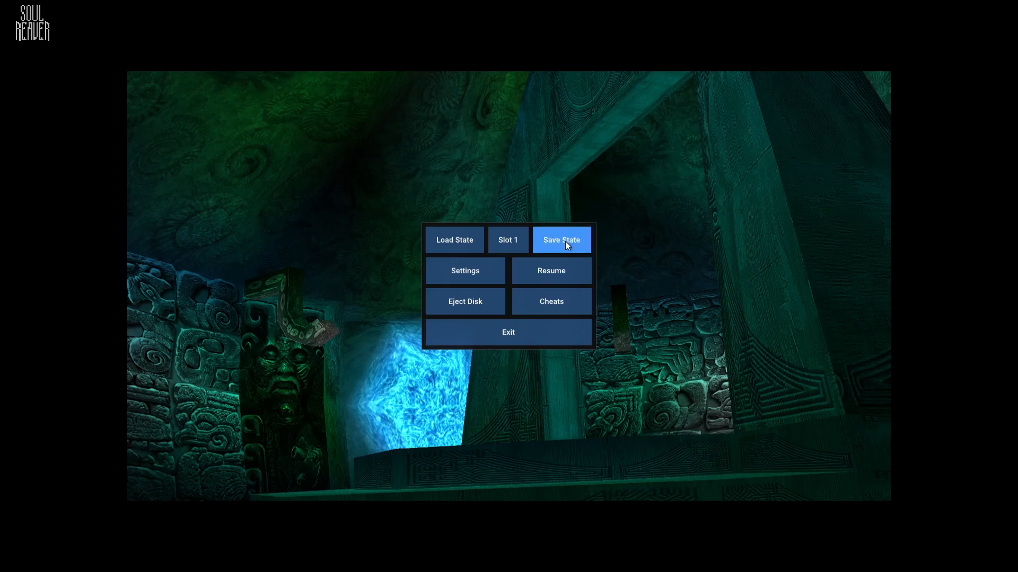
Save the game state and exit Soul Reaver to the games library
left_click(561, 240)
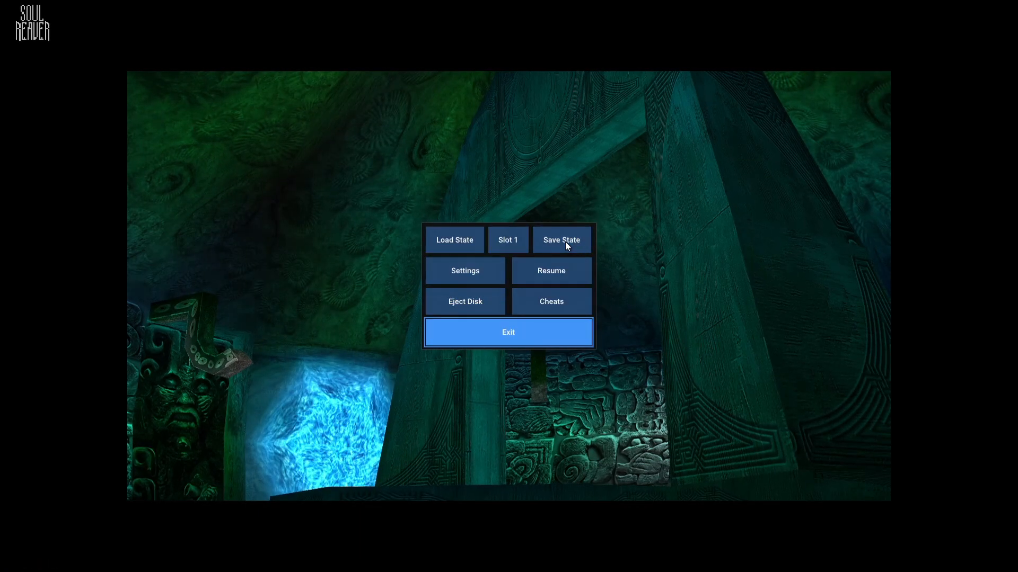
left_click(507, 332)
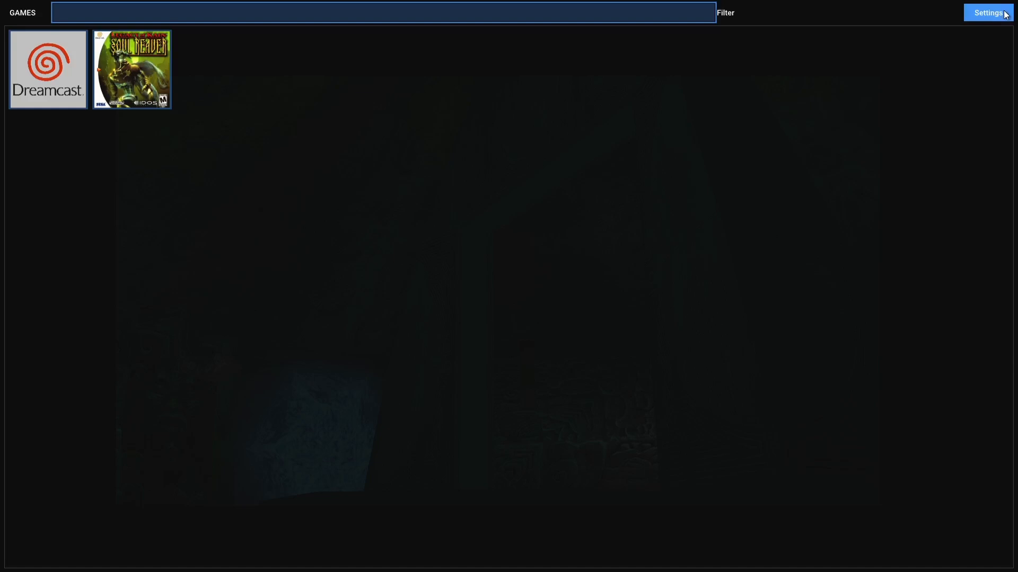
Untick Load Custom Textures in the Video settings and close settings
left_click(987, 12)
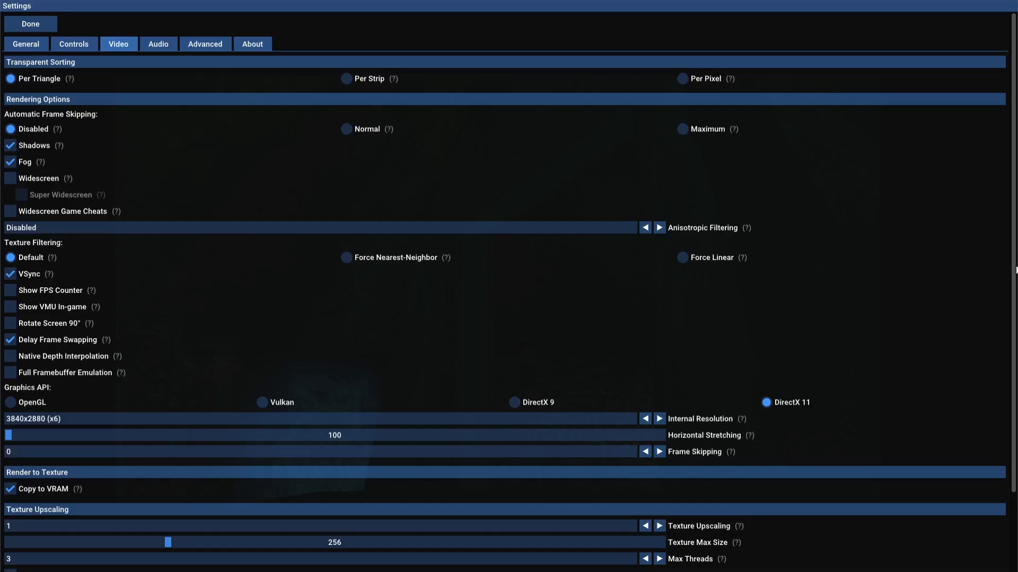
scroll("down", 3)
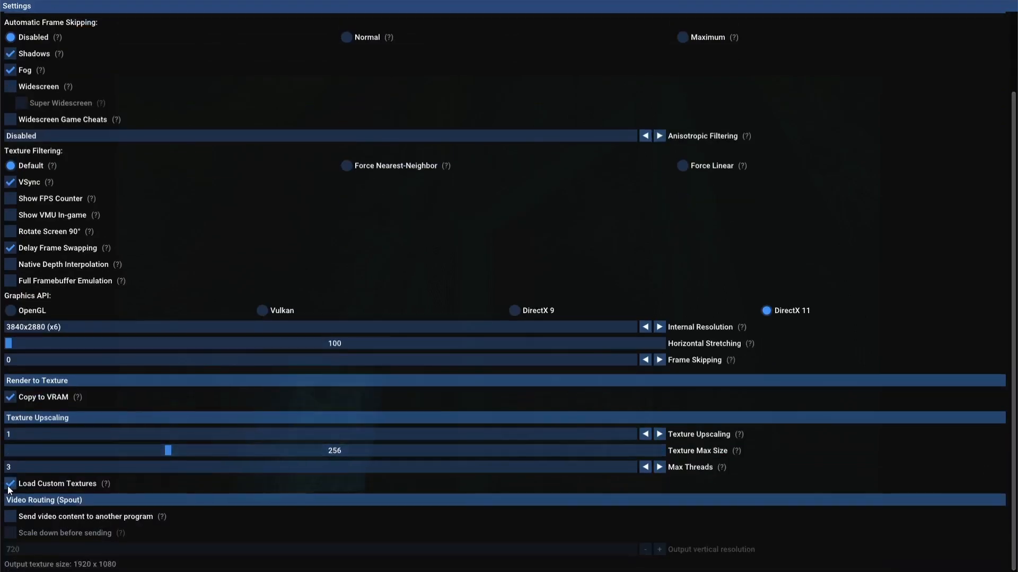
left_click(9, 483)
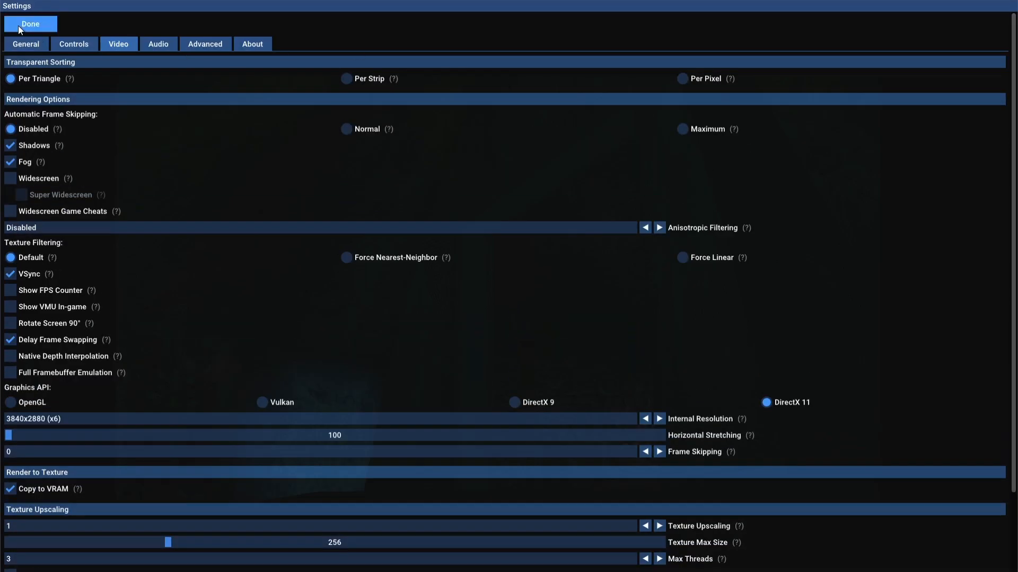
left_click(29, 24)
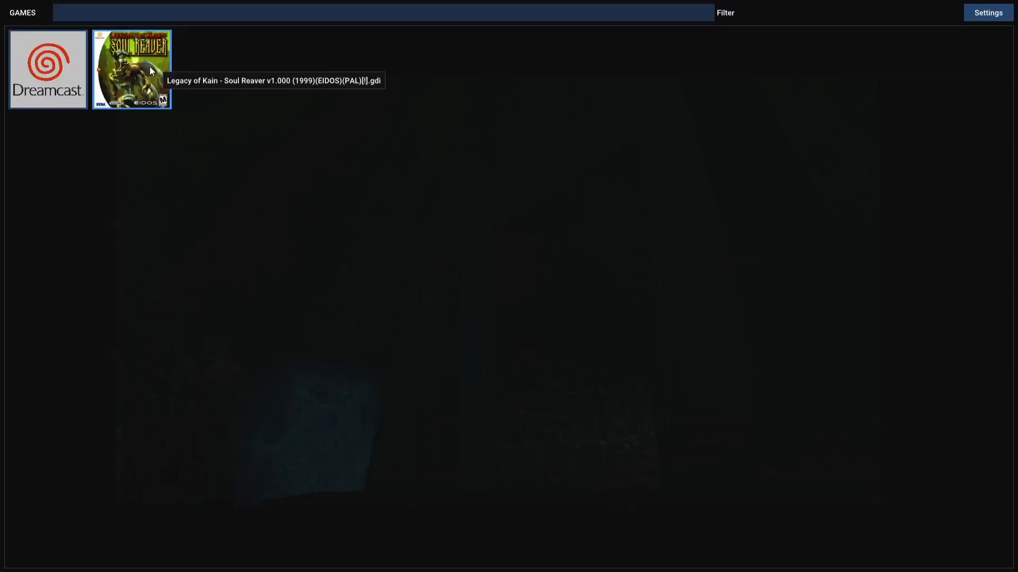
Relaunch Soul Reaver and play it with its original textures
double_click(131, 69)
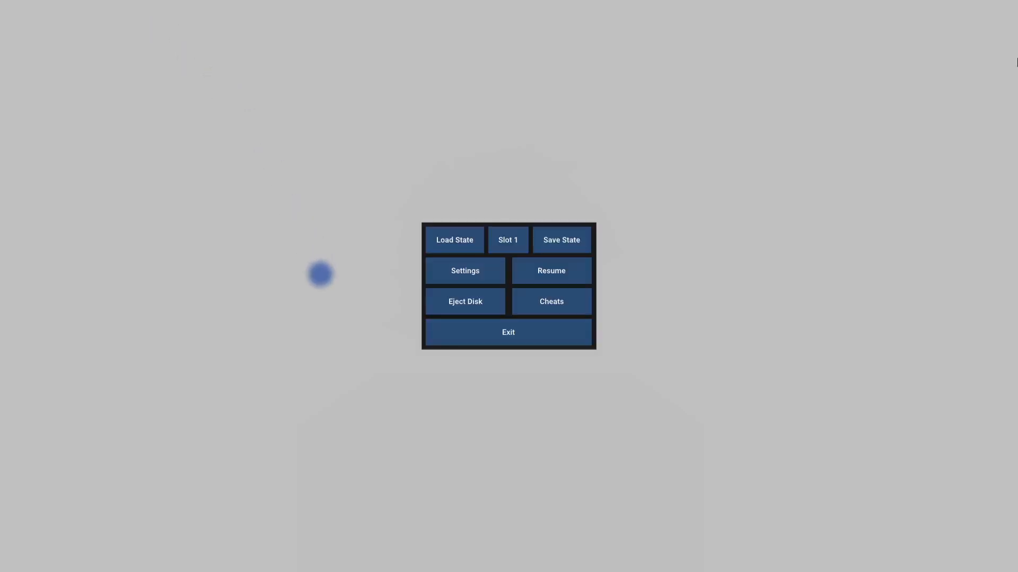
mouse_move(479, 223)
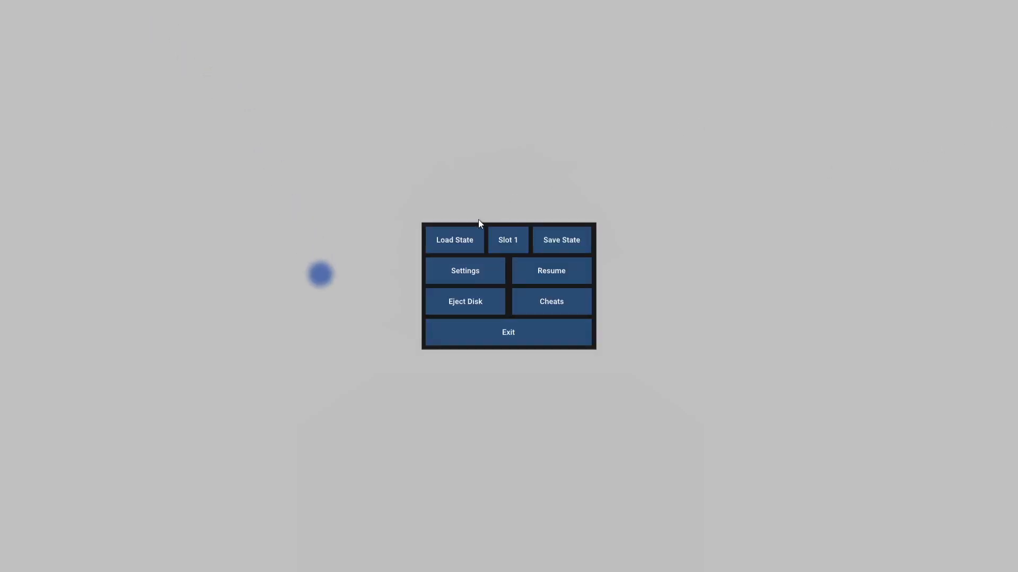
mouse_move(454, 239)
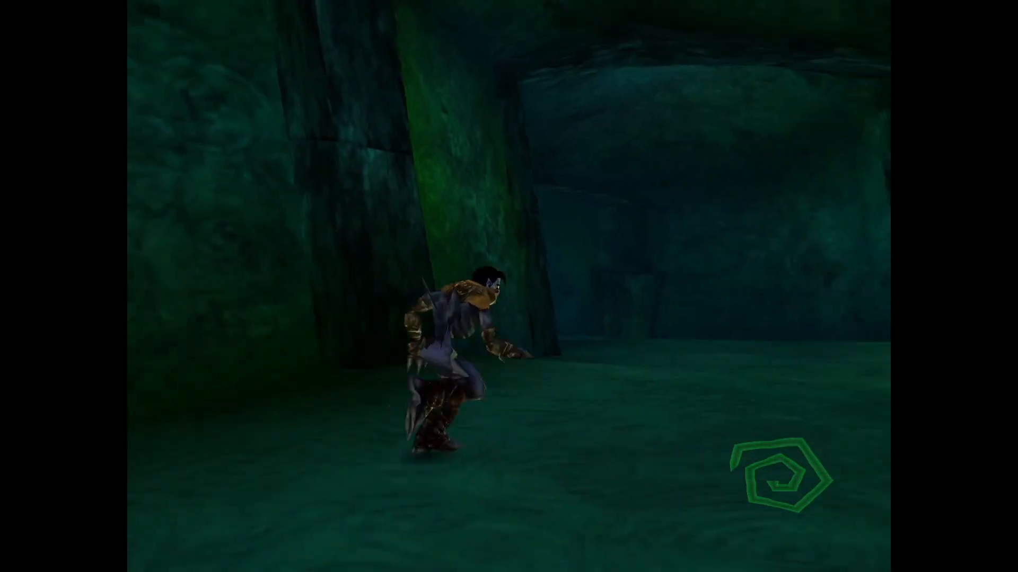
key("w")
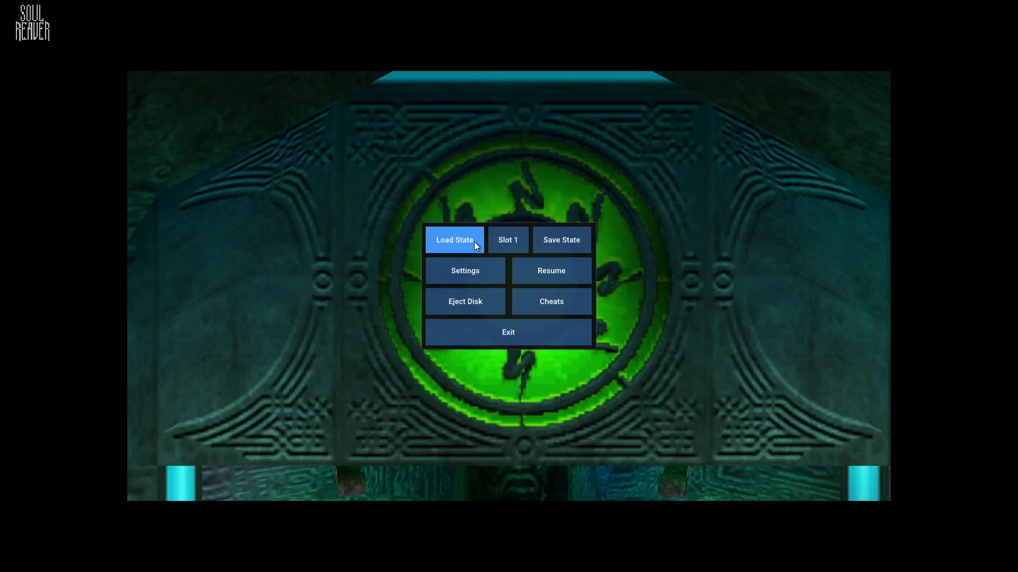
mouse_move(508, 331)
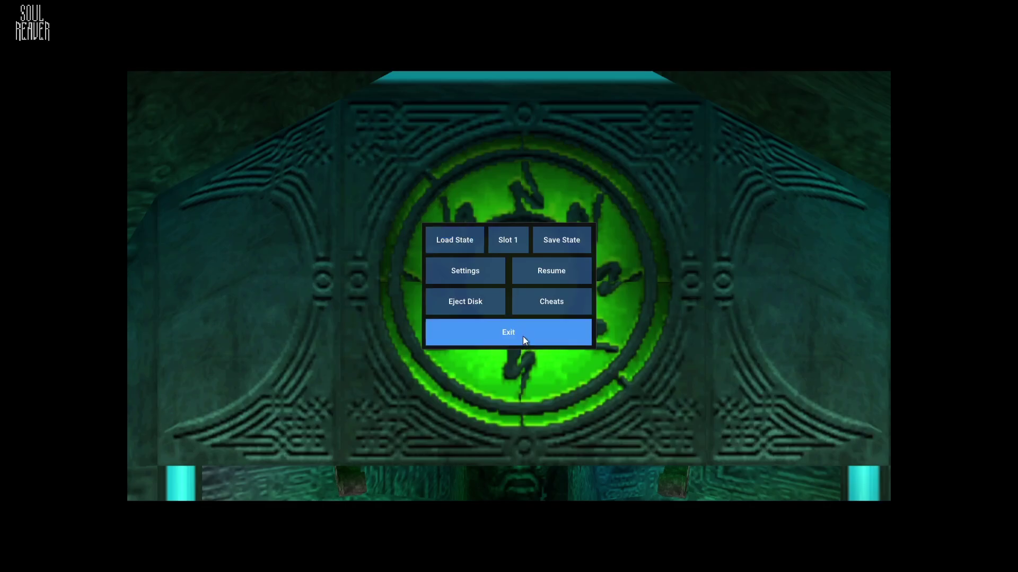
Quit the game and download T1401N.rar from the Reddit post's Google Drive link
left_click(508, 332)
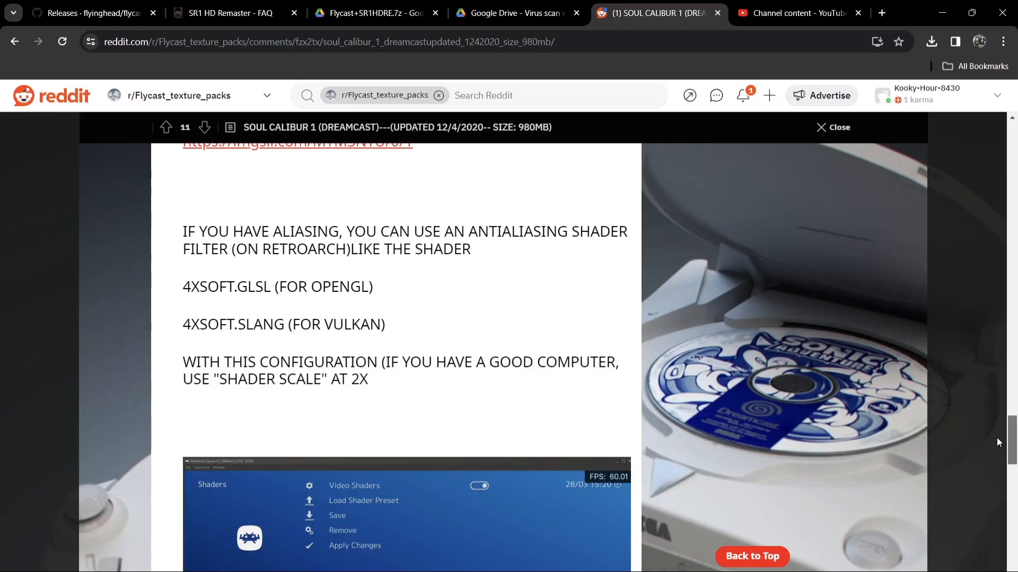
scroll("down", 3)
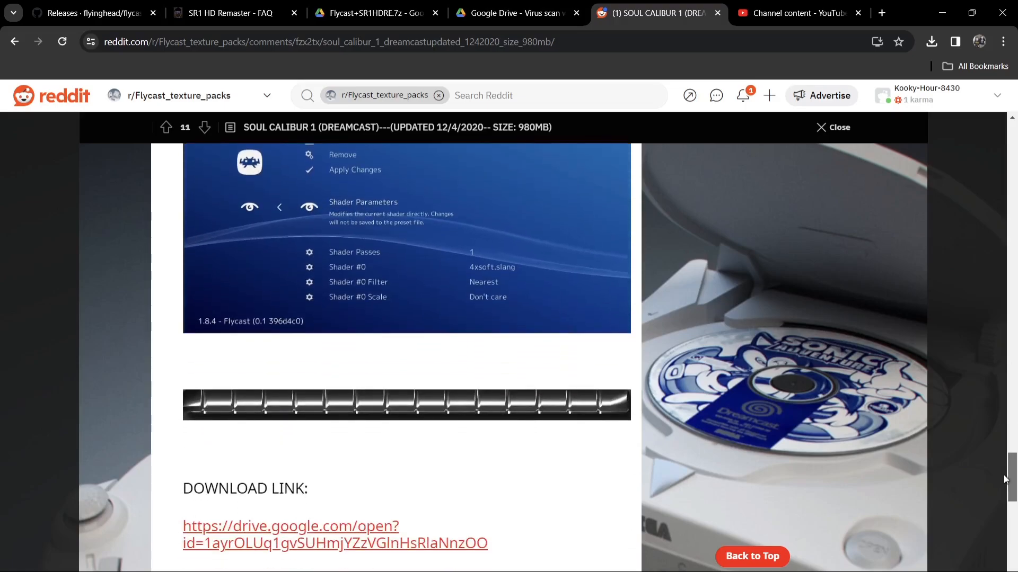
scroll("down", 3)
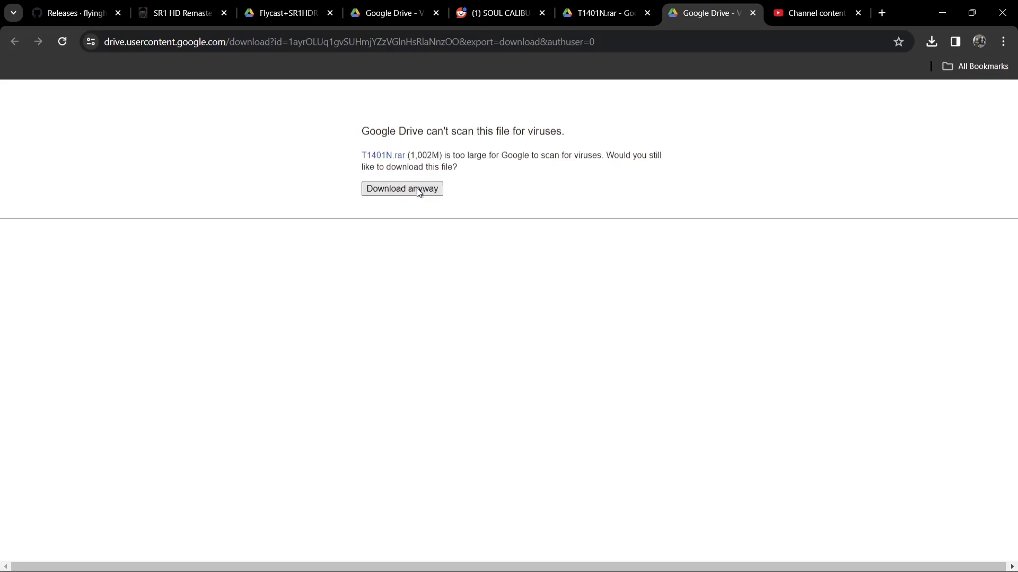
left_click(402, 189)
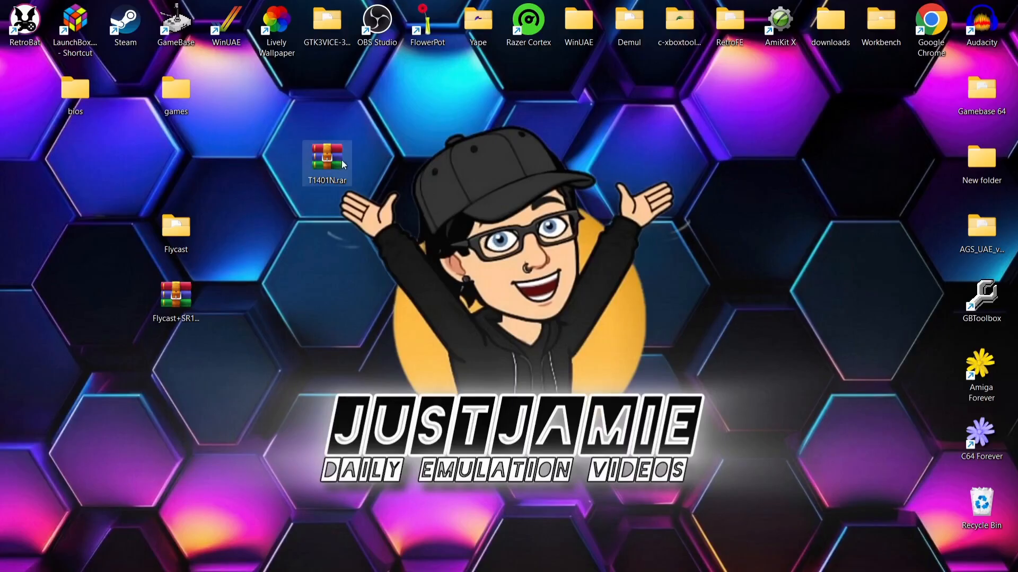
mouse_move(327, 158)
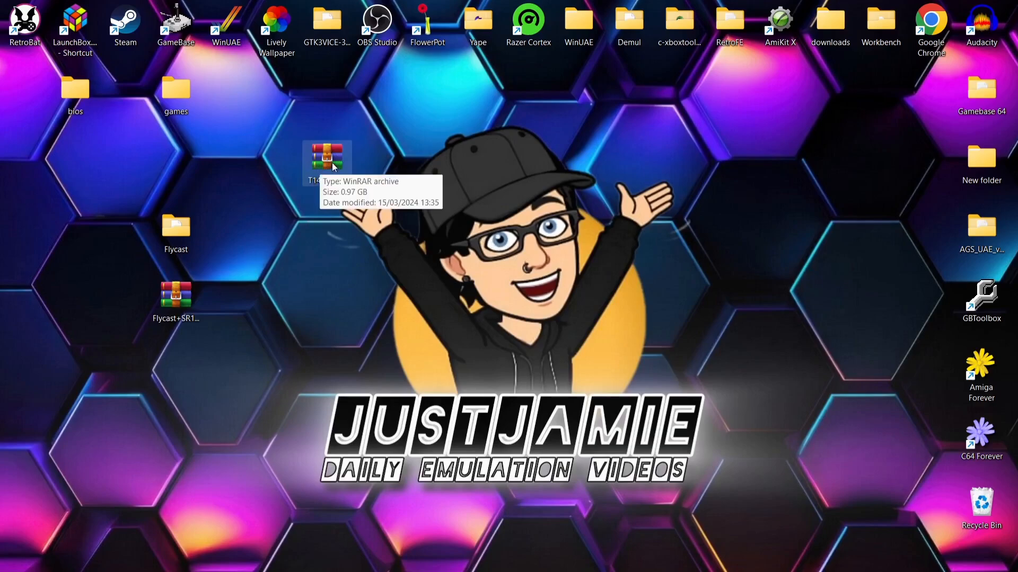
Open T1401N.rar in WinRAR and extract the T1401N folder to the desktop
double_click(326, 158)
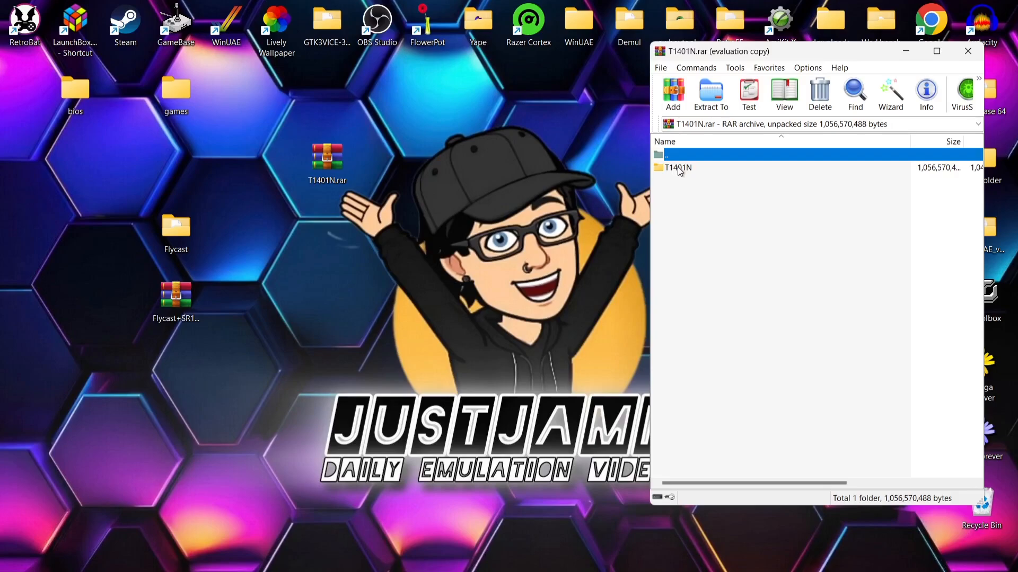
left_click(709, 95)
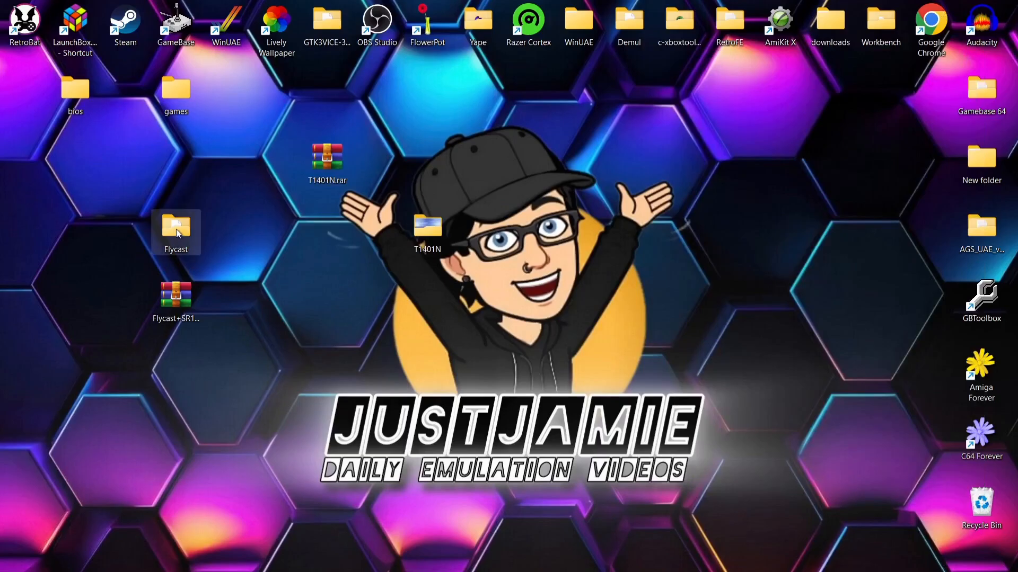
Browse into the Flycast folder, check its data folder, and run flycast.exe
double_click(176, 228)
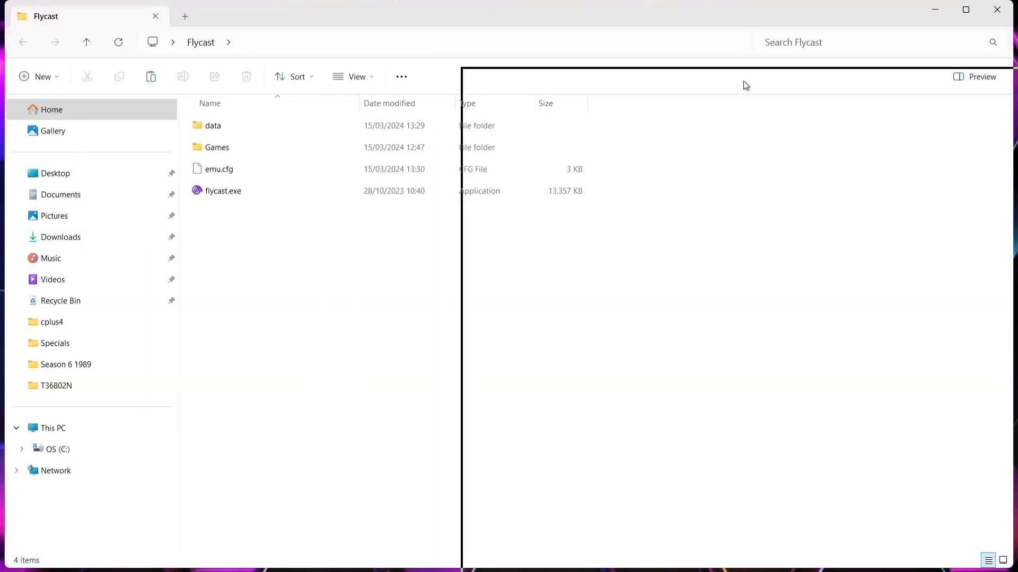
double_click(213, 125)
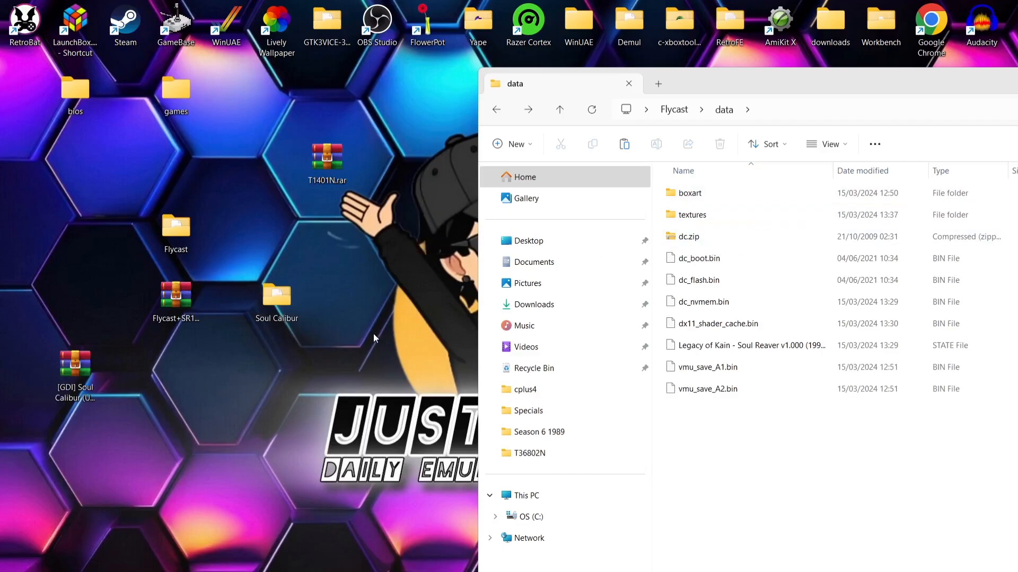
left_click(495, 109)
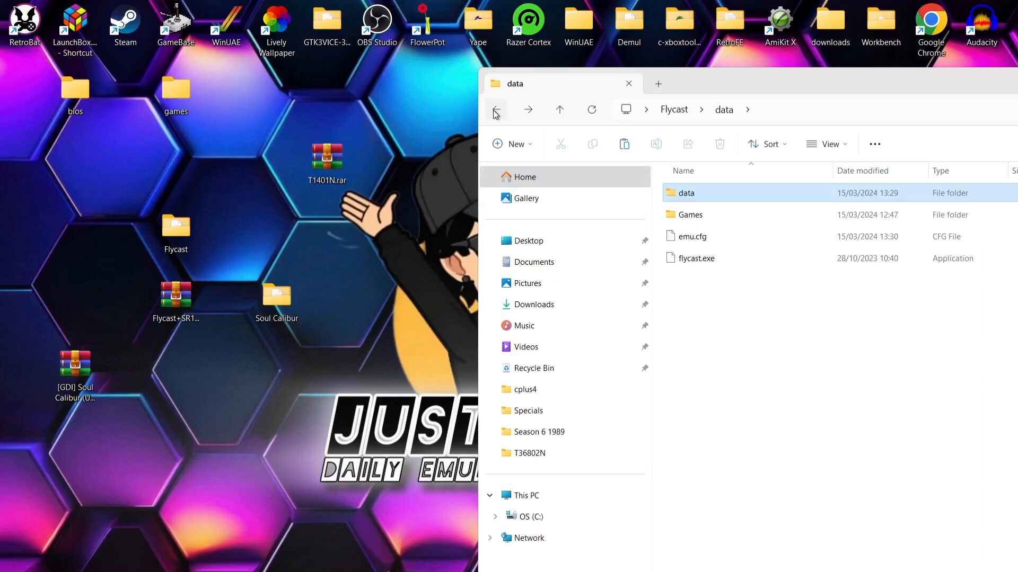
left_click(496, 109)
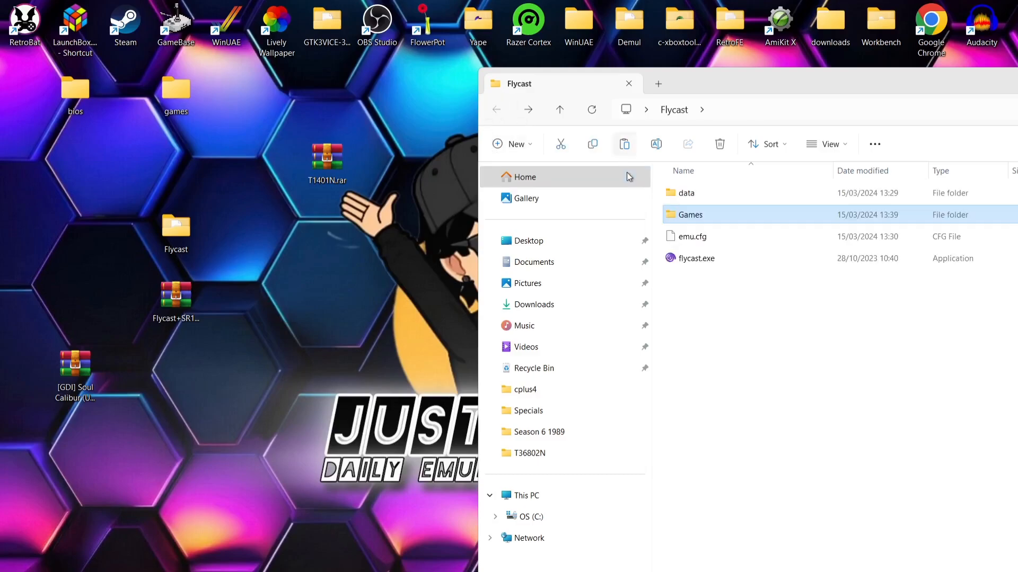
double_click(695, 258)
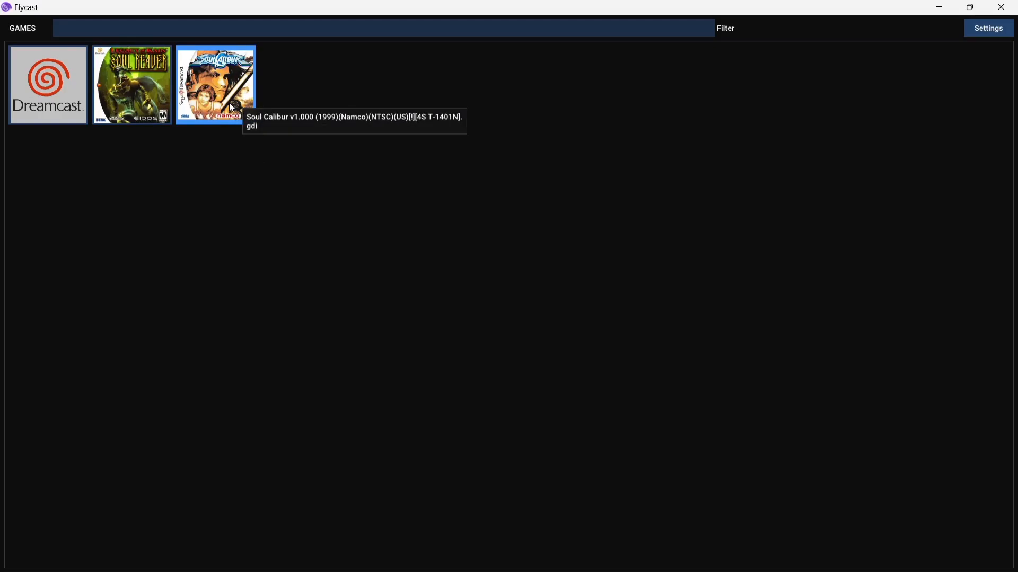
mouse_move(987, 28)
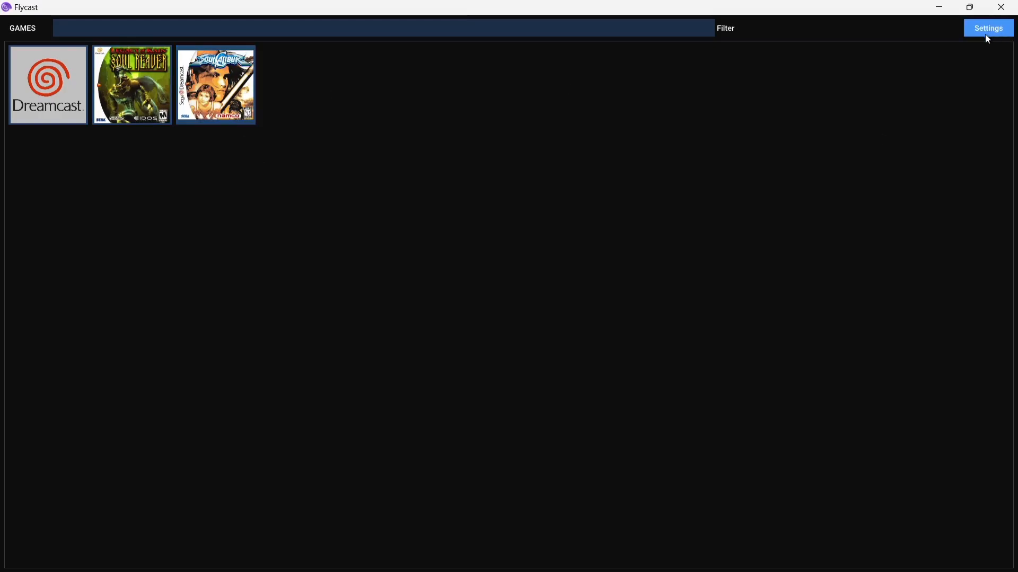
left_click(986, 28)
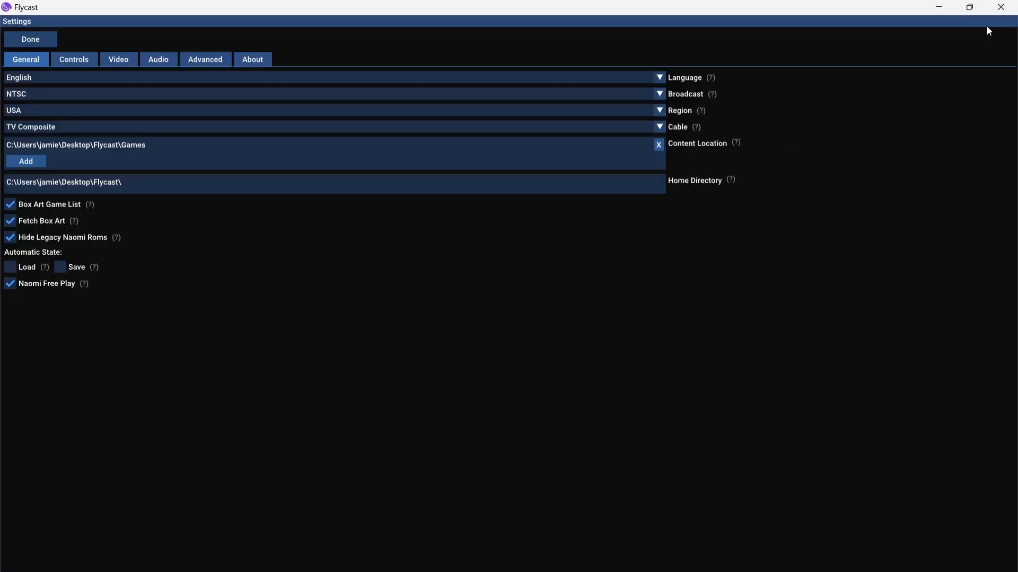
left_click(118, 59)
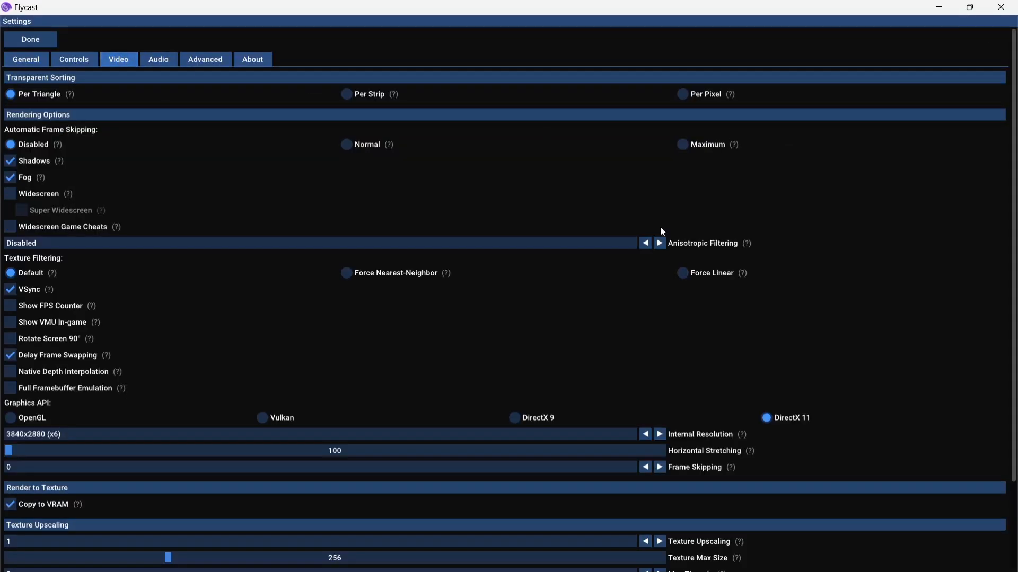
scroll("down", 3)
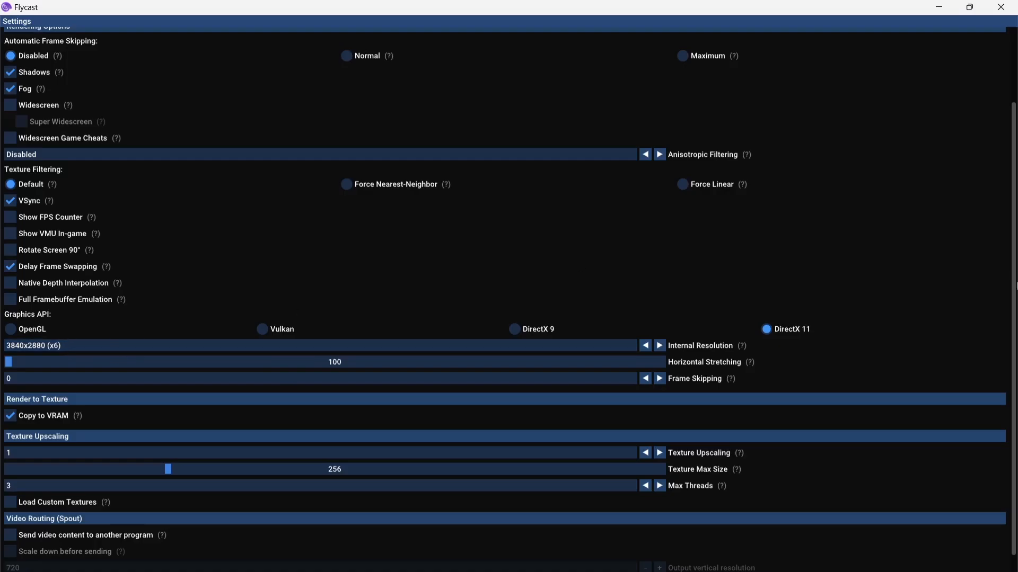
scroll("up", 3)
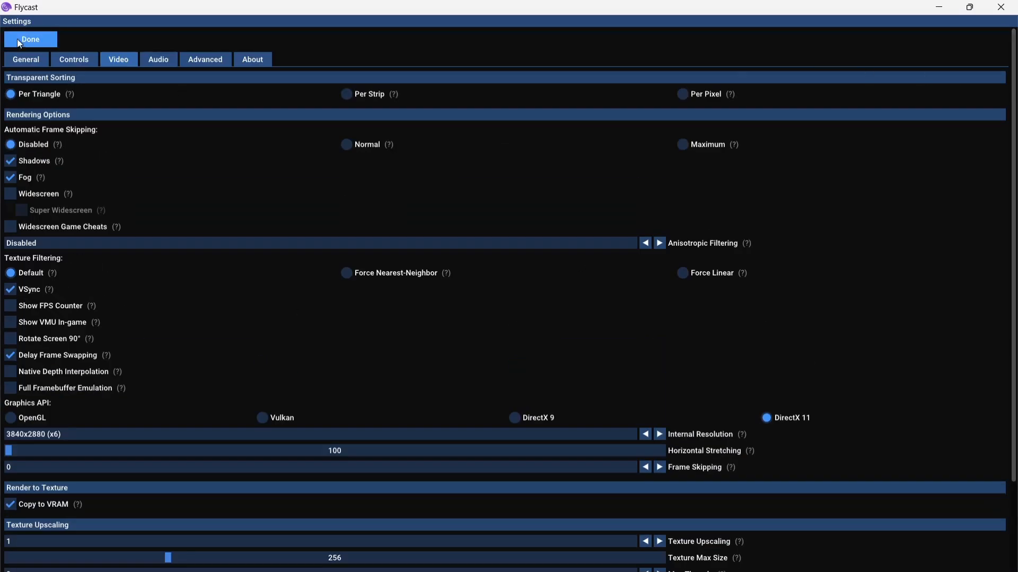
left_click(29, 39)
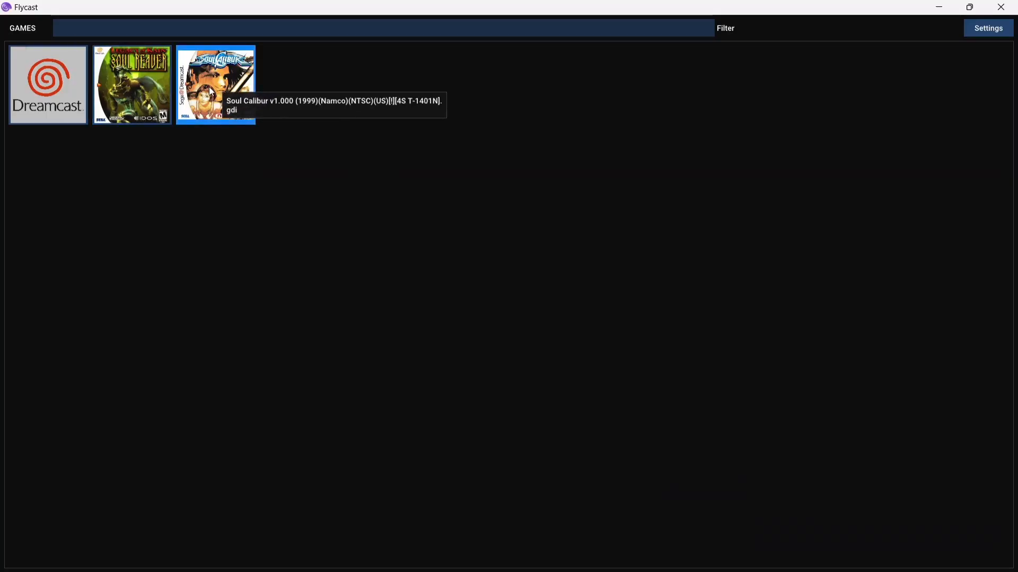
Launch Soul Calibur and fight Kilik versus Maxi until the K.O
double_click(216, 84)
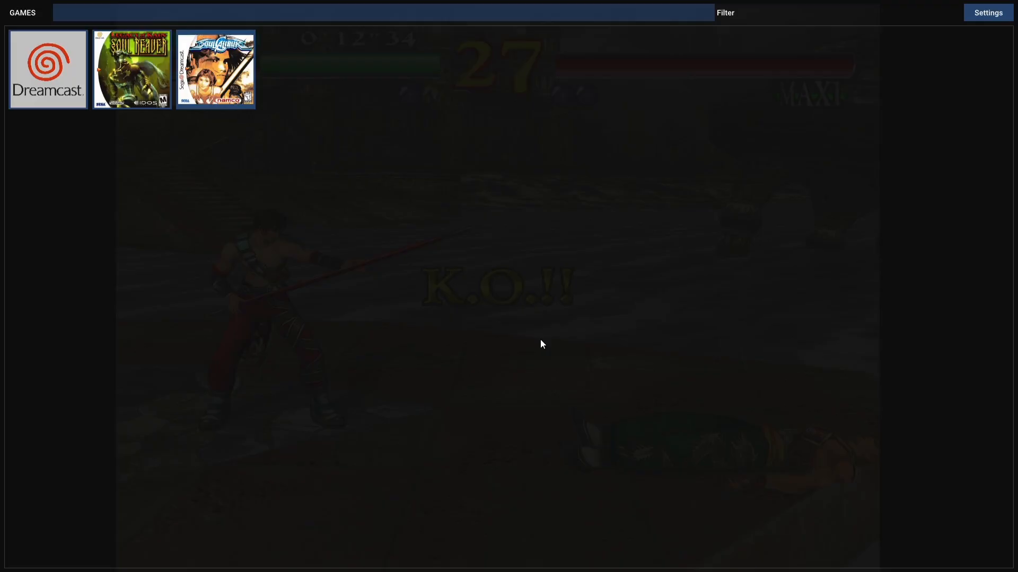
Look through Flycast's video settings, close them, and relaunch Soul Calibur
left_click(986, 12)
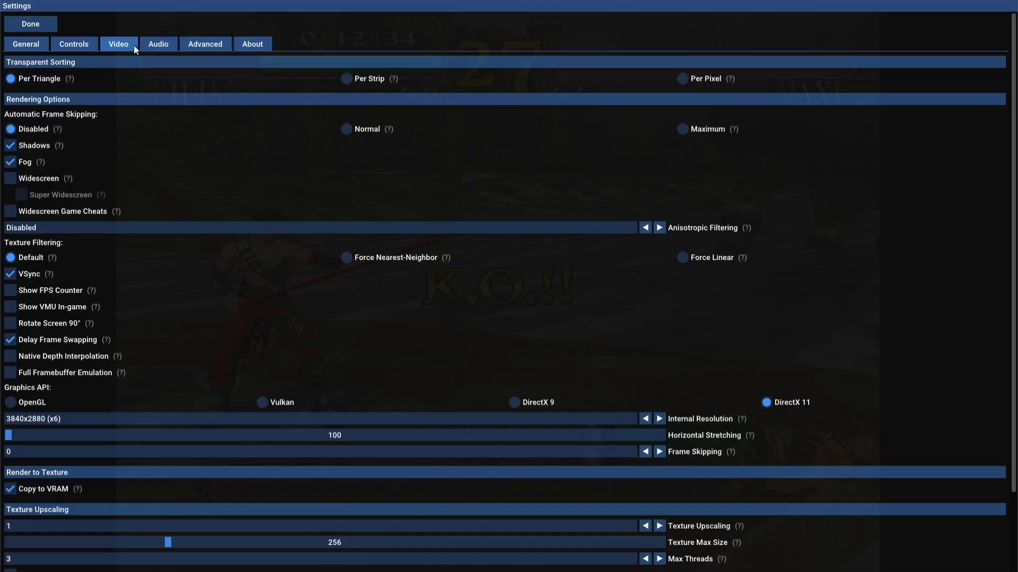
scroll("down", 3)
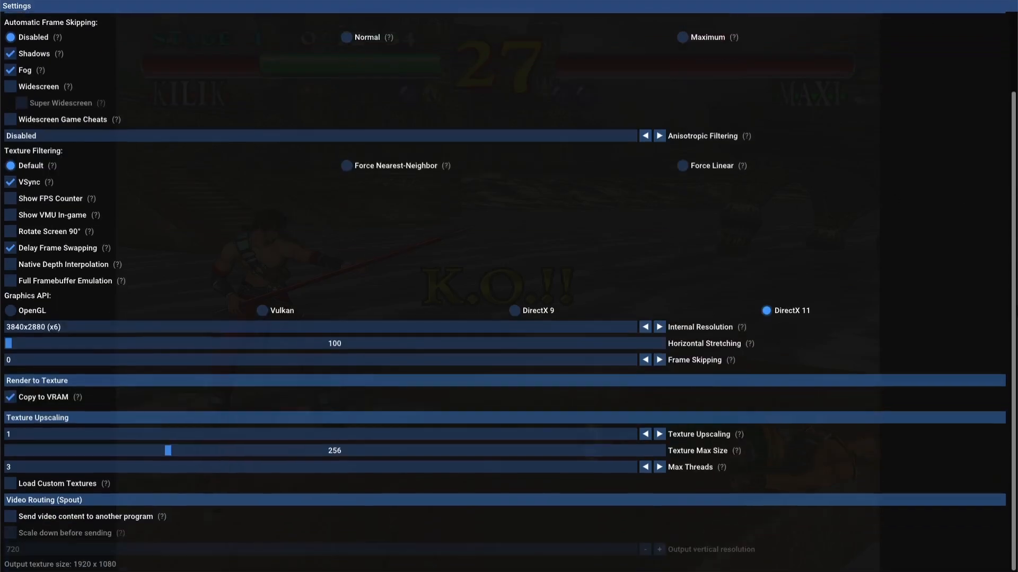
left_click(10, 483)
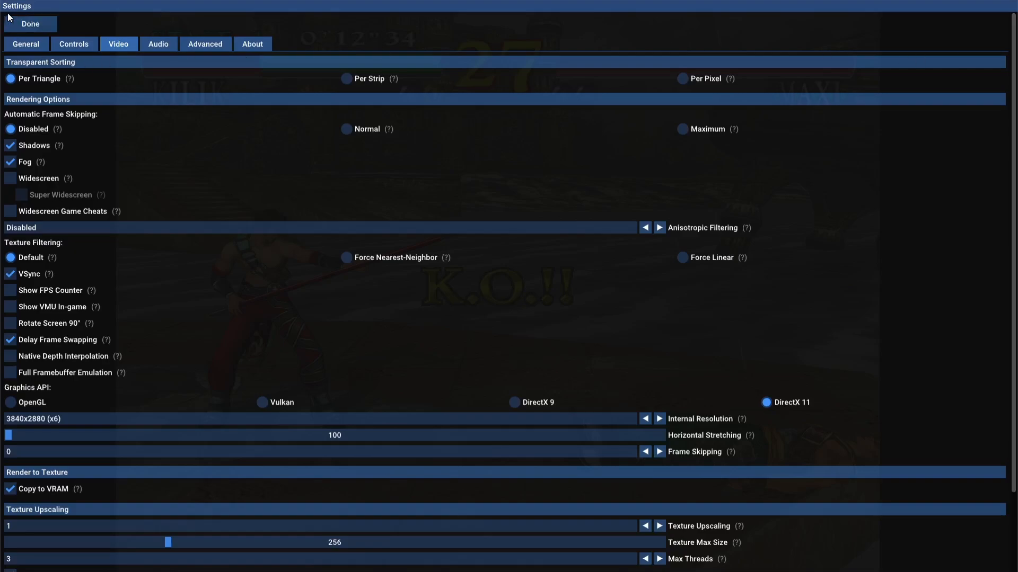
left_click(29, 24)
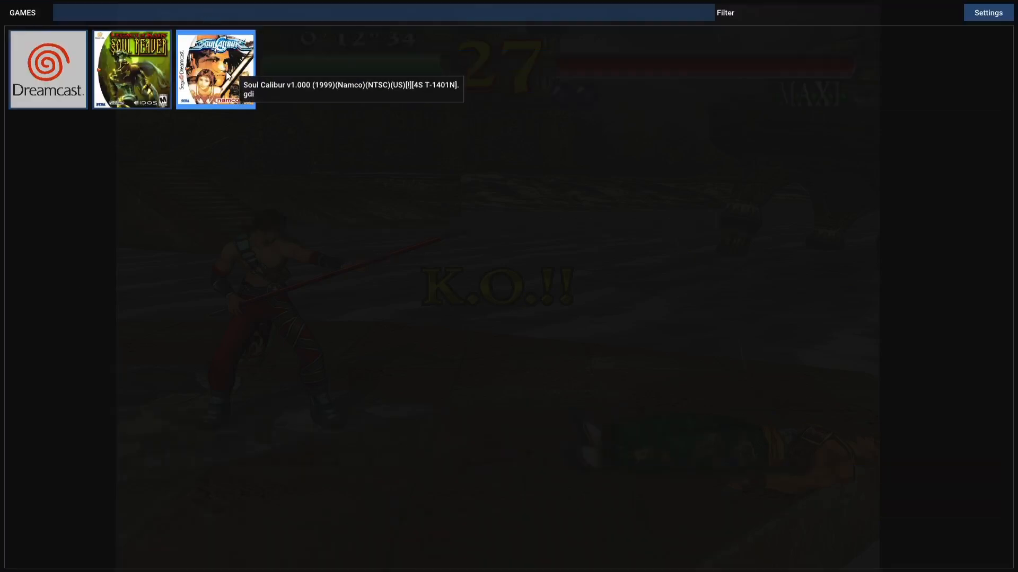
double_click(216, 69)
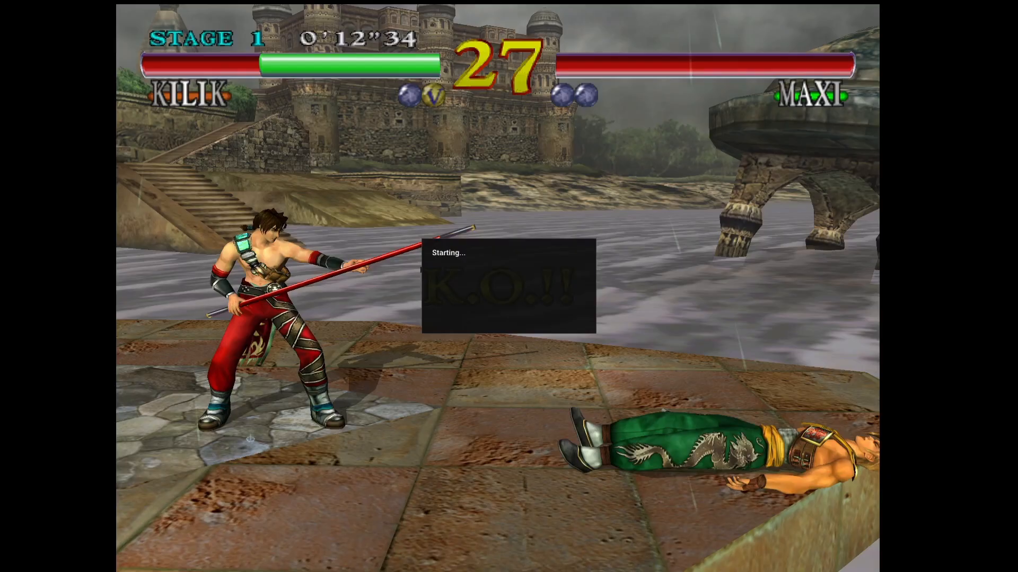
Play the new Kilik versus Maxi match and bring up the pause menu with Escape
key("Escape")
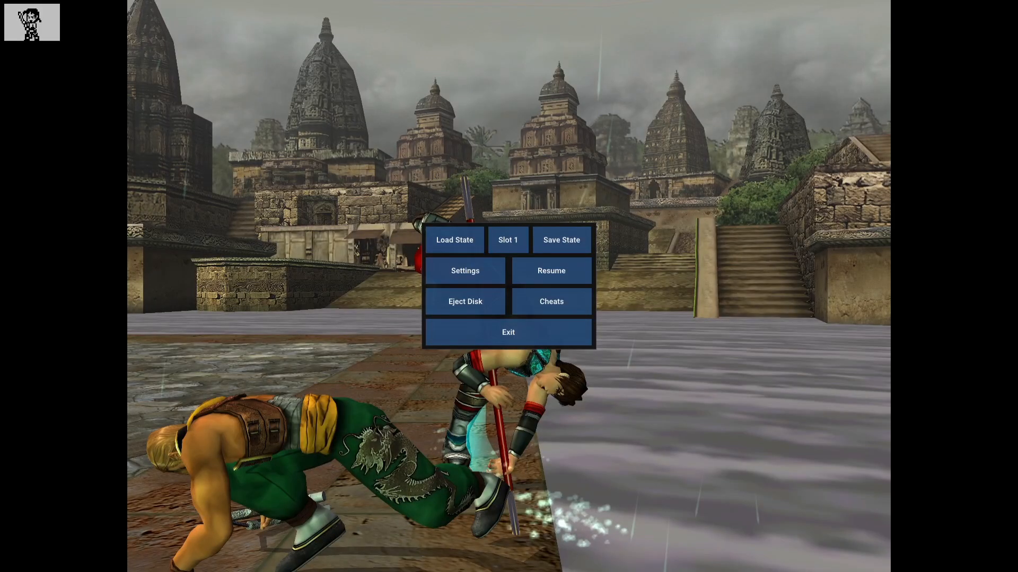
mouse_move(804, 119)
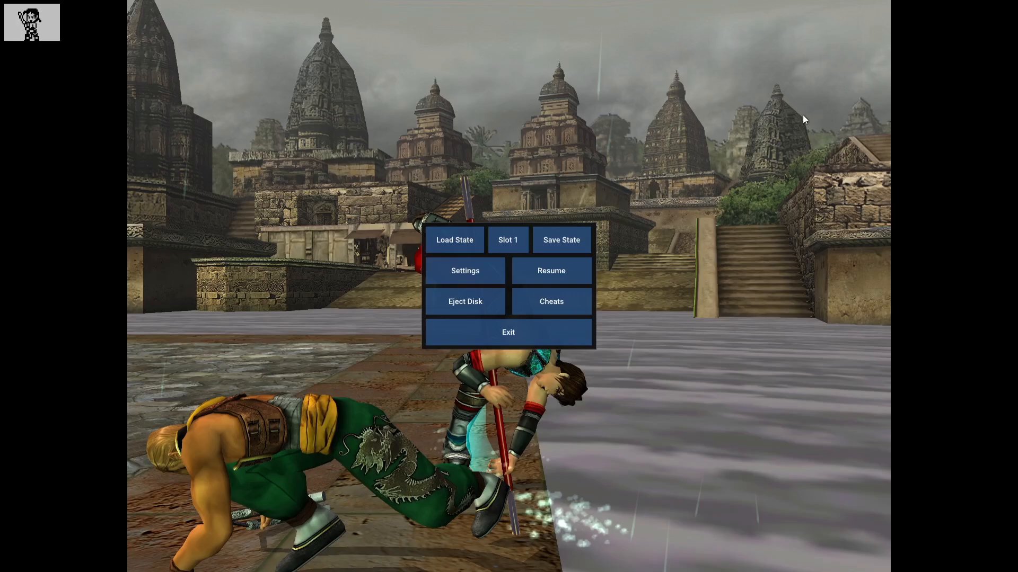
Enable Widescreen in the in-game video settings and resume the fight
left_click(465, 271)
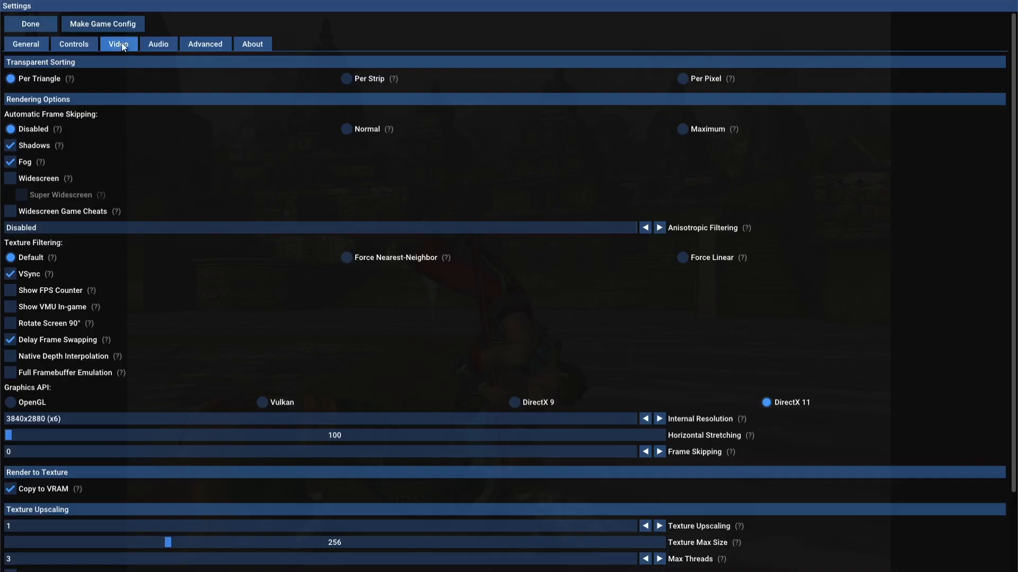
mouse_move(48, 161)
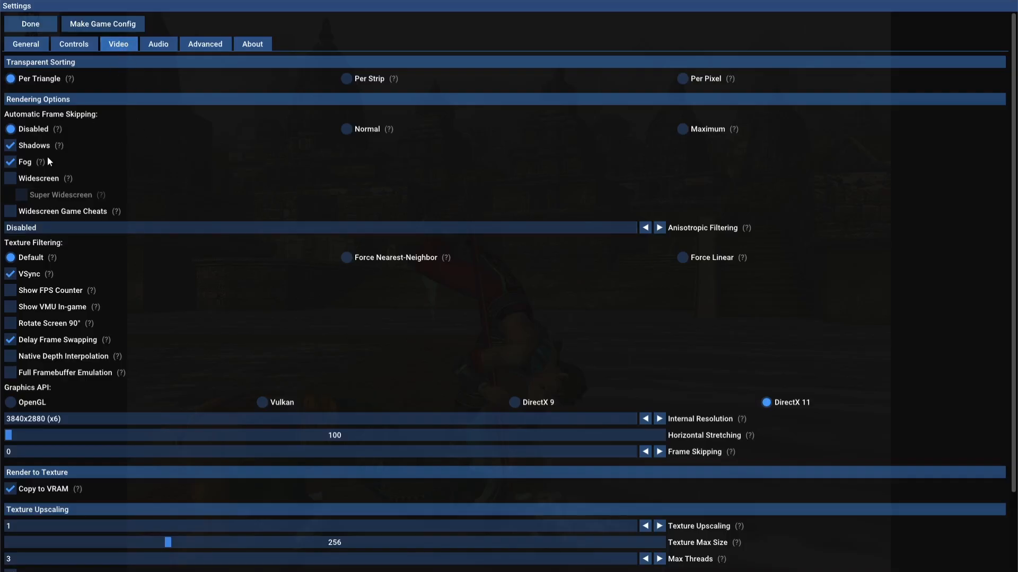
left_click(9, 178)
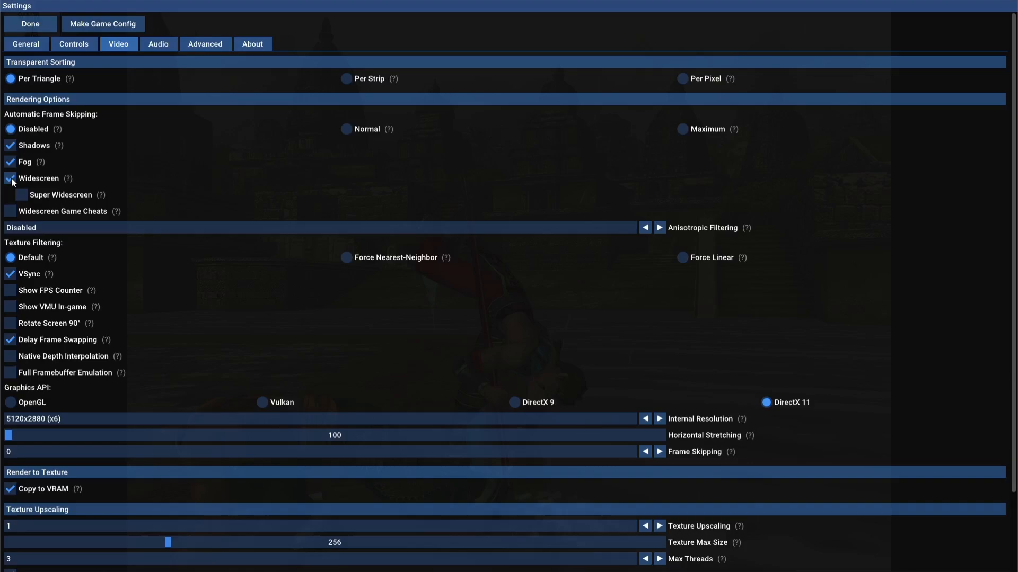
left_click(29, 23)
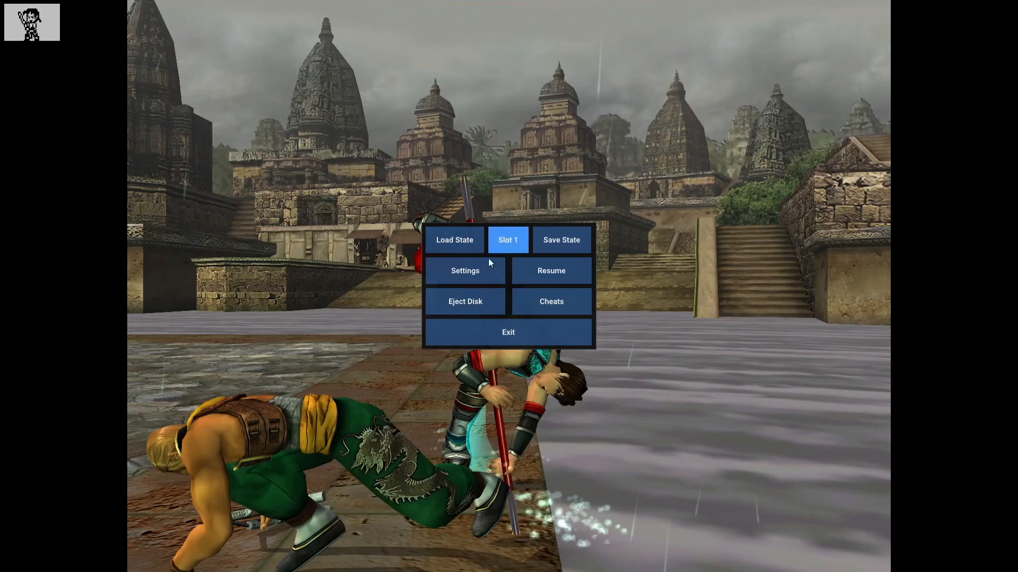
left_click(550, 271)
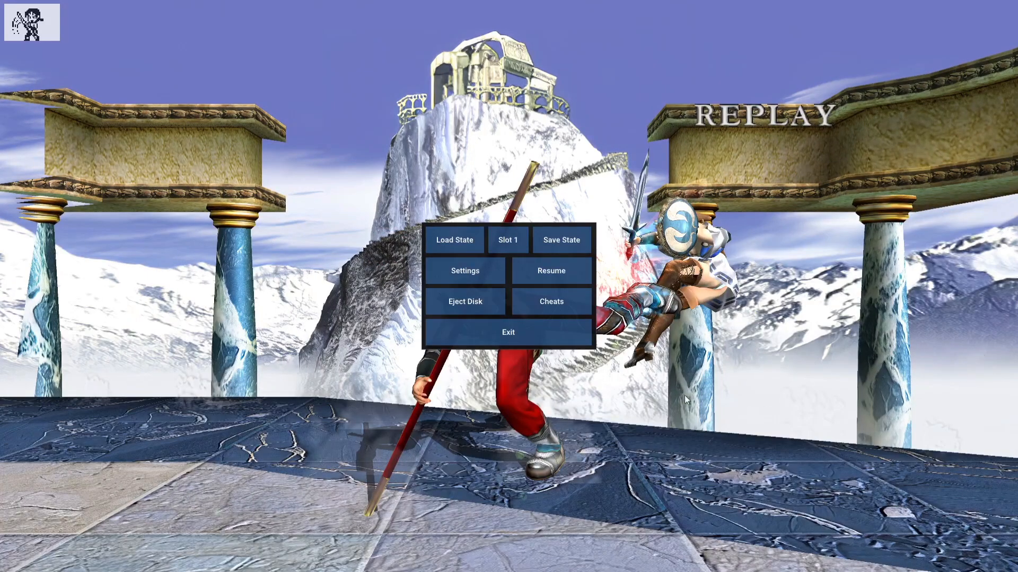
Raise texture upscaling to 8 in the video settings and resume the fight
left_click(465, 270)
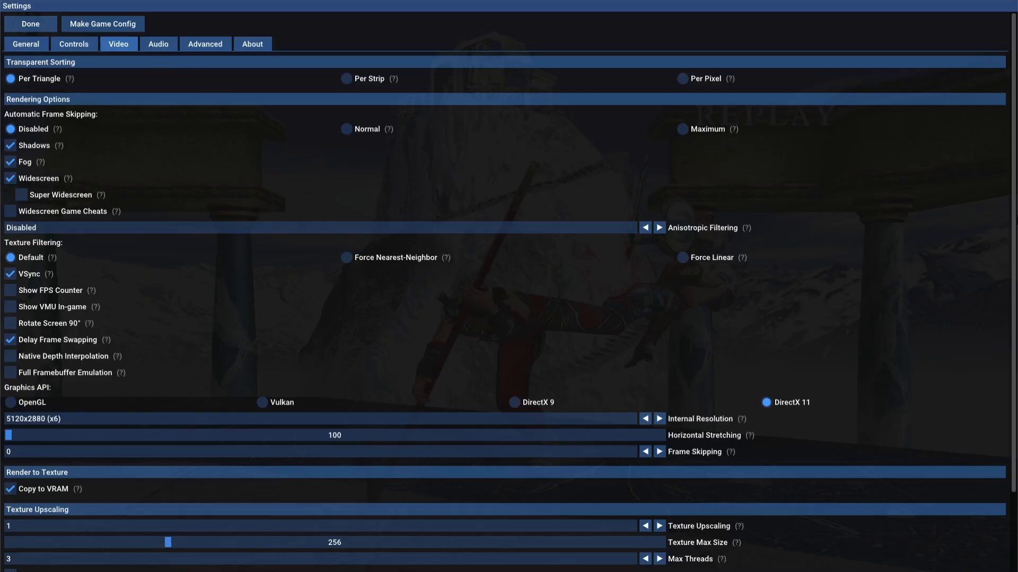
scroll("down", 3)
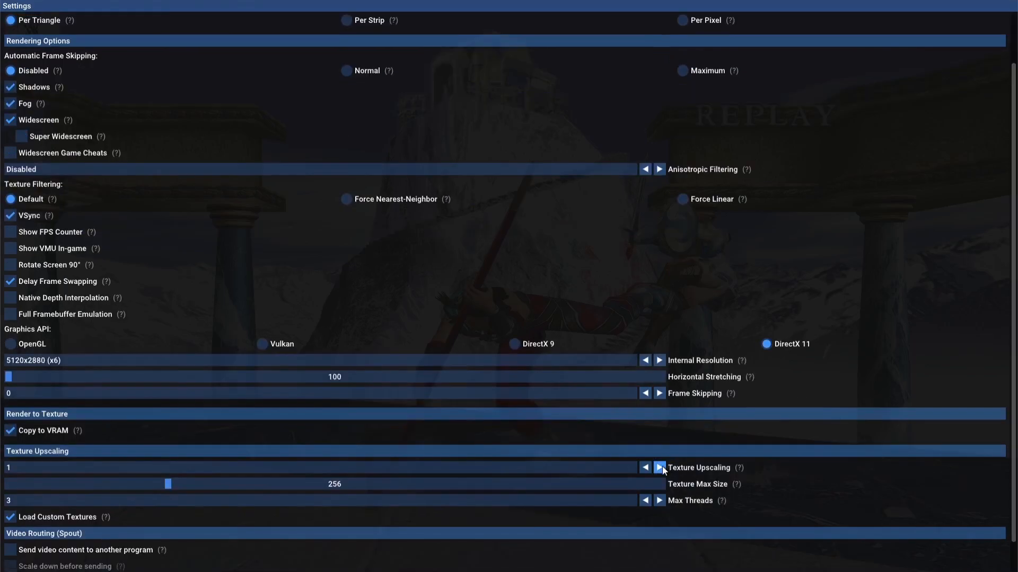
left_click(660, 468)
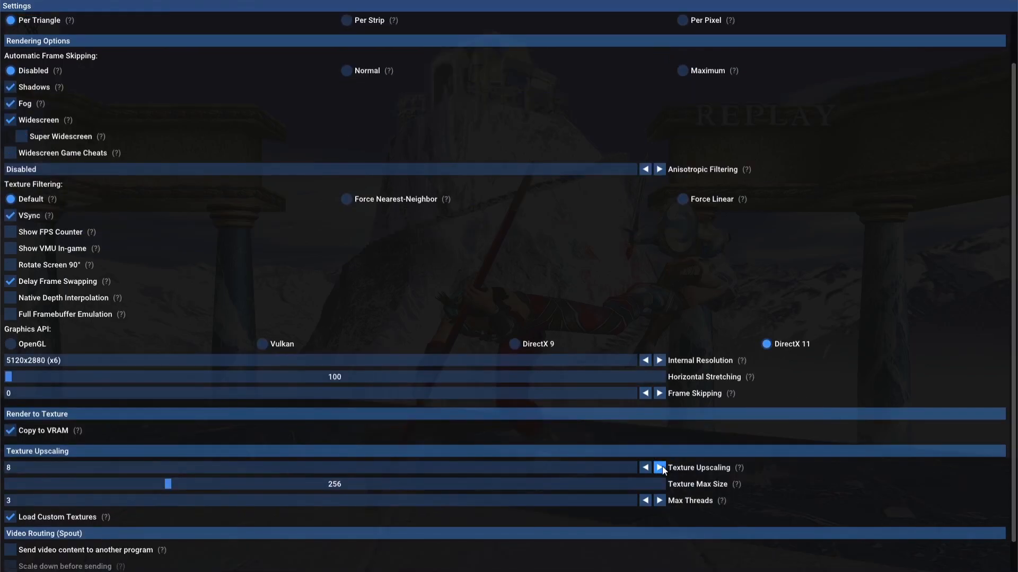
scroll("up", 3)
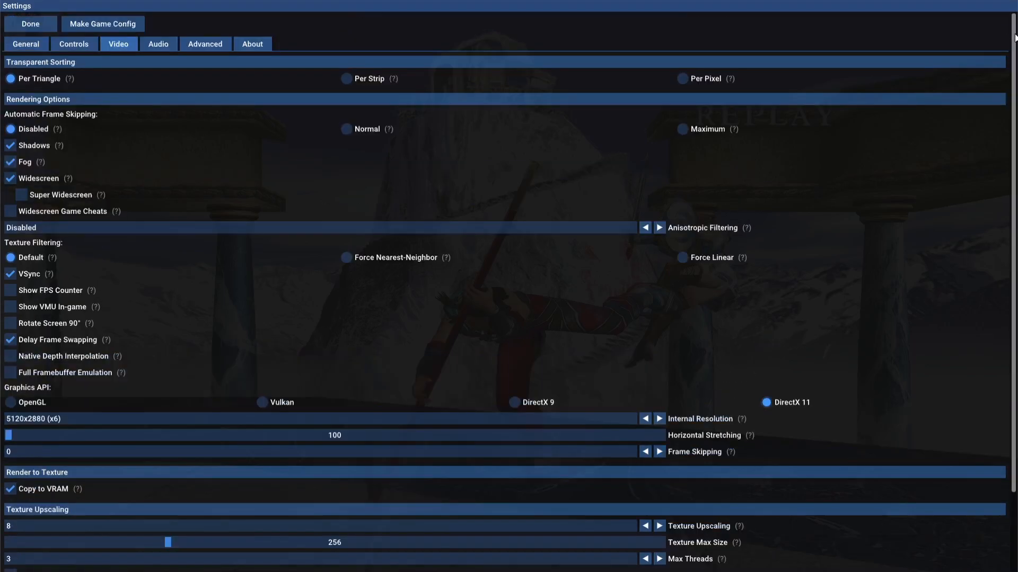
left_click(30, 24)
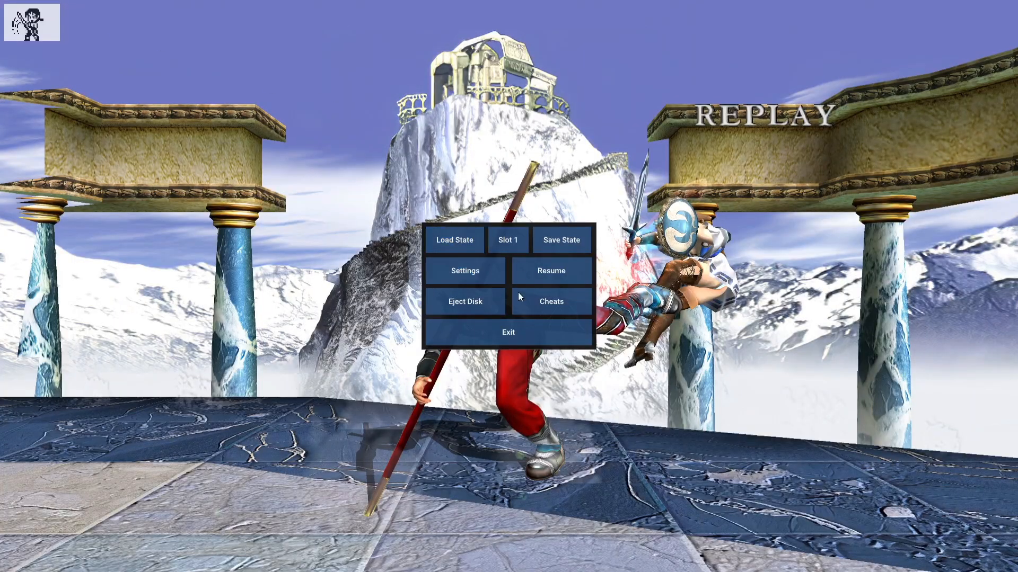
left_click(550, 271)
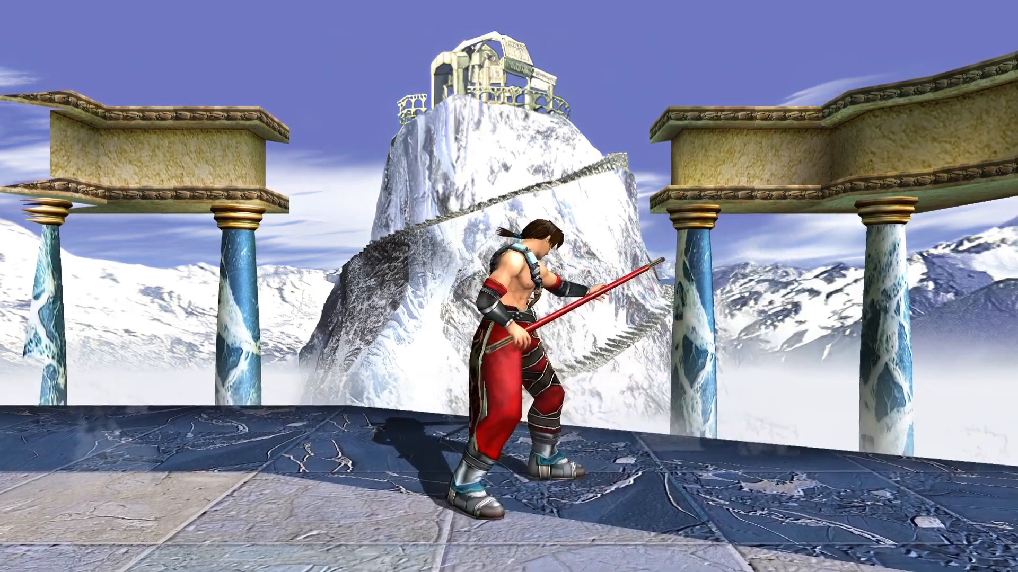